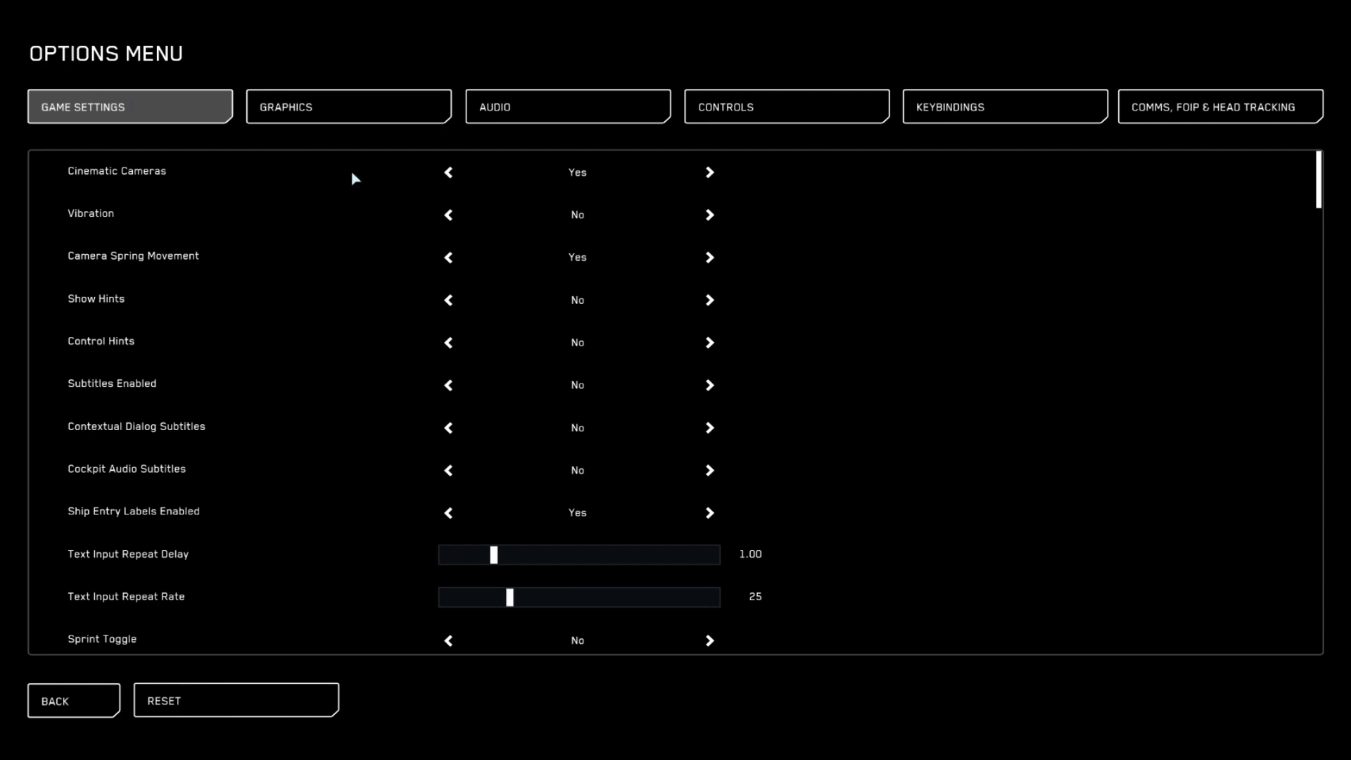
mouse_move(448, 172)
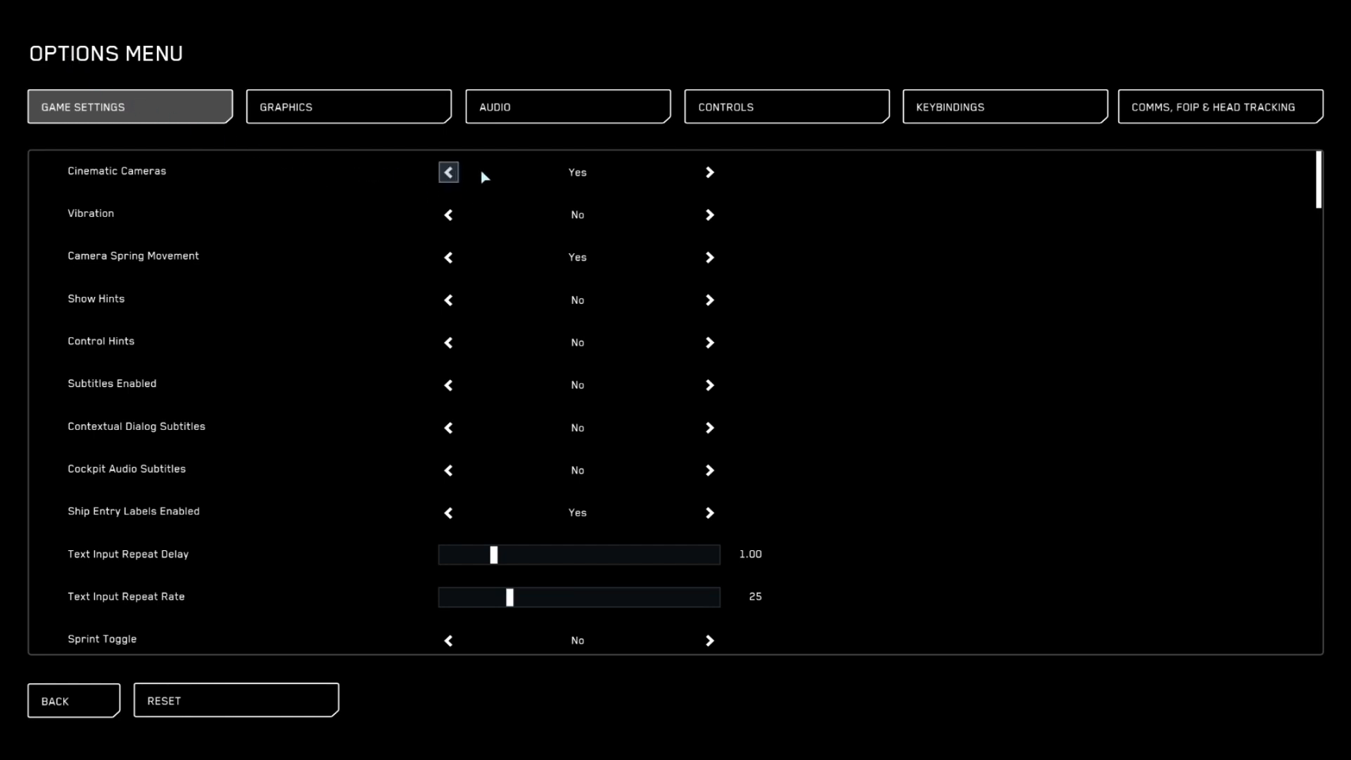
mouse_move(448, 175)
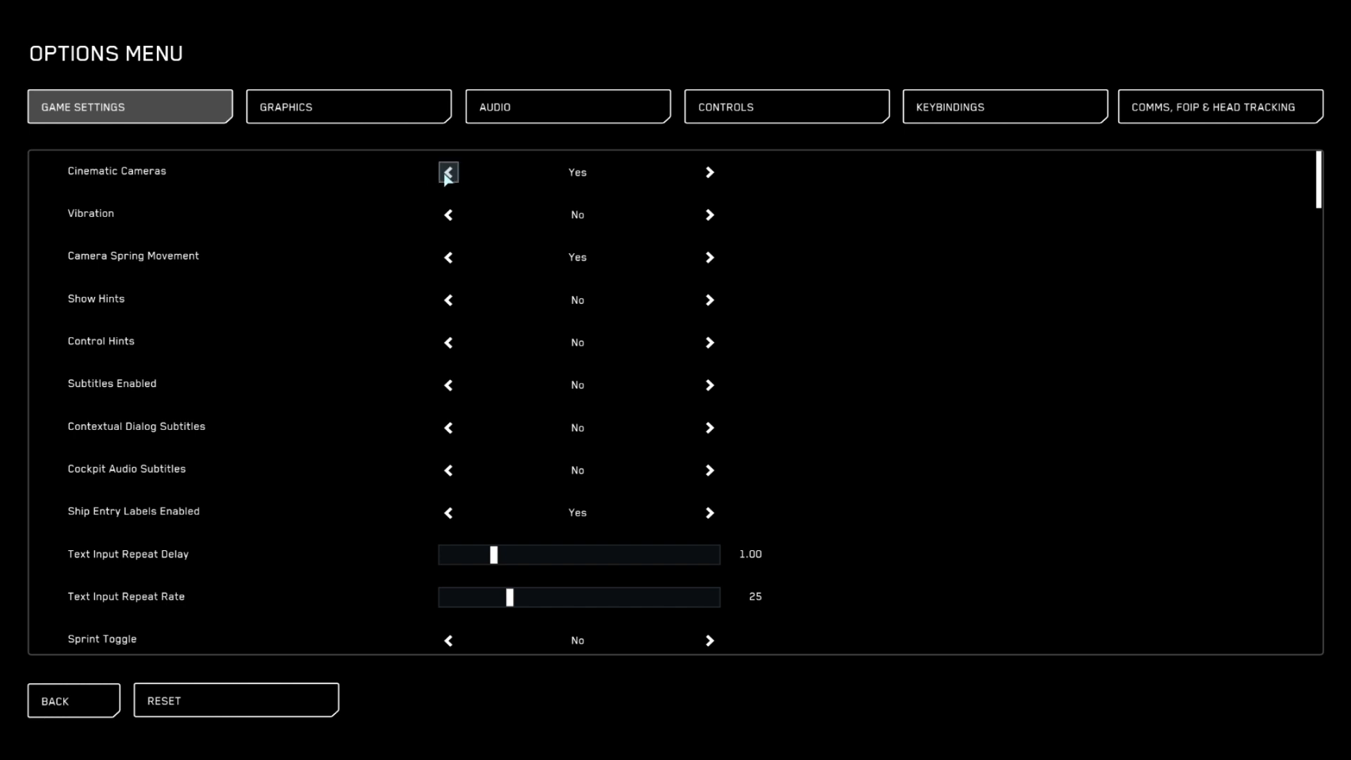
mouse_move(449, 300)
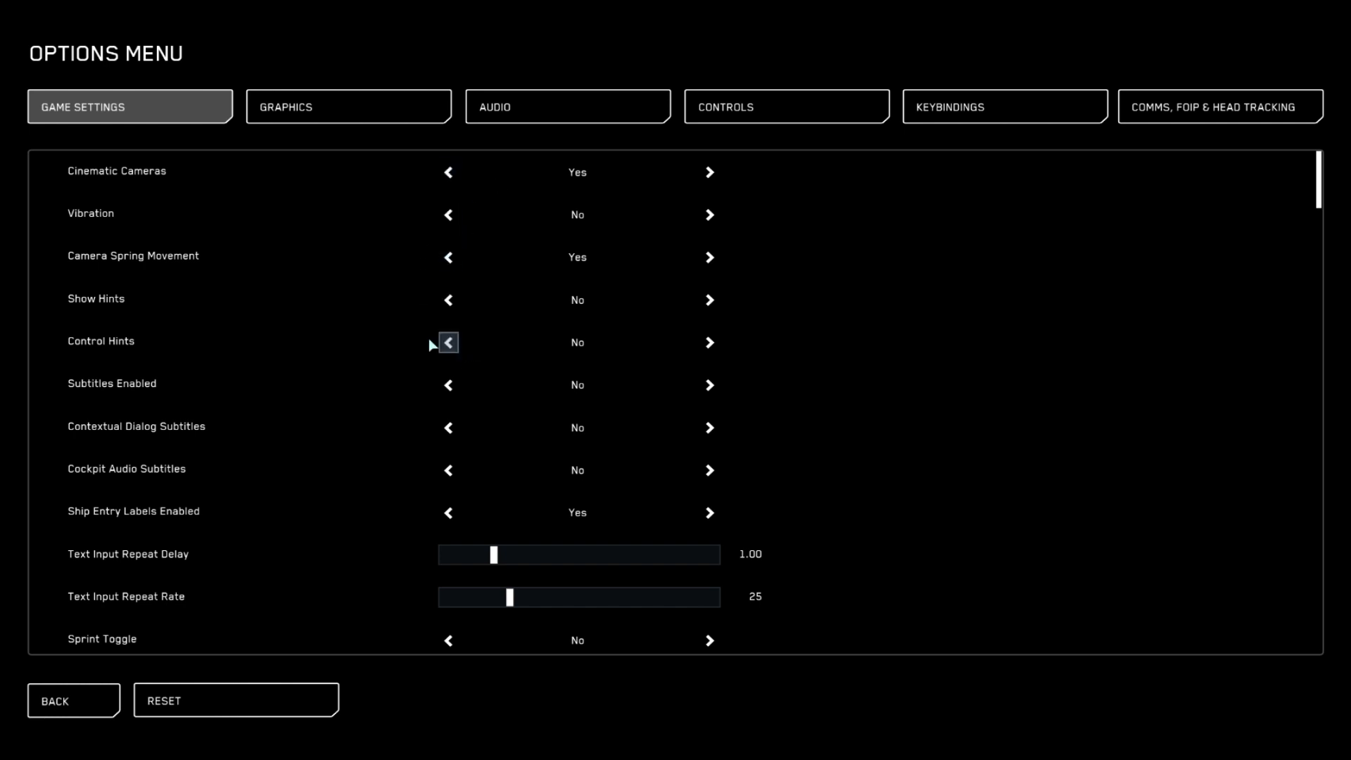
mouse_move(448, 427)
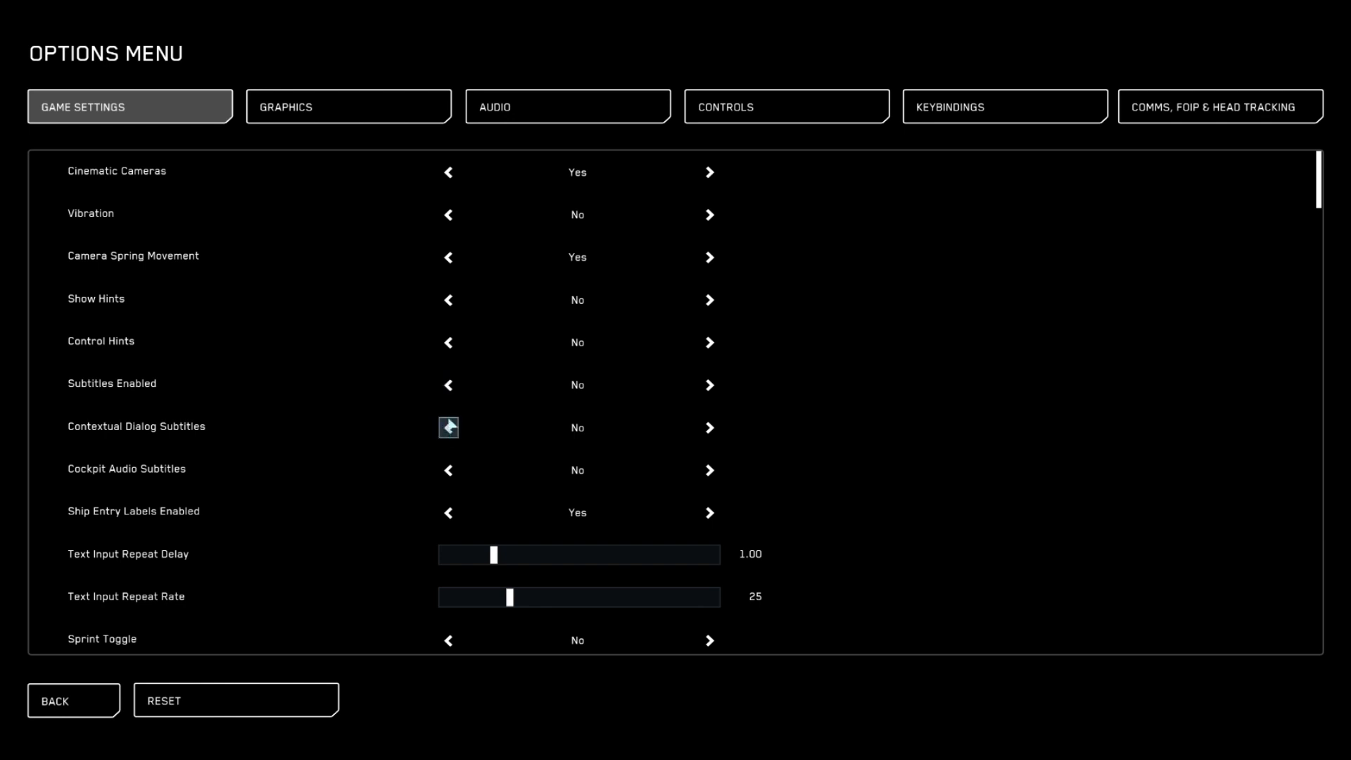
Scroll down Game Settings to the turret VJoy, E.S.P. and weapon gimbal options.
scroll("down", 3)
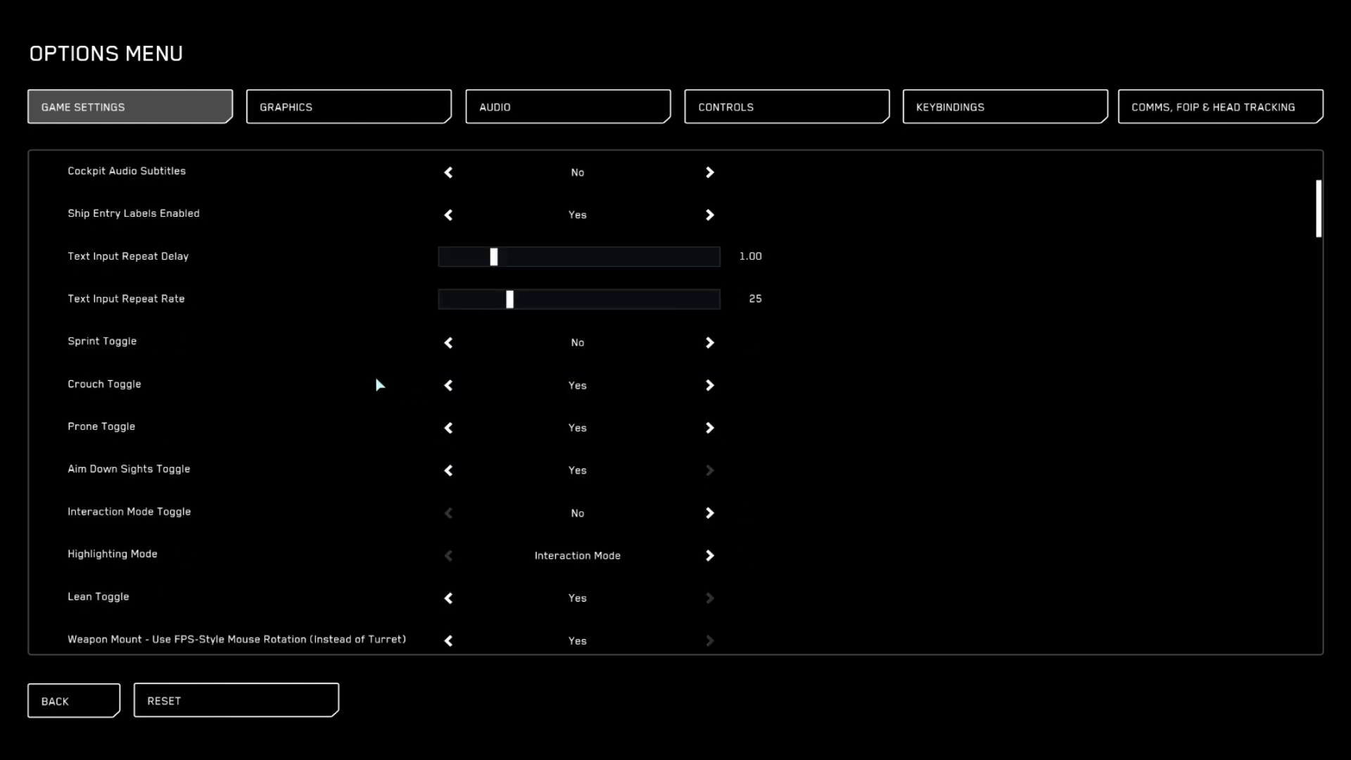
mouse_move(368, 361)
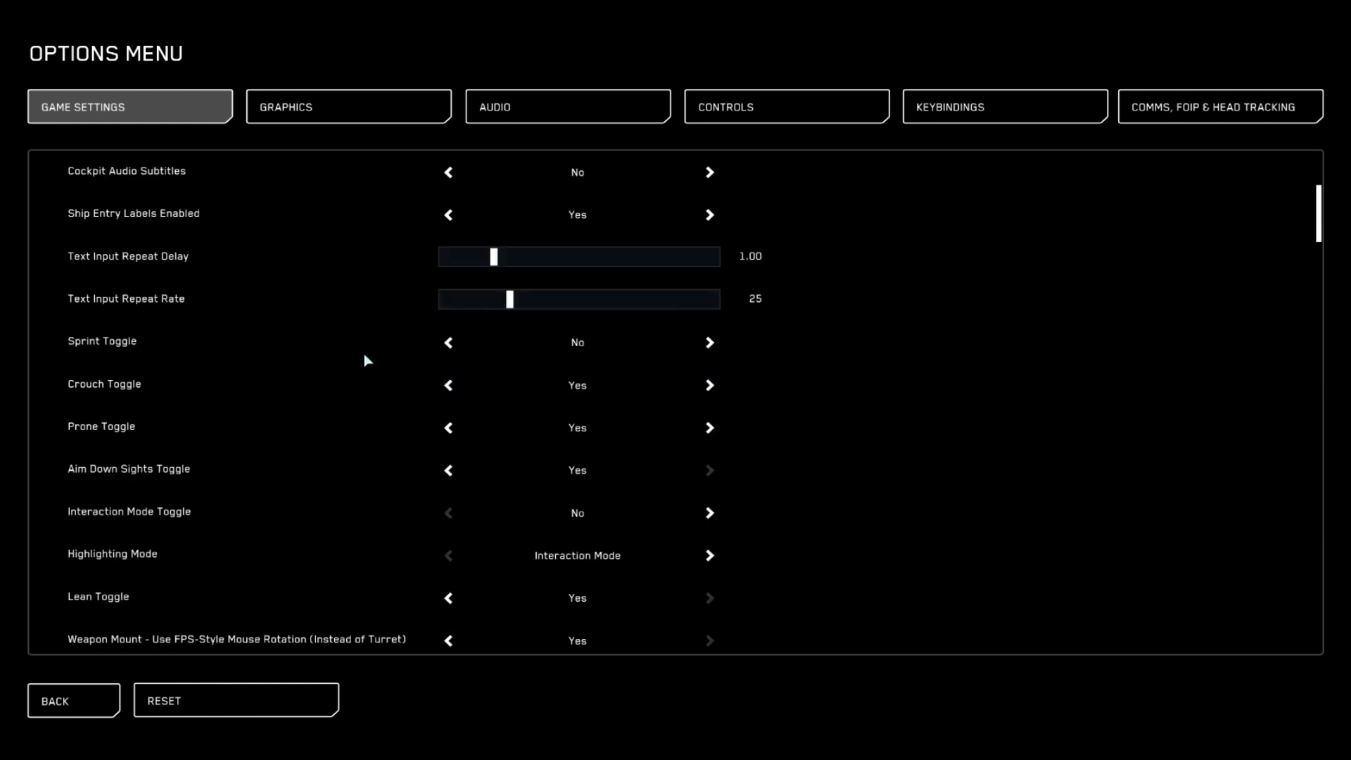
scroll("down", 3)
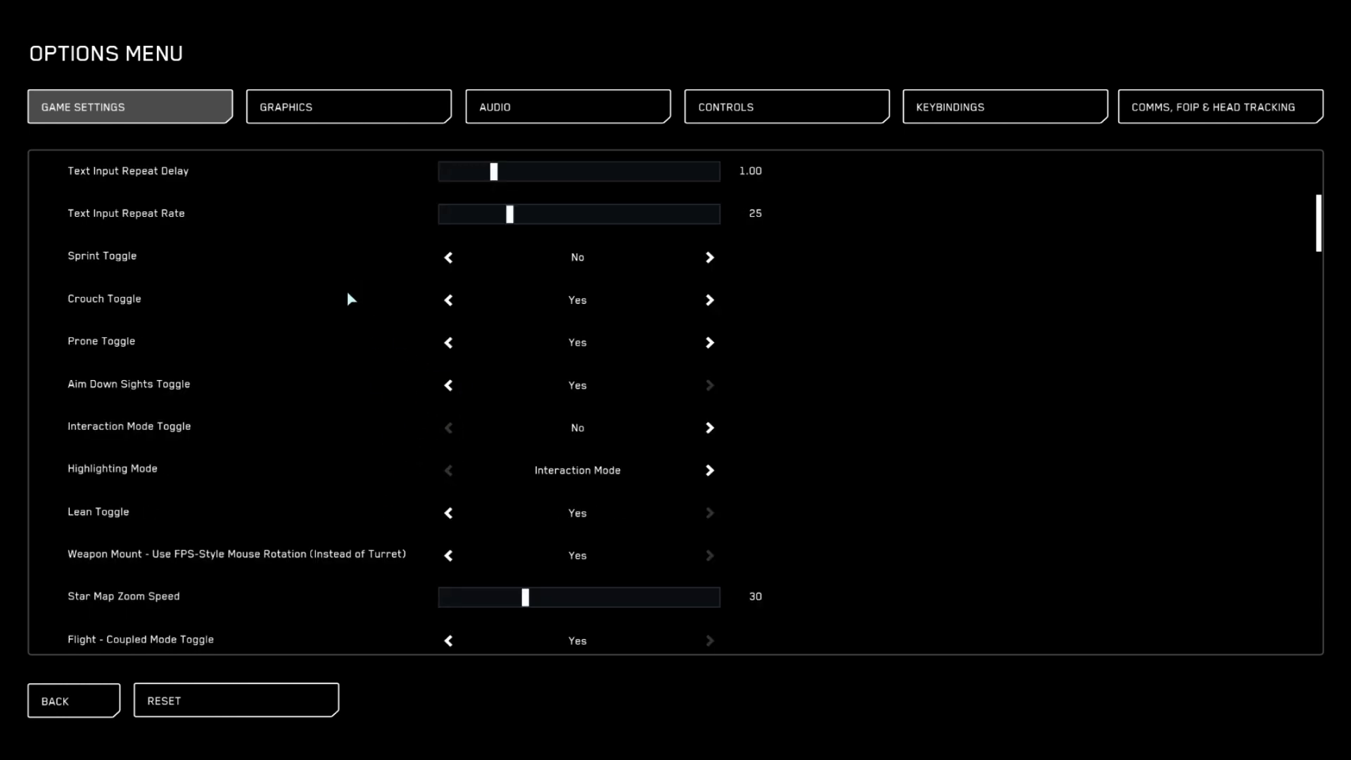
scroll("down", 3)
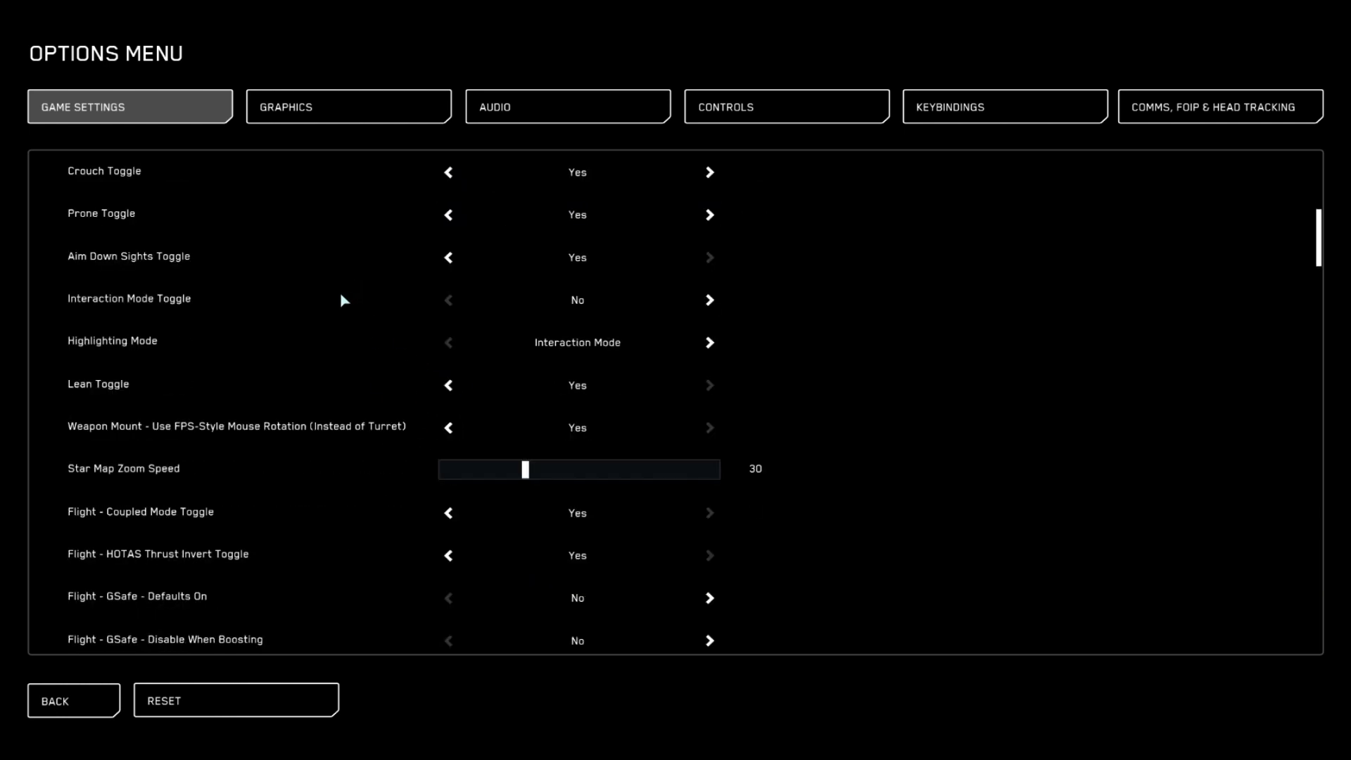
scroll("down", 3)
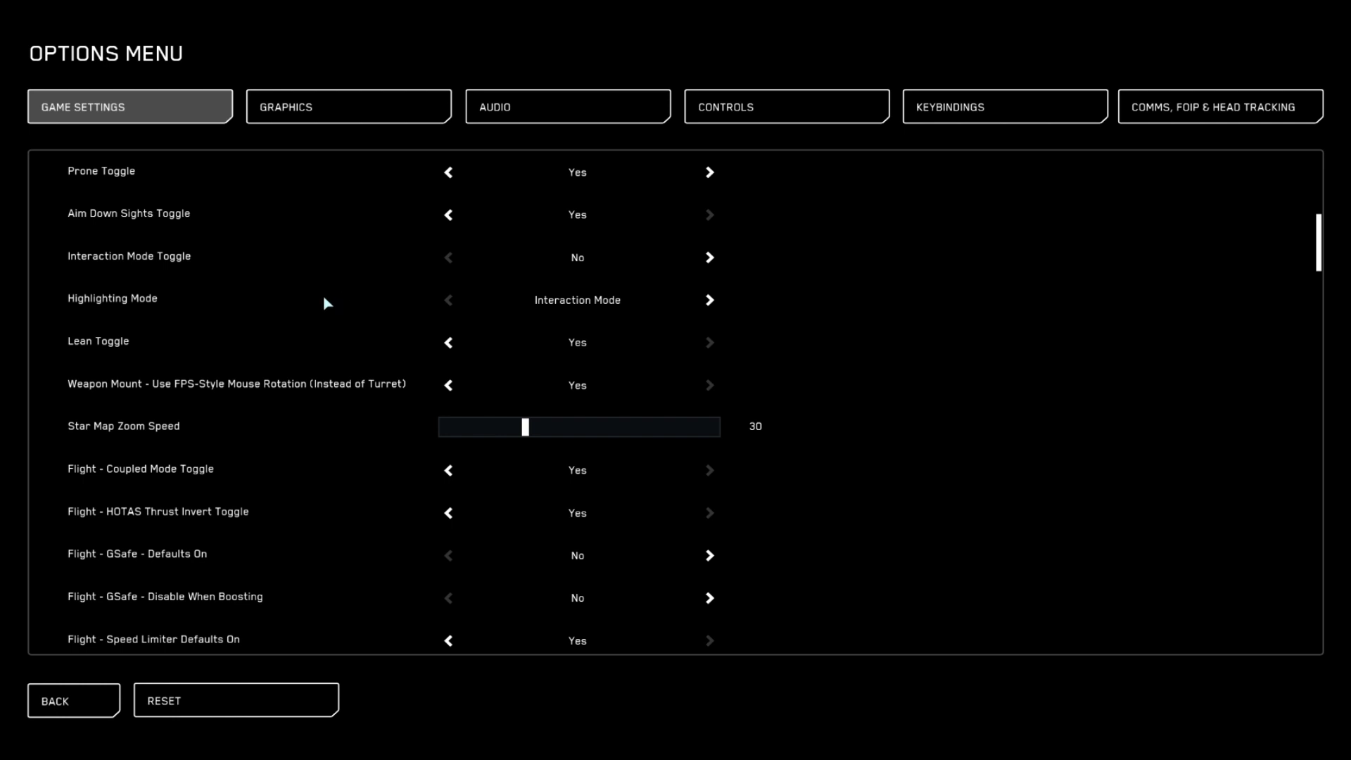
scroll("down", 3)
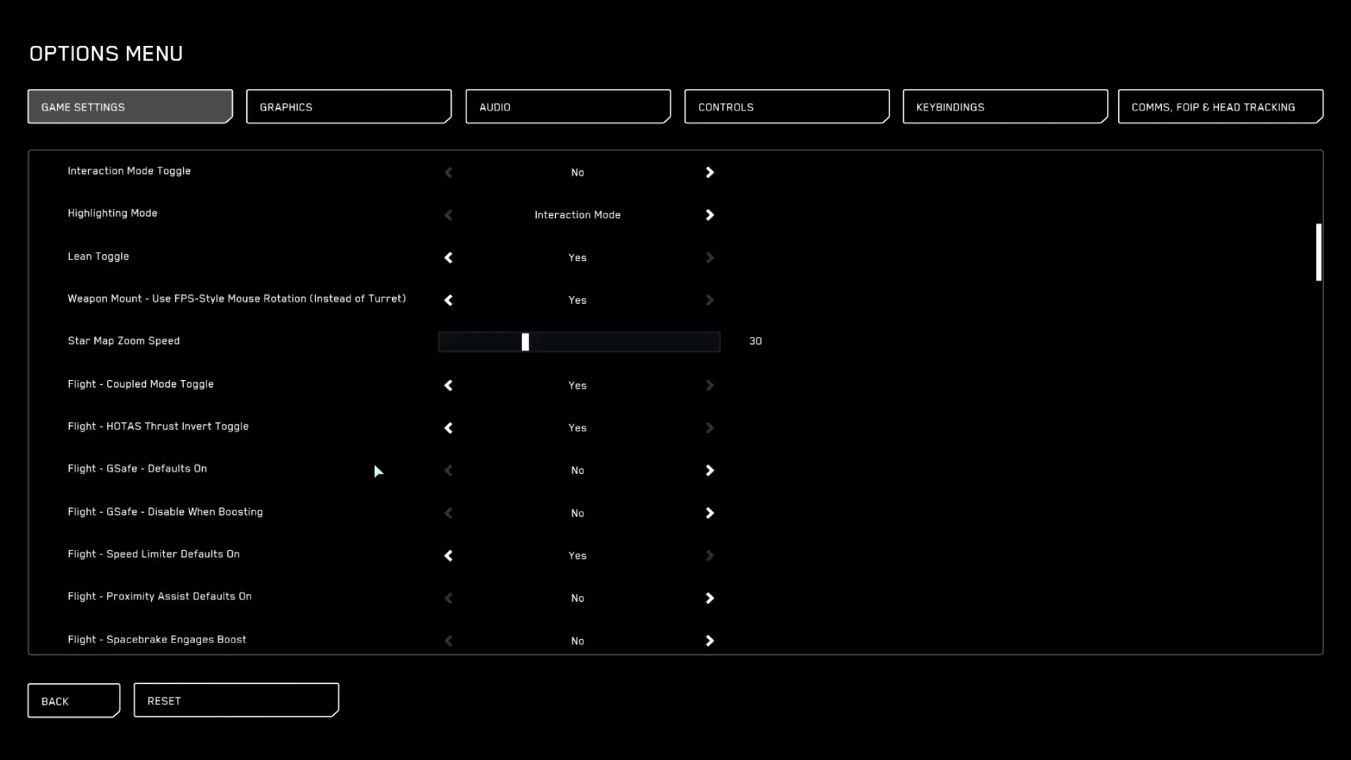
mouse_move(184, 485)
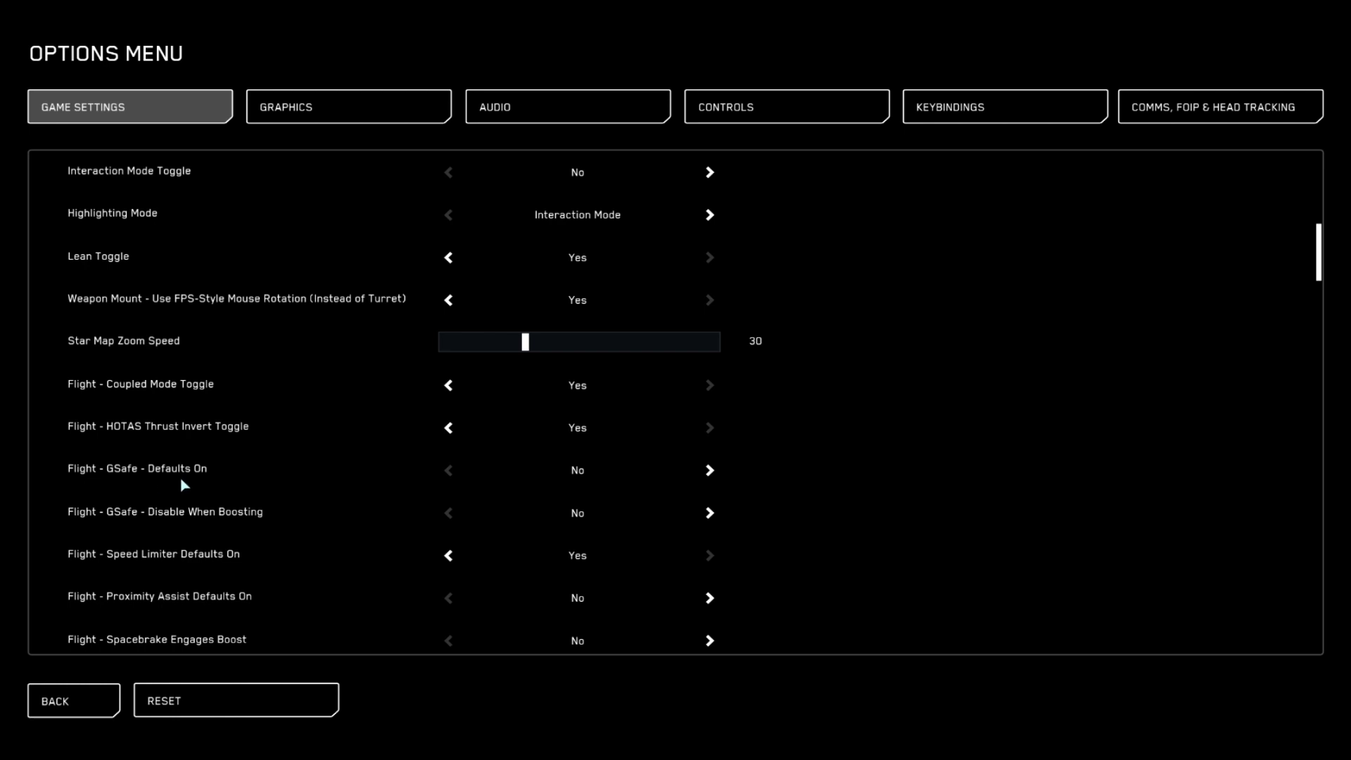
mouse_move(104, 556)
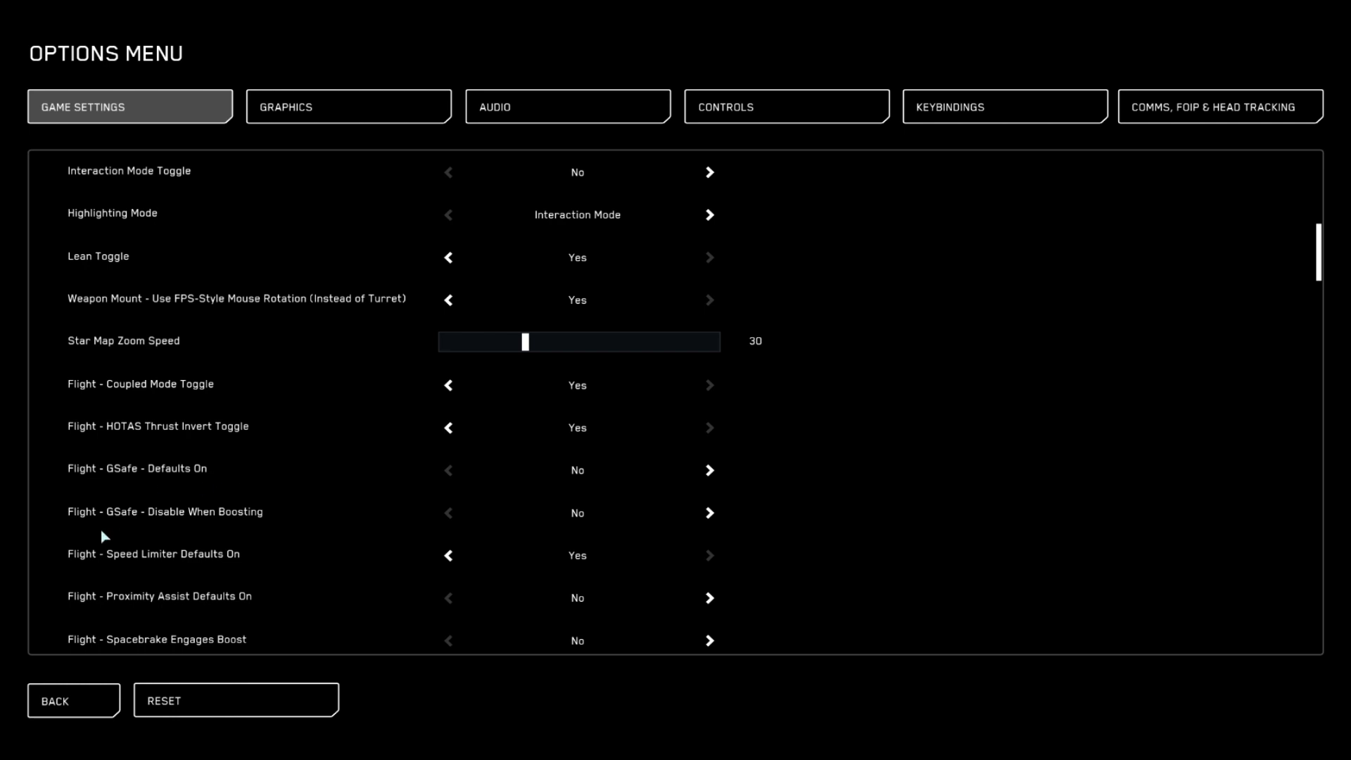
mouse_move(286, 529)
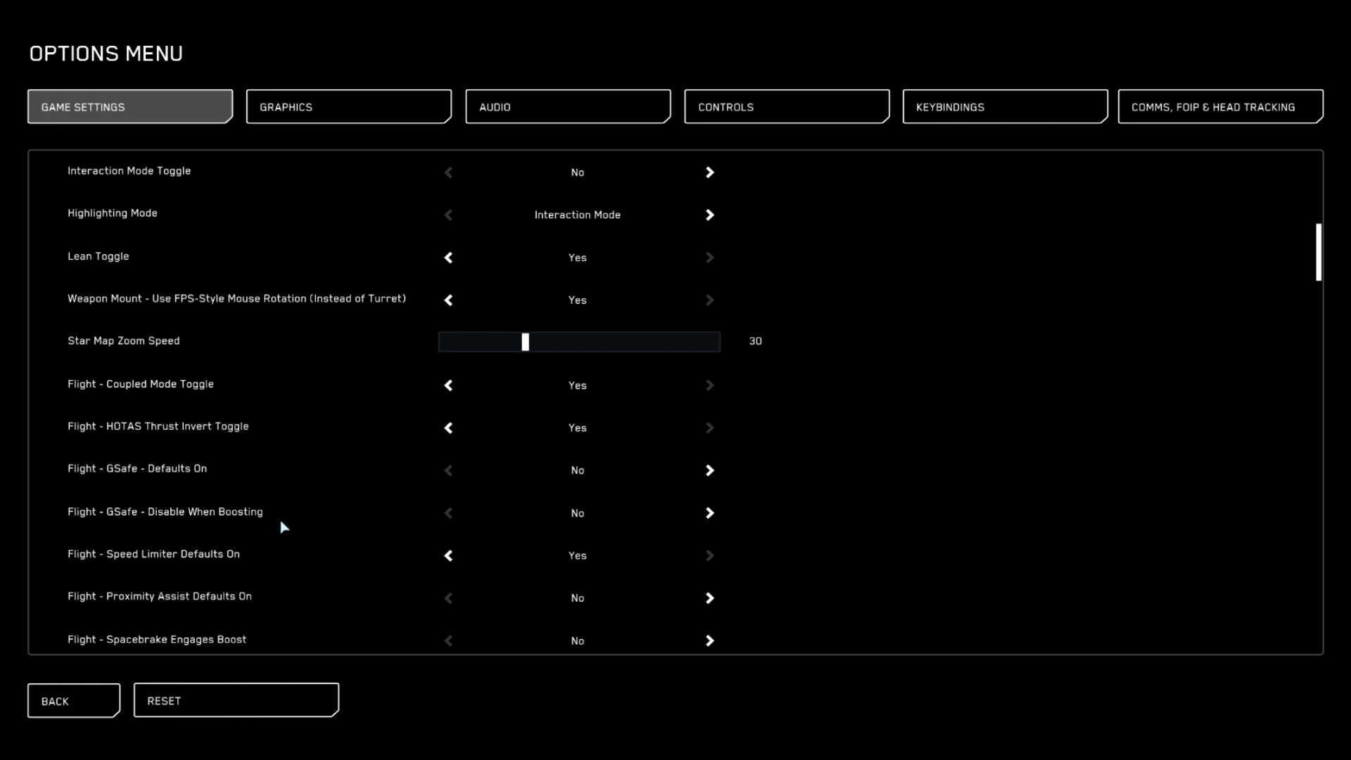
mouse_move(569, 488)
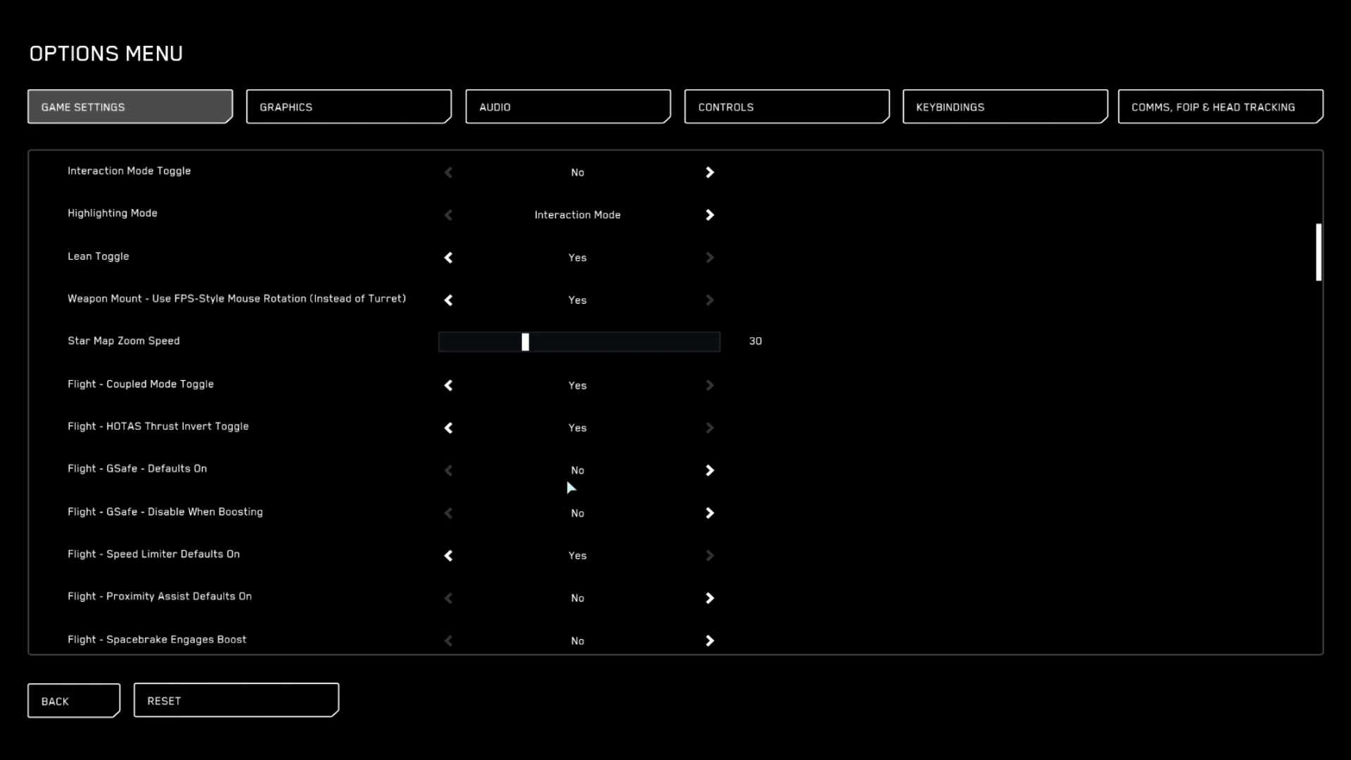
mouse_move(572, 460)
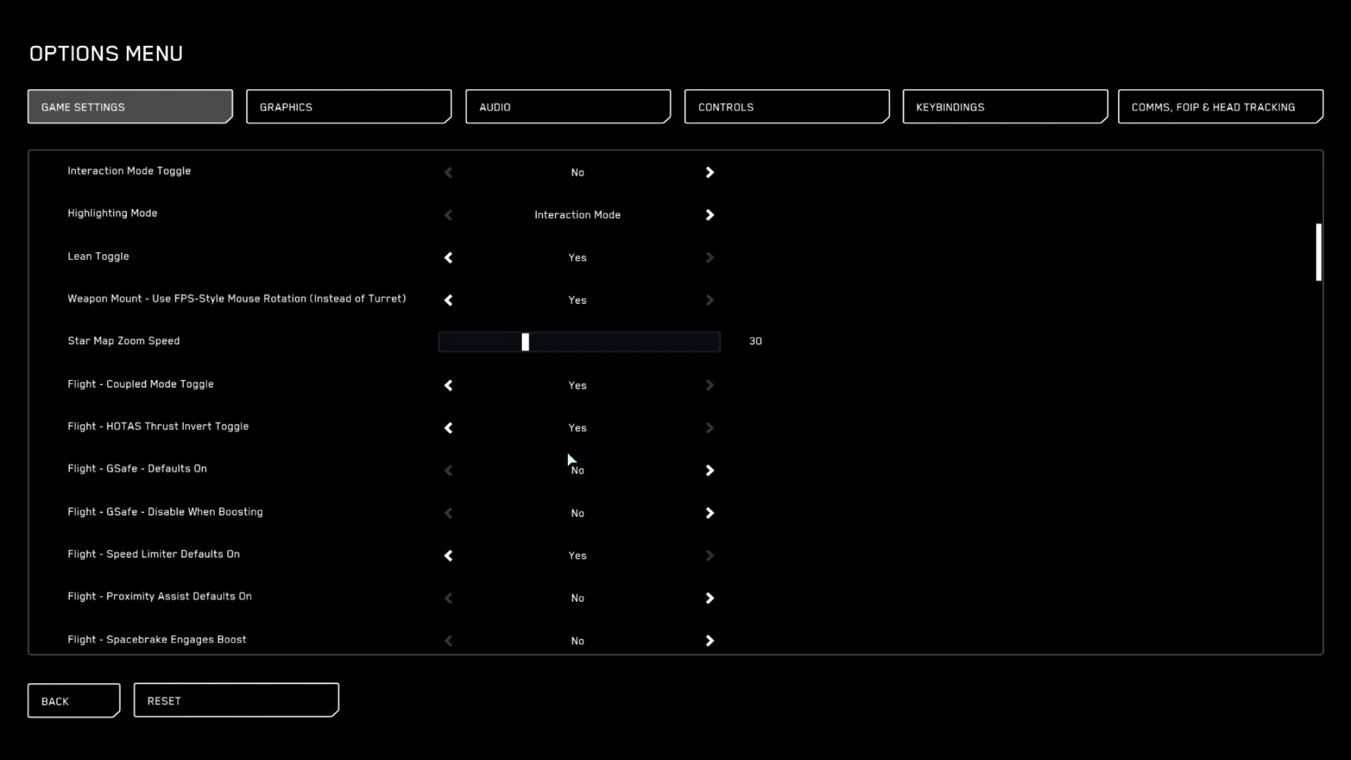
mouse_move(609, 498)
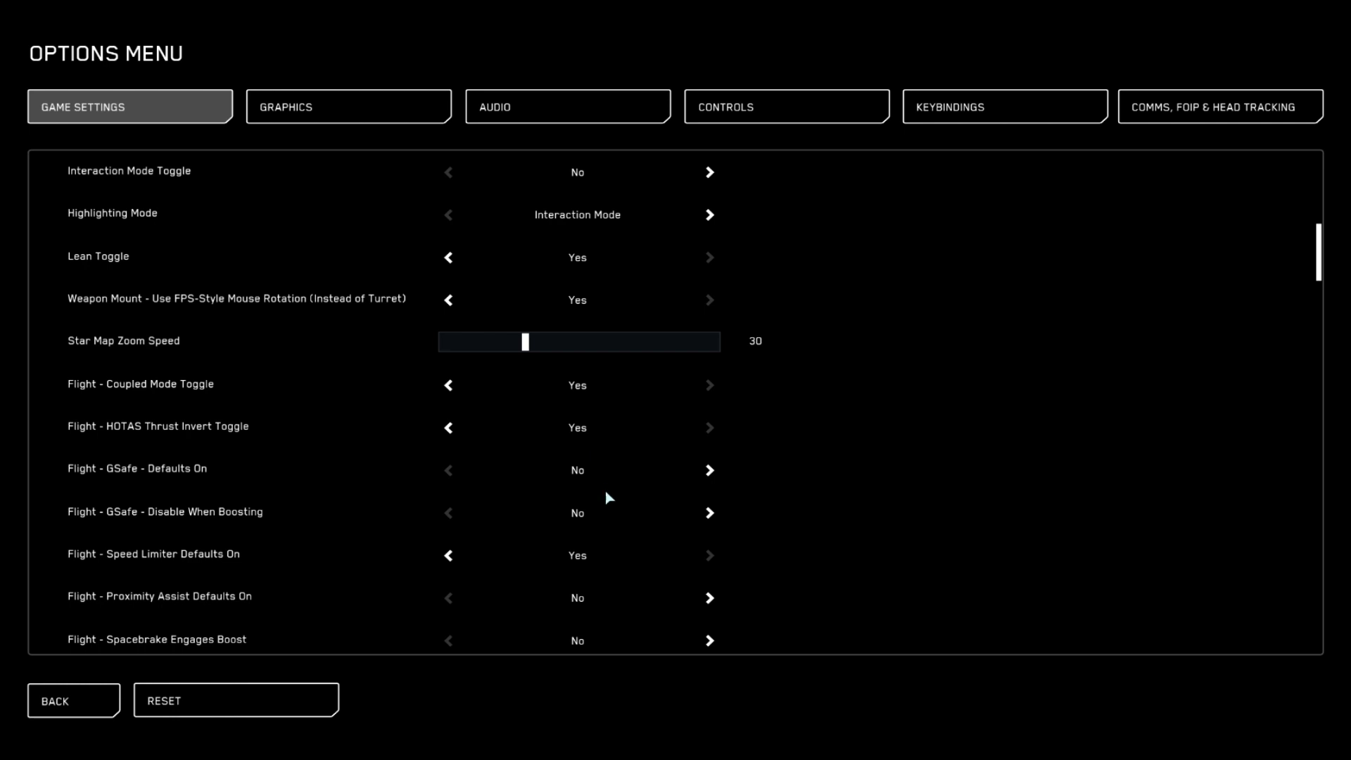
mouse_move(615, 496)
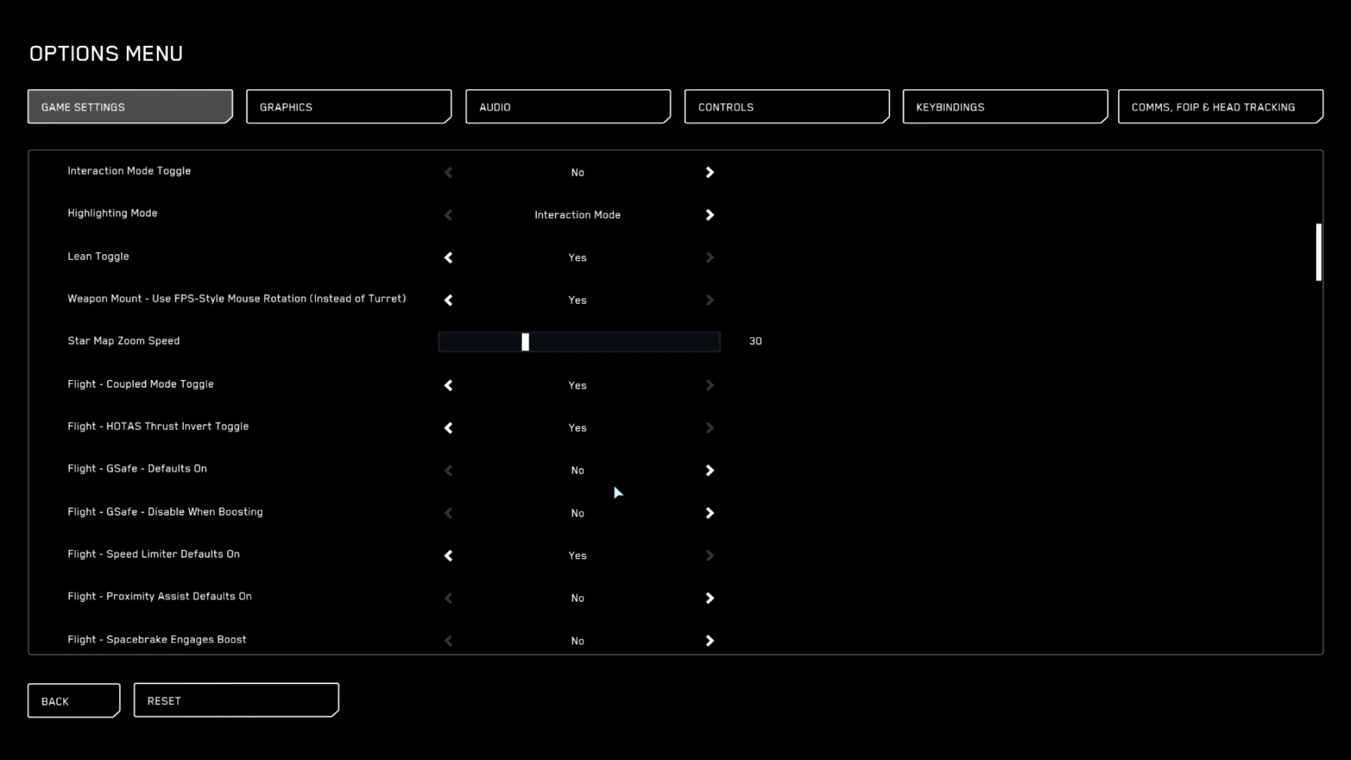
mouse_move(598, 488)
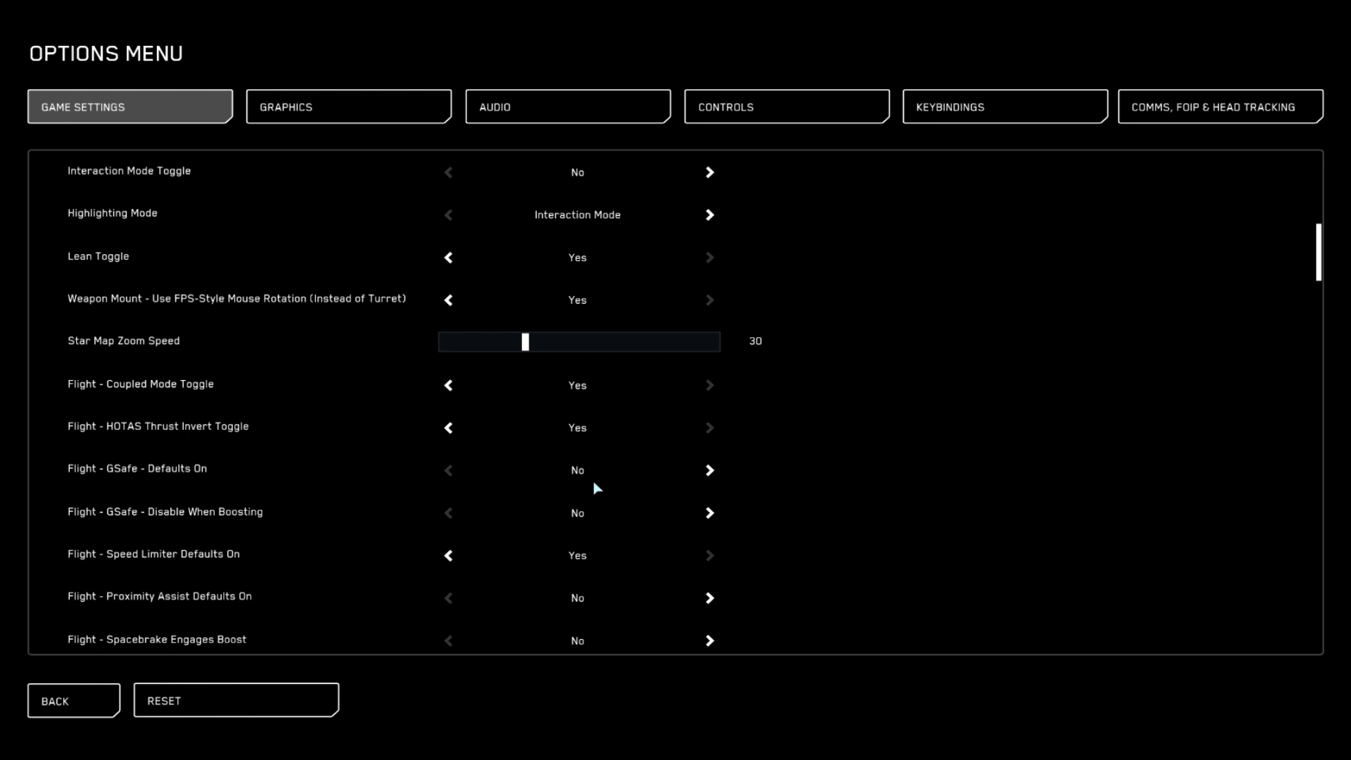
mouse_move(578, 487)
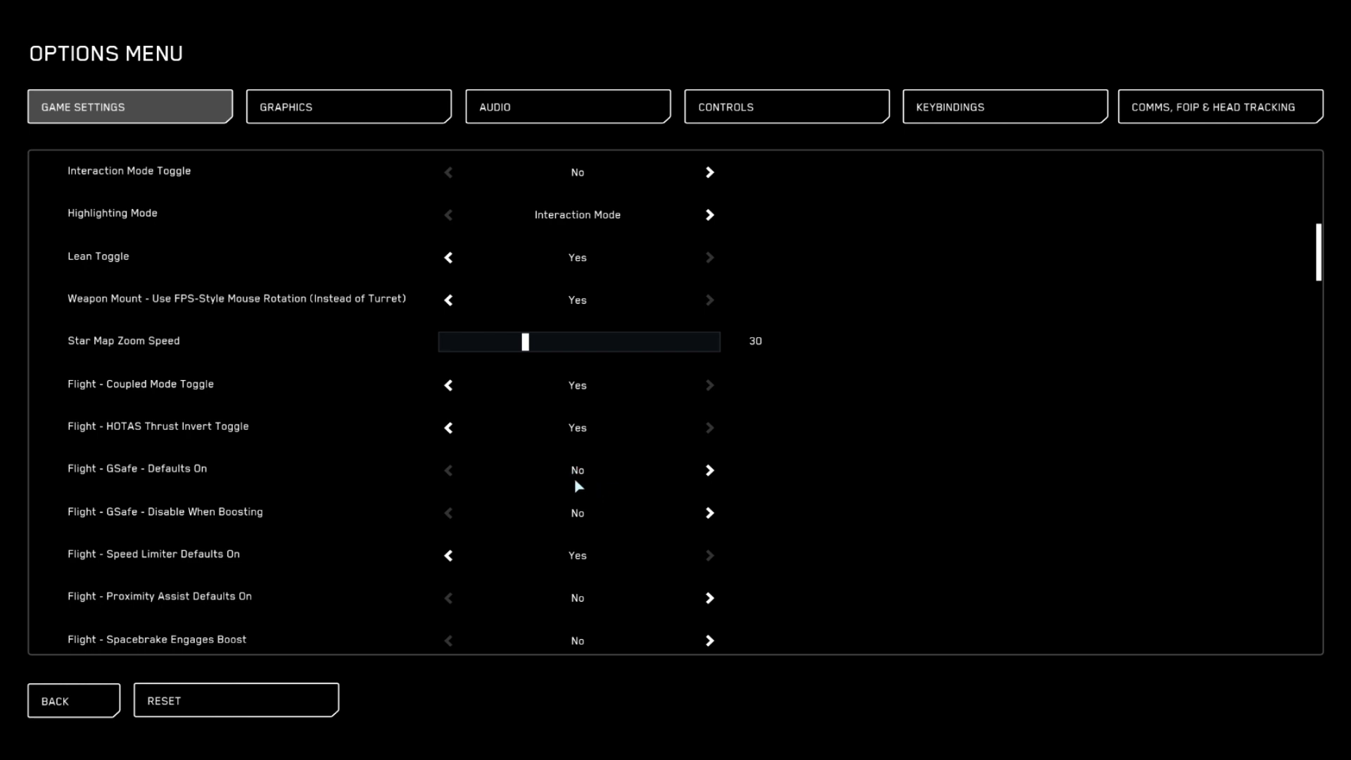
scroll("down", 3)
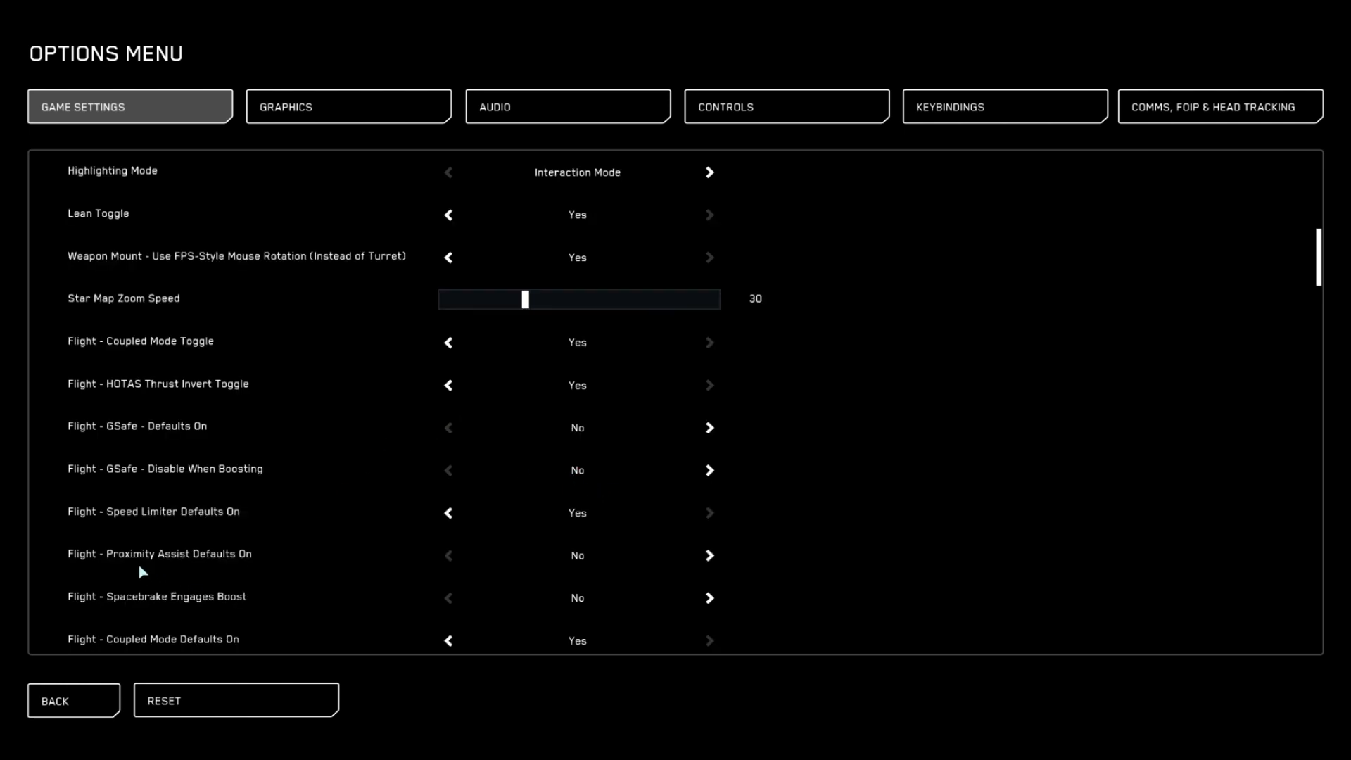
mouse_move(603, 573)
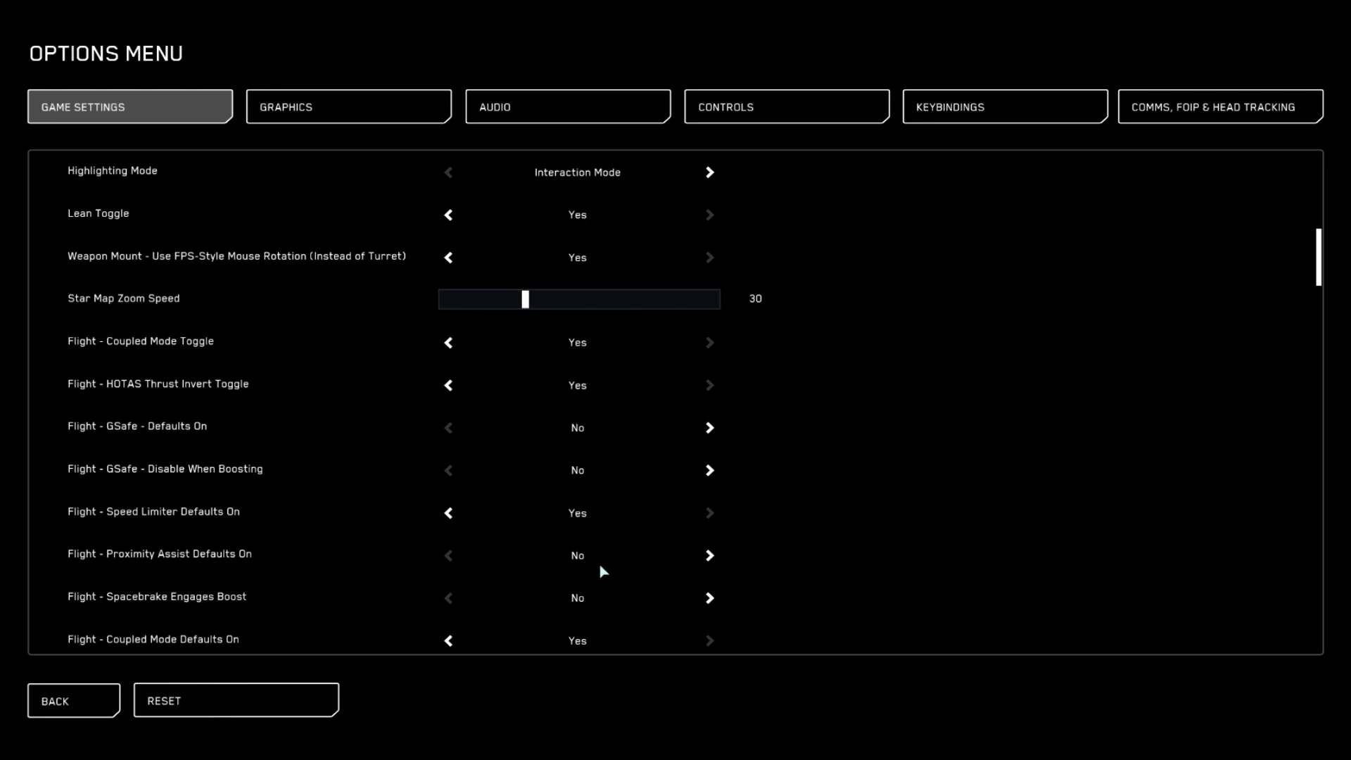
mouse_move(257, 503)
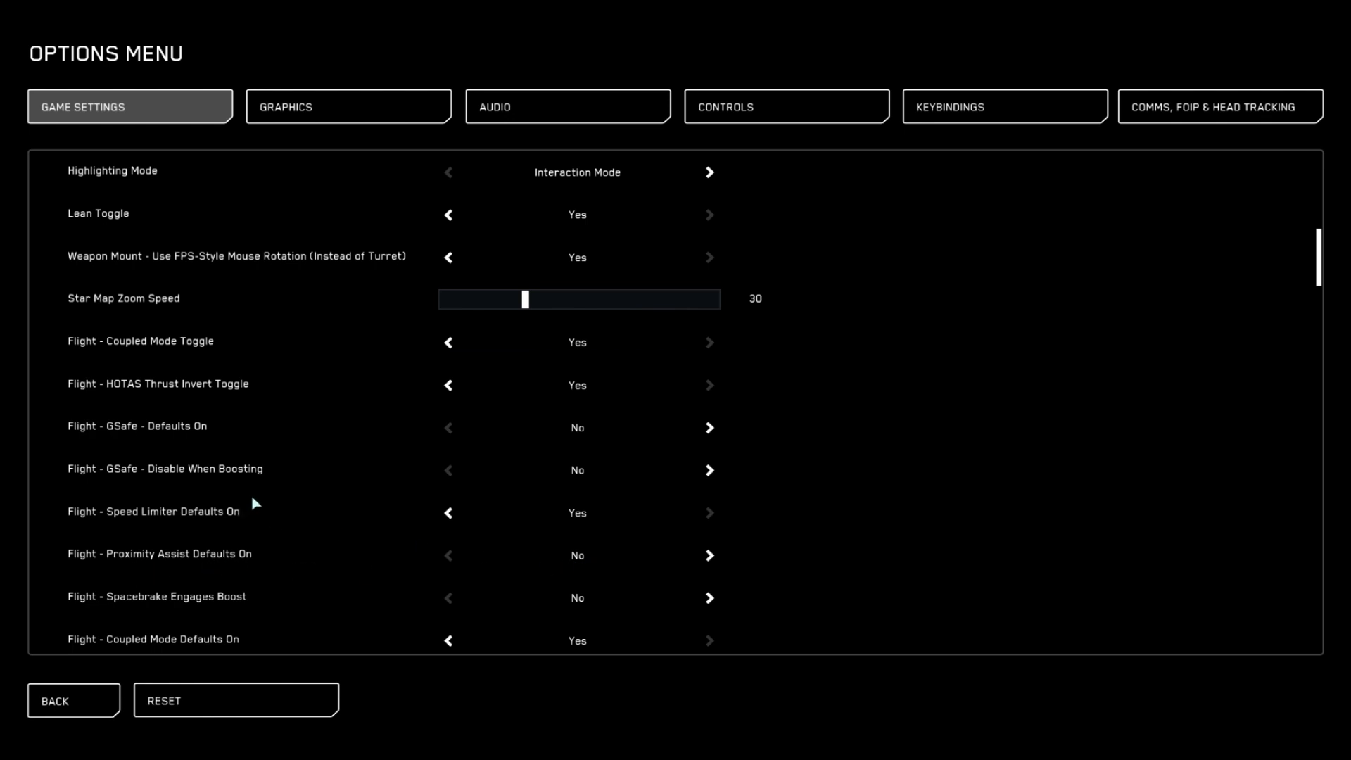
scroll("down", 3)
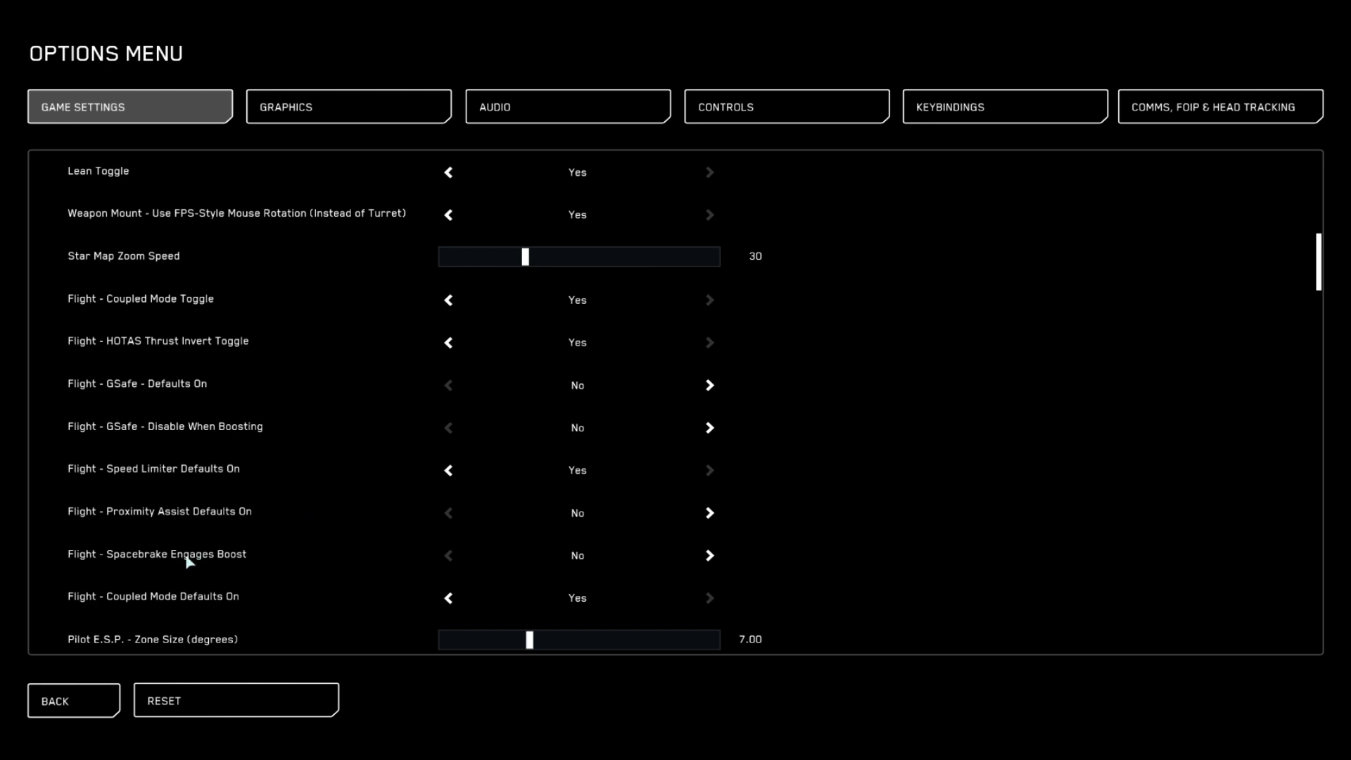
mouse_move(564, 579)
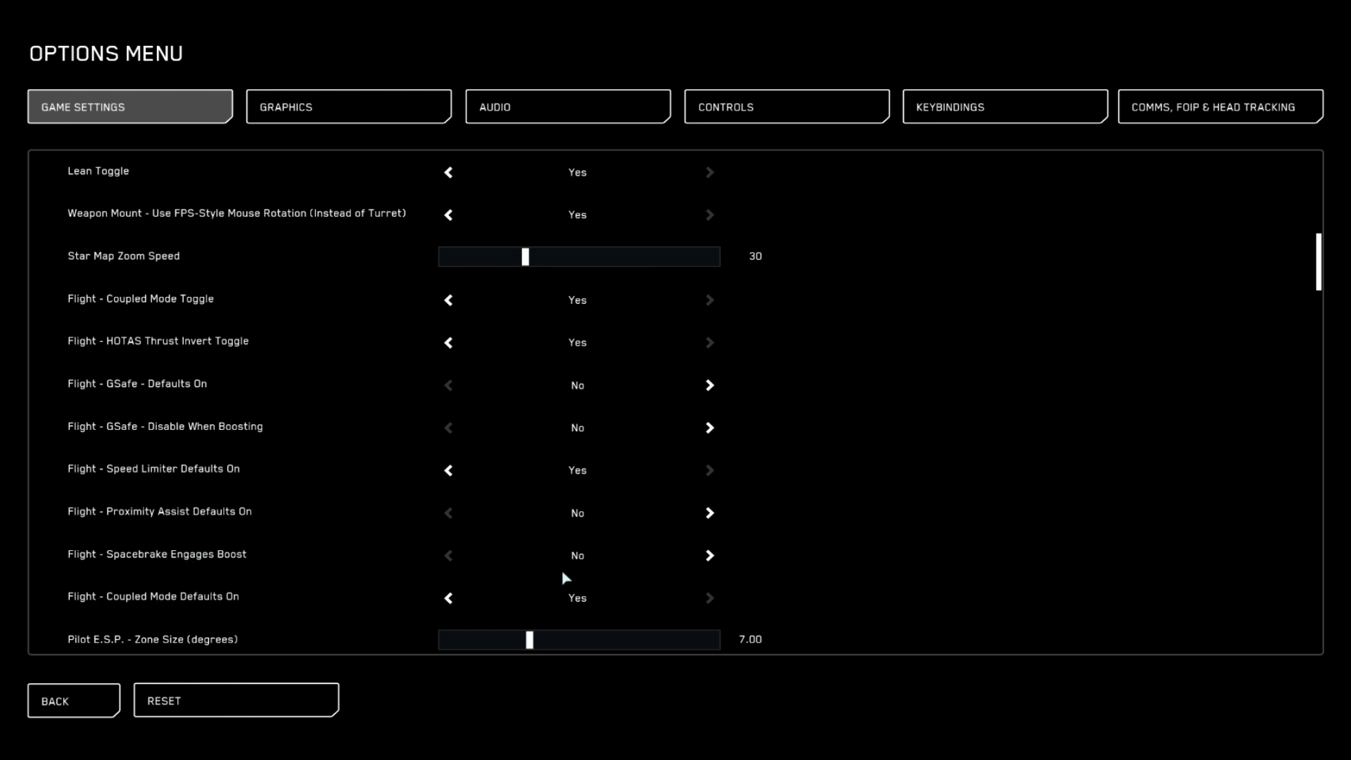
mouse_move(549, 576)
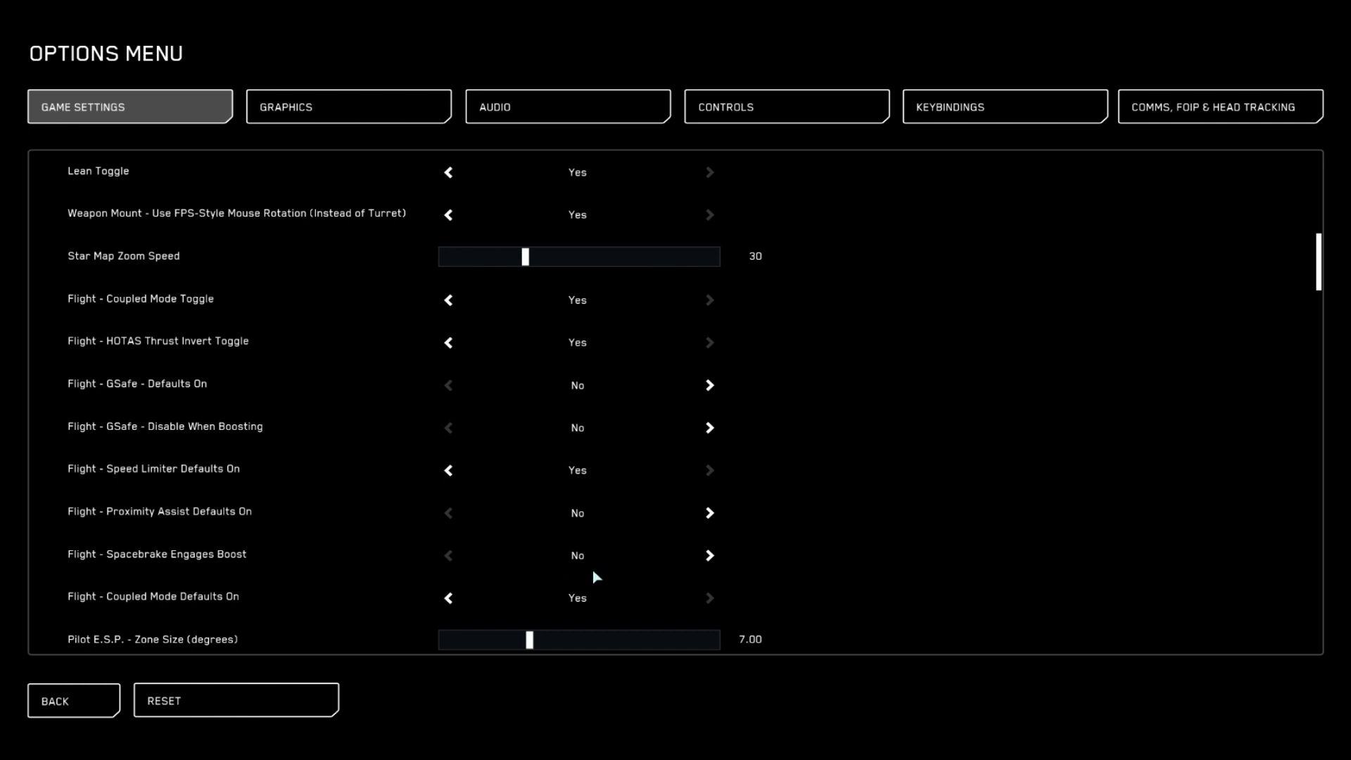
mouse_move(586, 549)
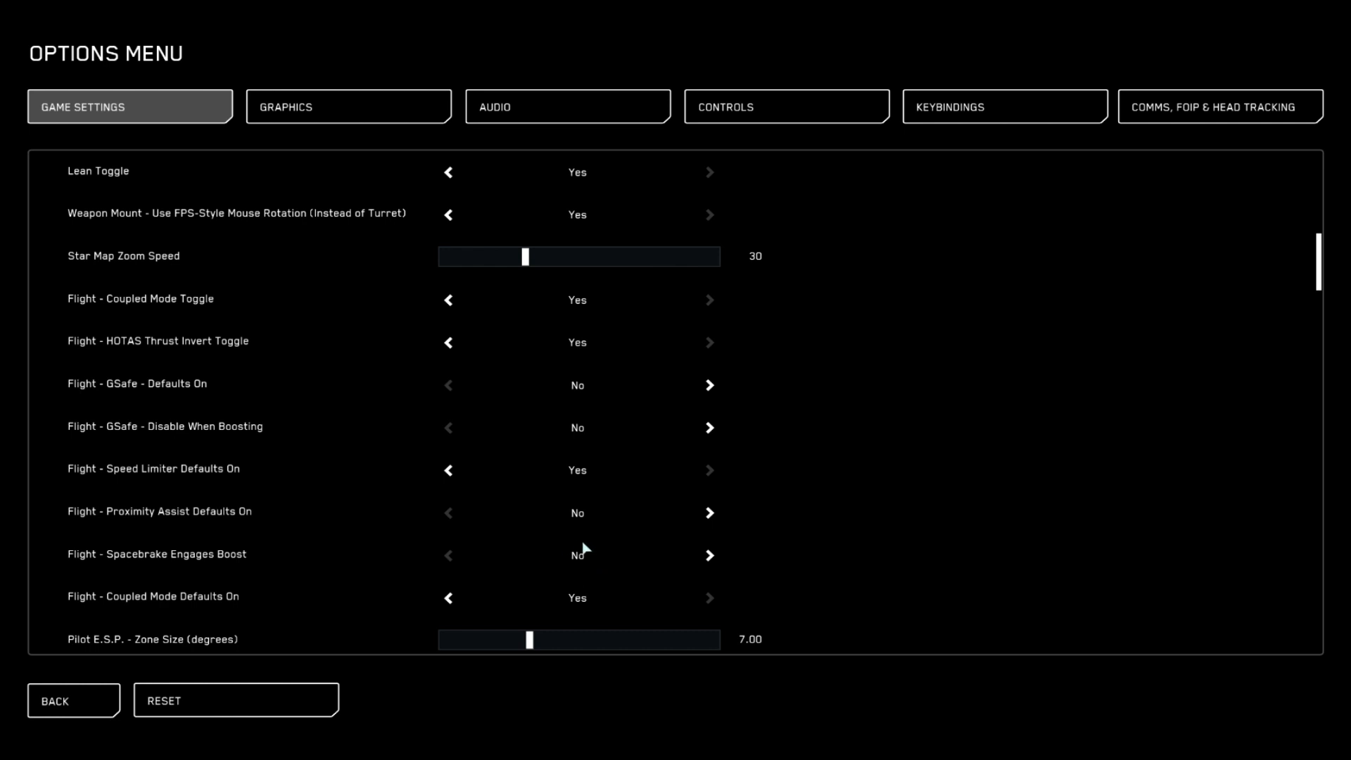
scroll("down", 3)
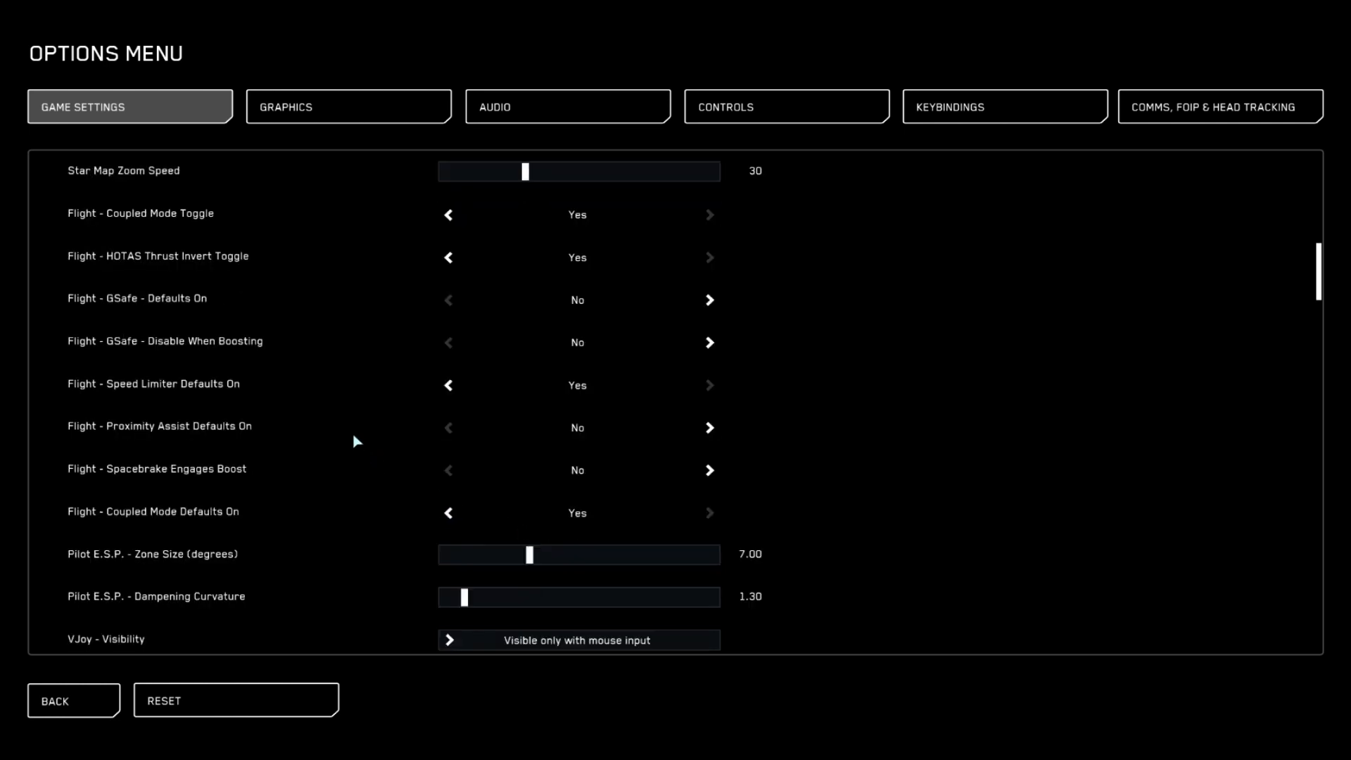
scroll("down", 3)
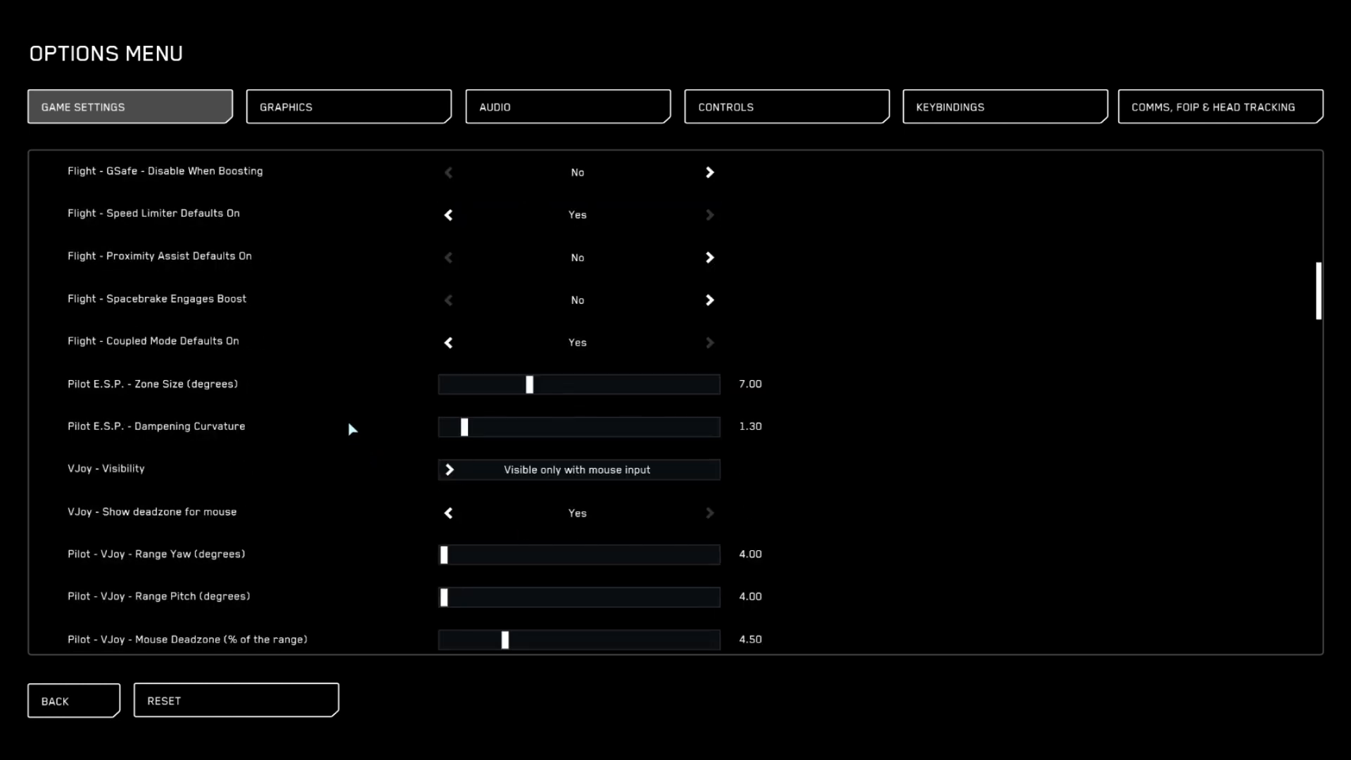
scroll("down", 3)
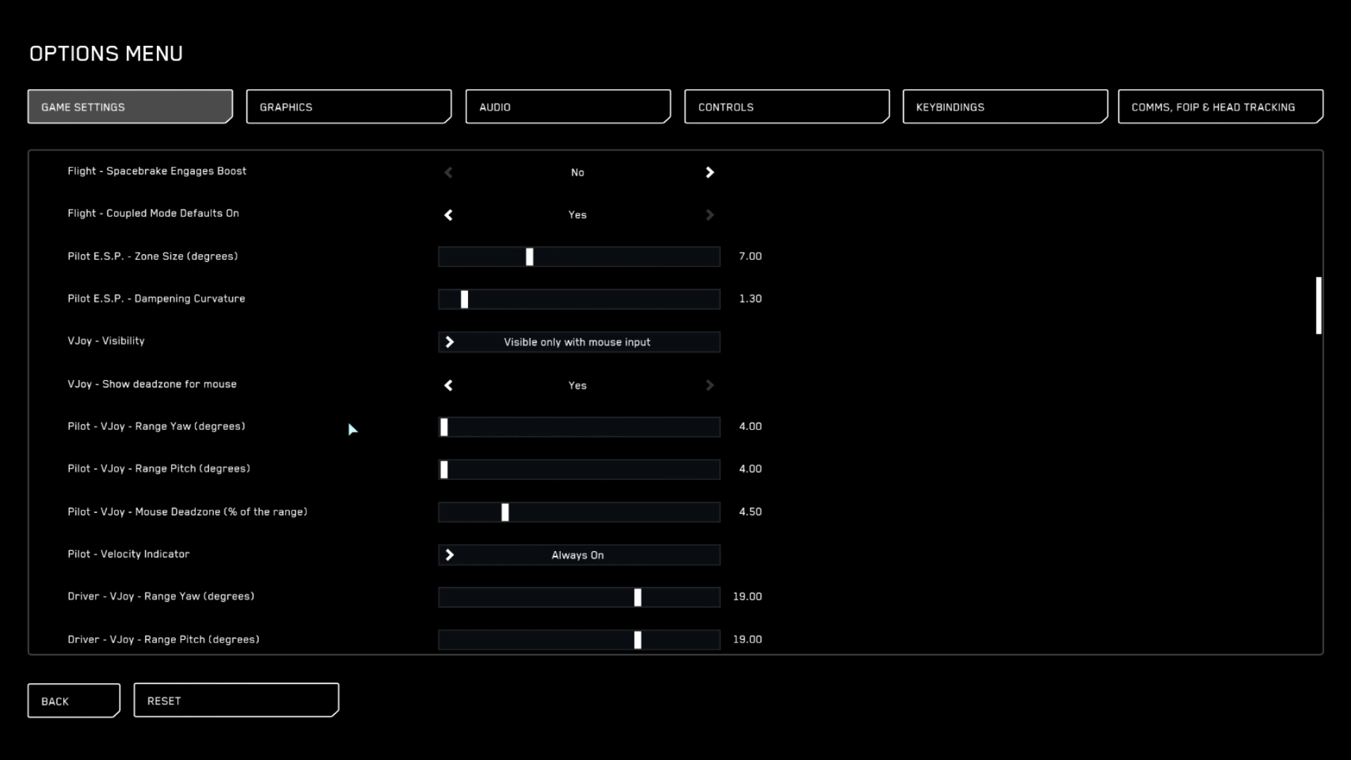
mouse_move(361, 417)
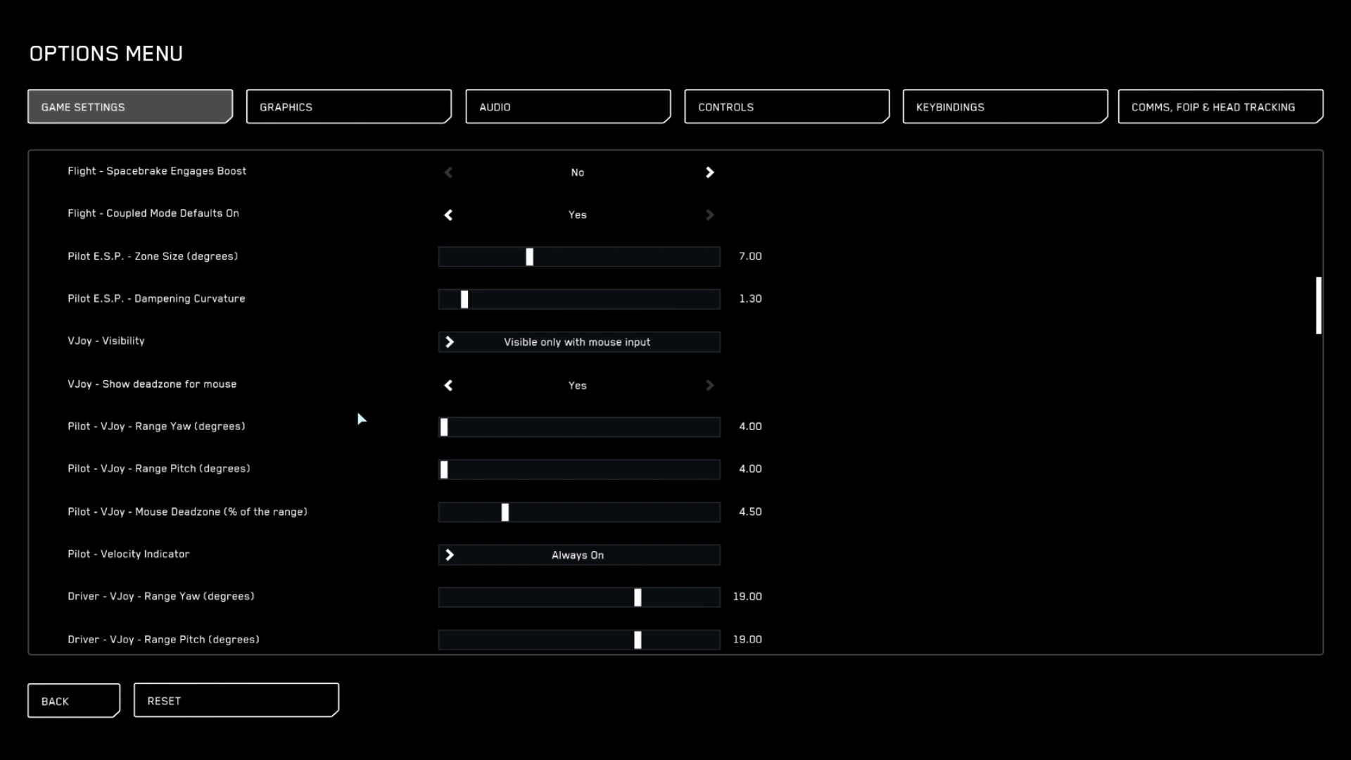
mouse_move(364, 410)
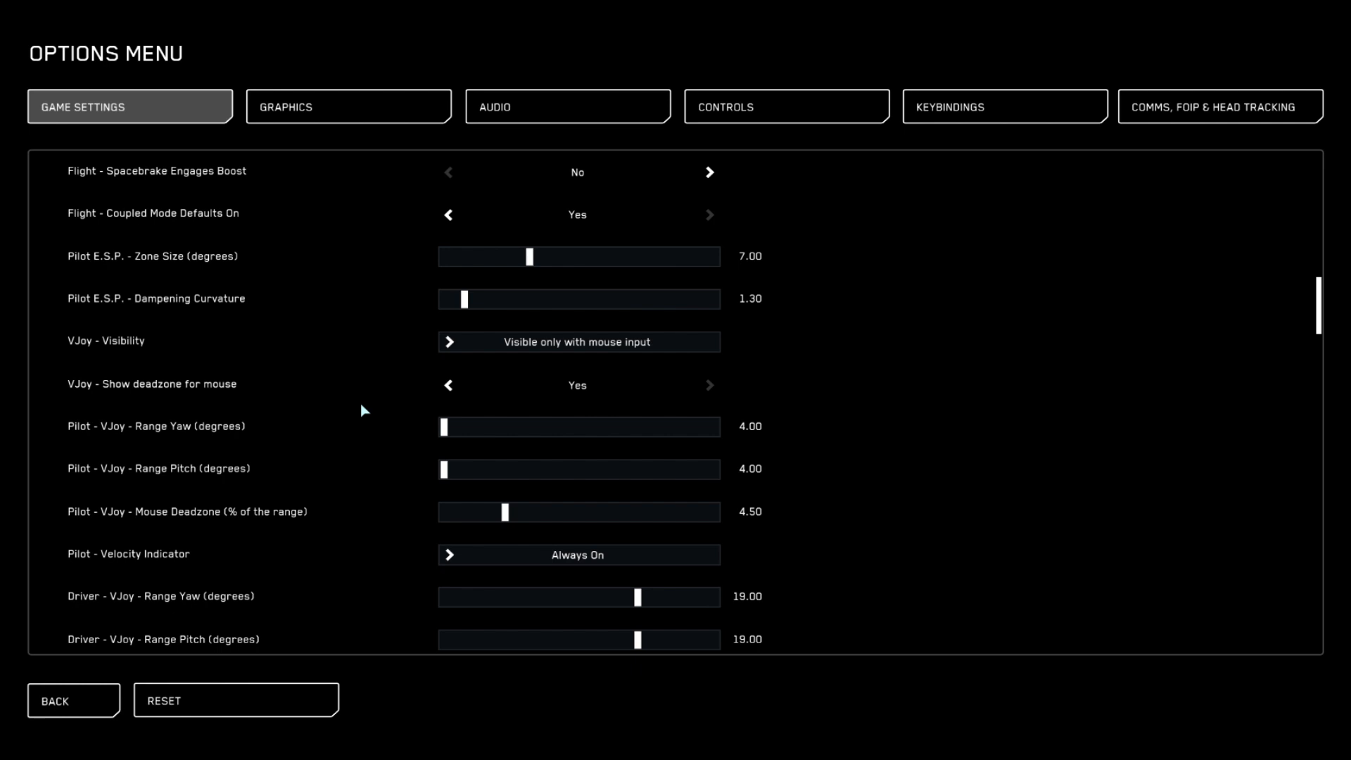
mouse_move(113, 439)
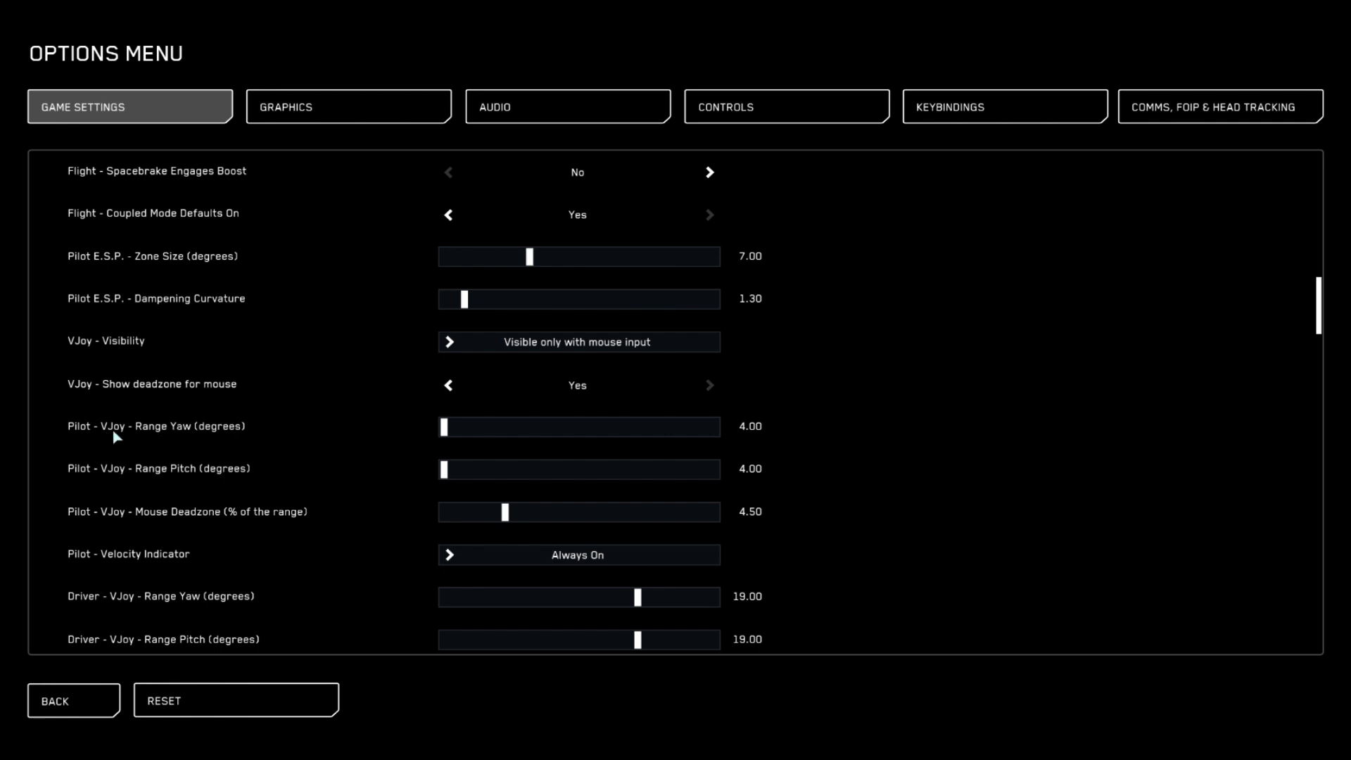
mouse_move(197, 479)
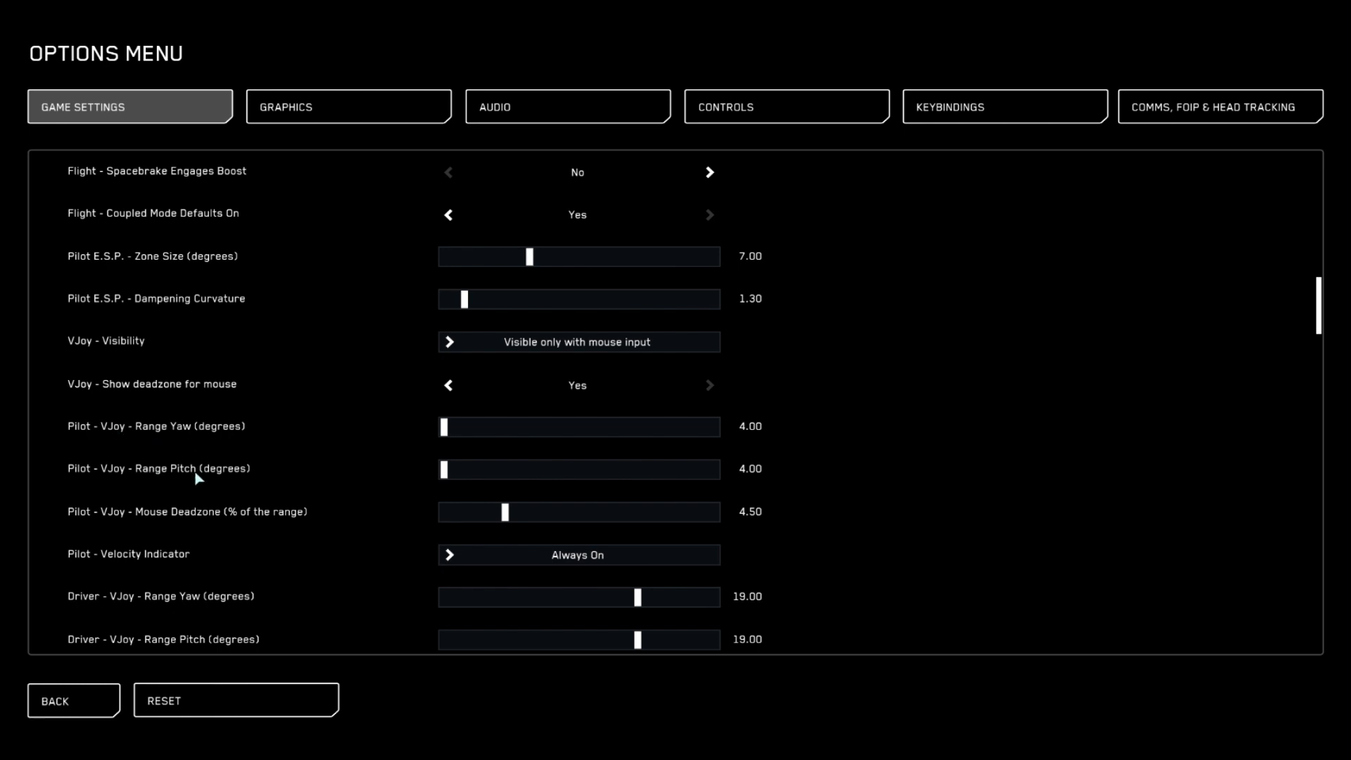
mouse_move(306, 475)
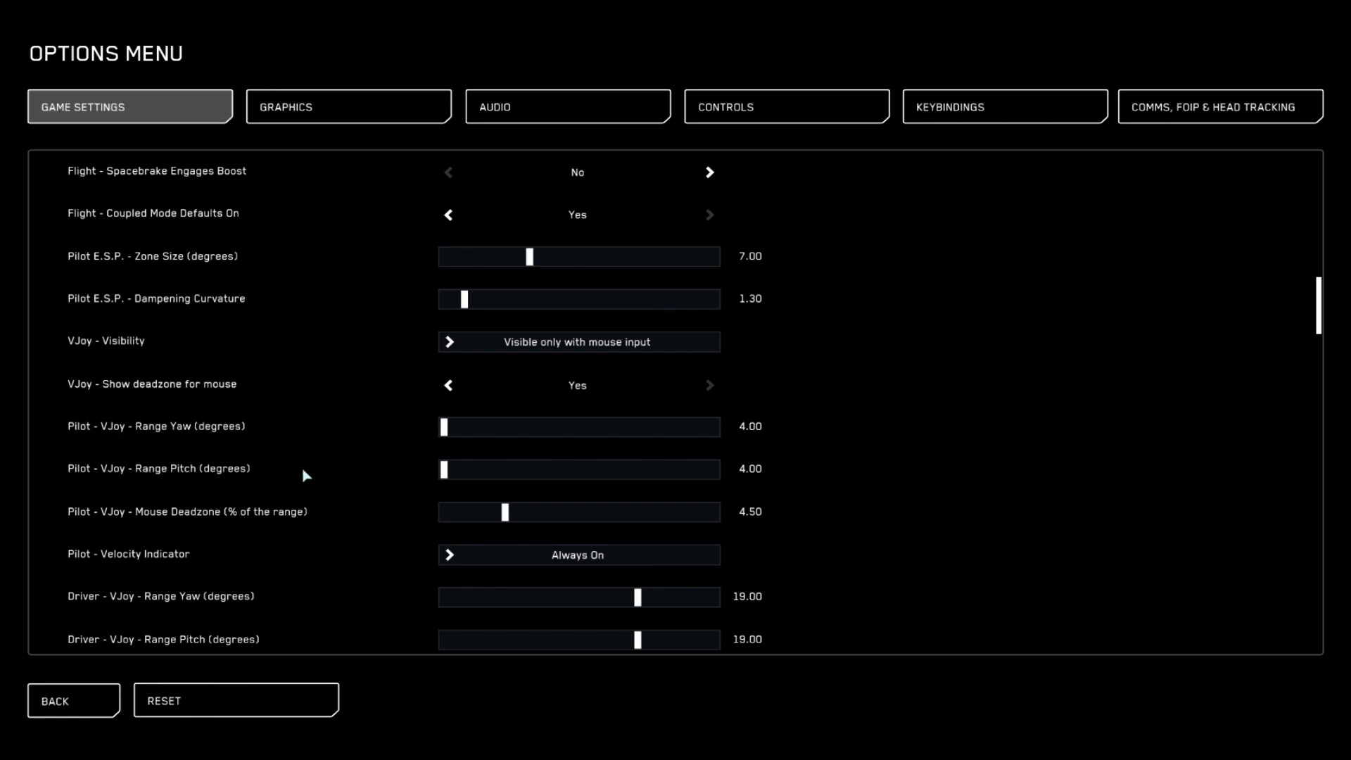
mouse_move(404, 422)
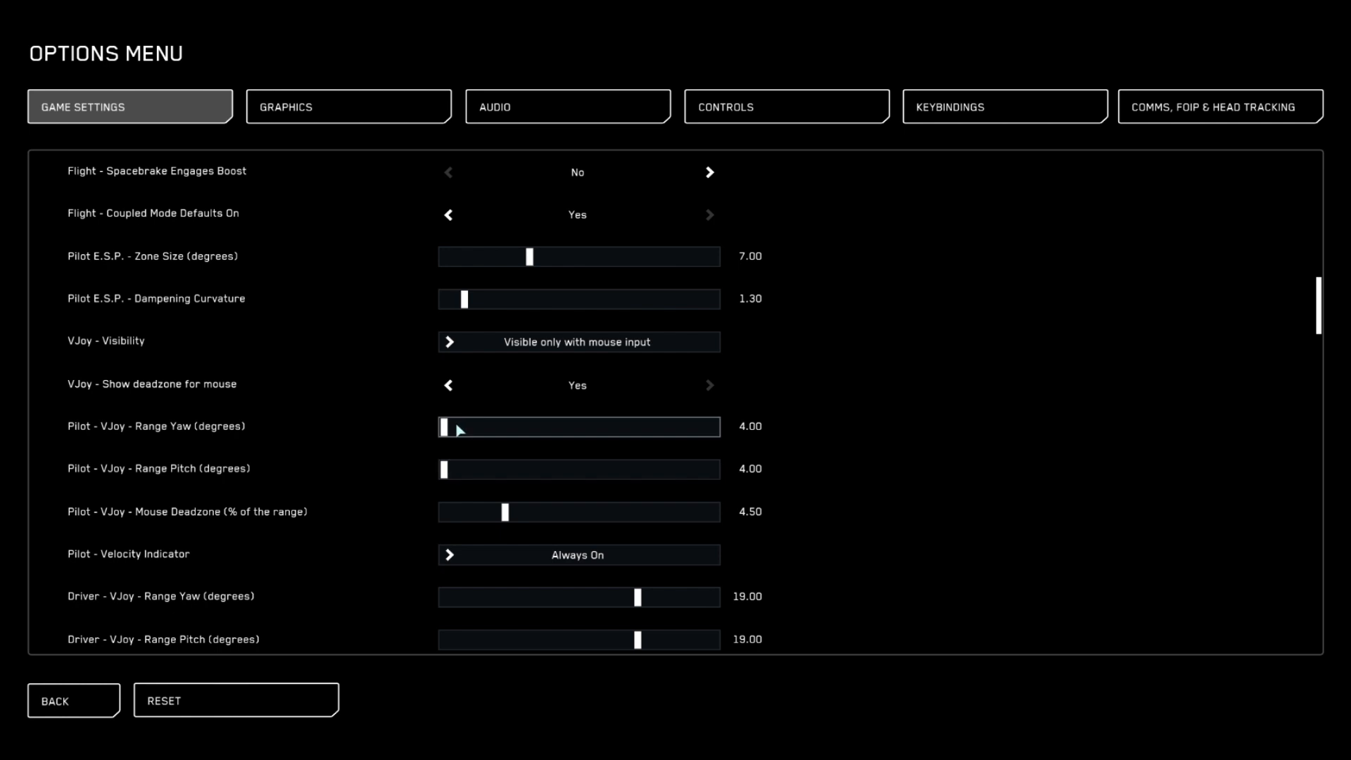
mouse_move(452, 432)
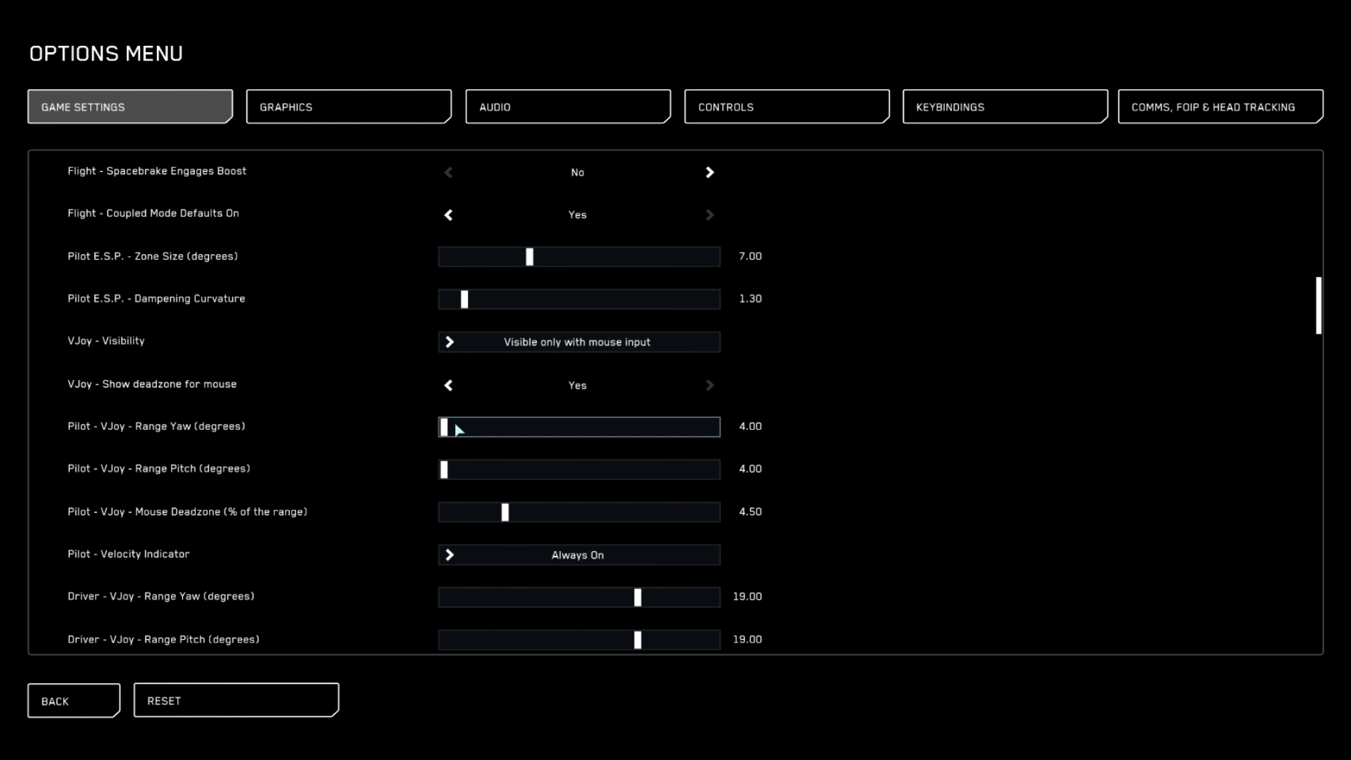
scroll("down", 3)
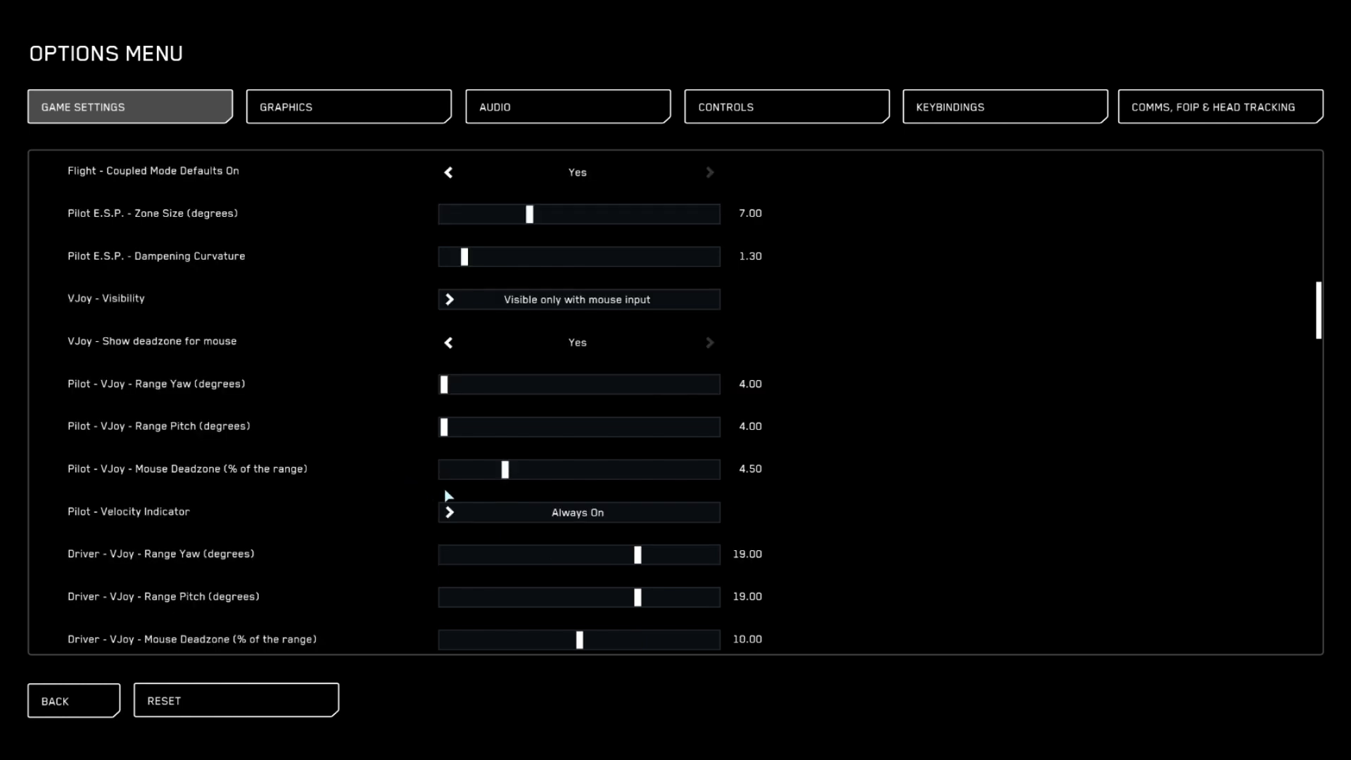
mouse_move(615, 545)
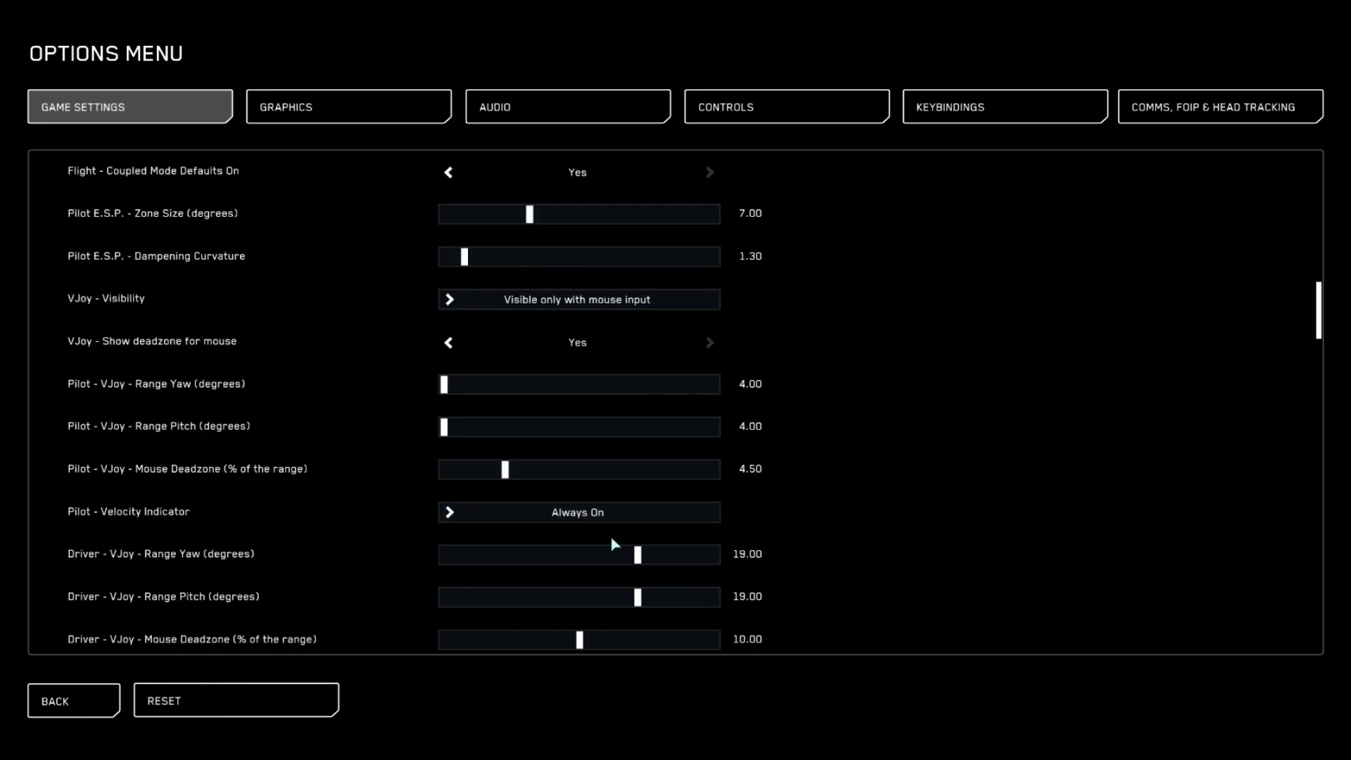
scroll("down", 3)
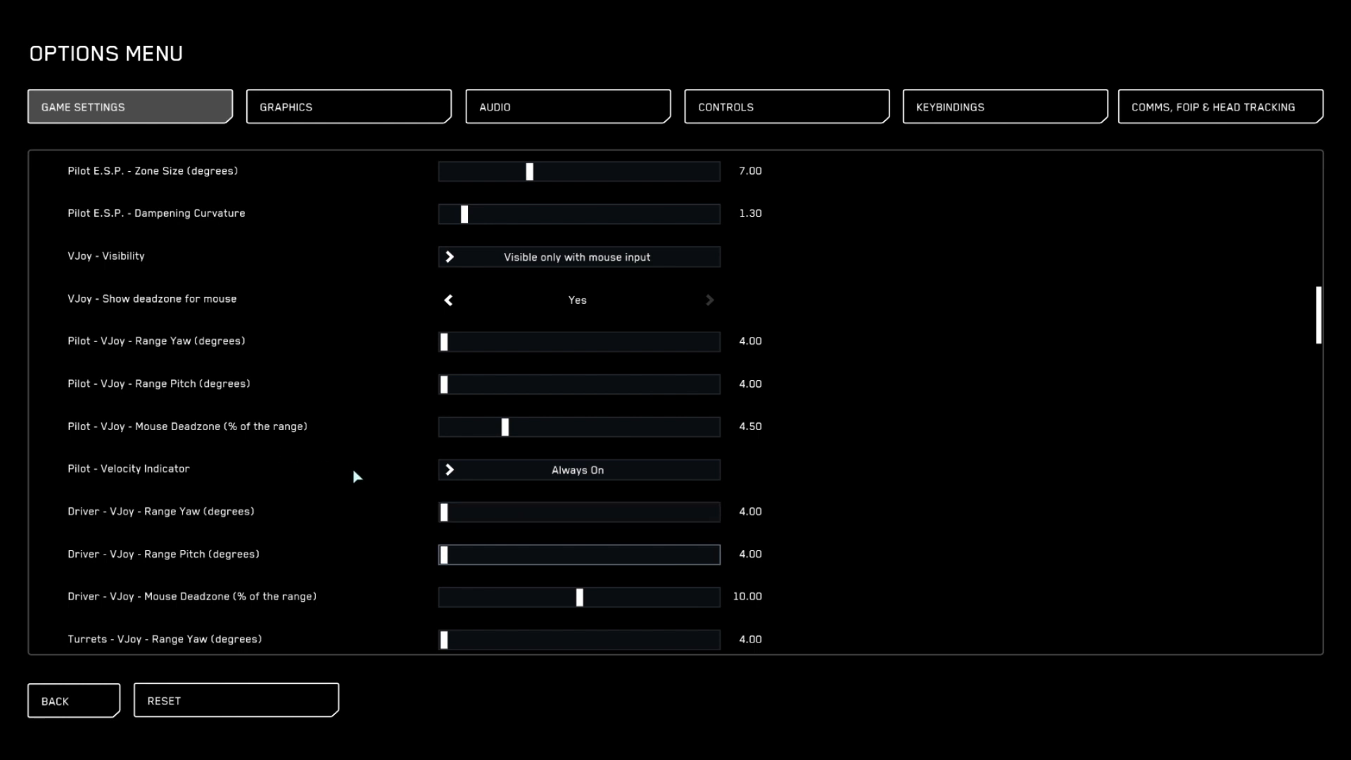
scroll("down", 3)
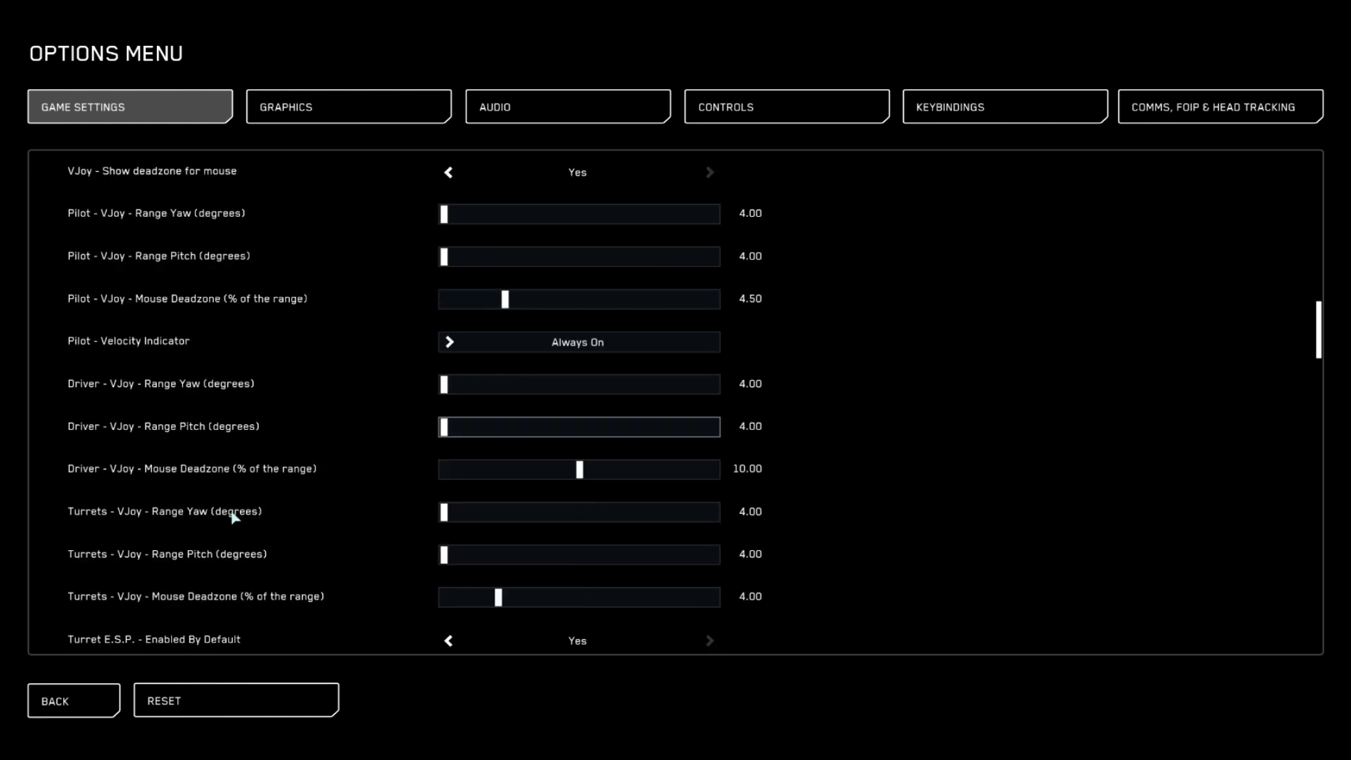
mouse_move(521, 540)
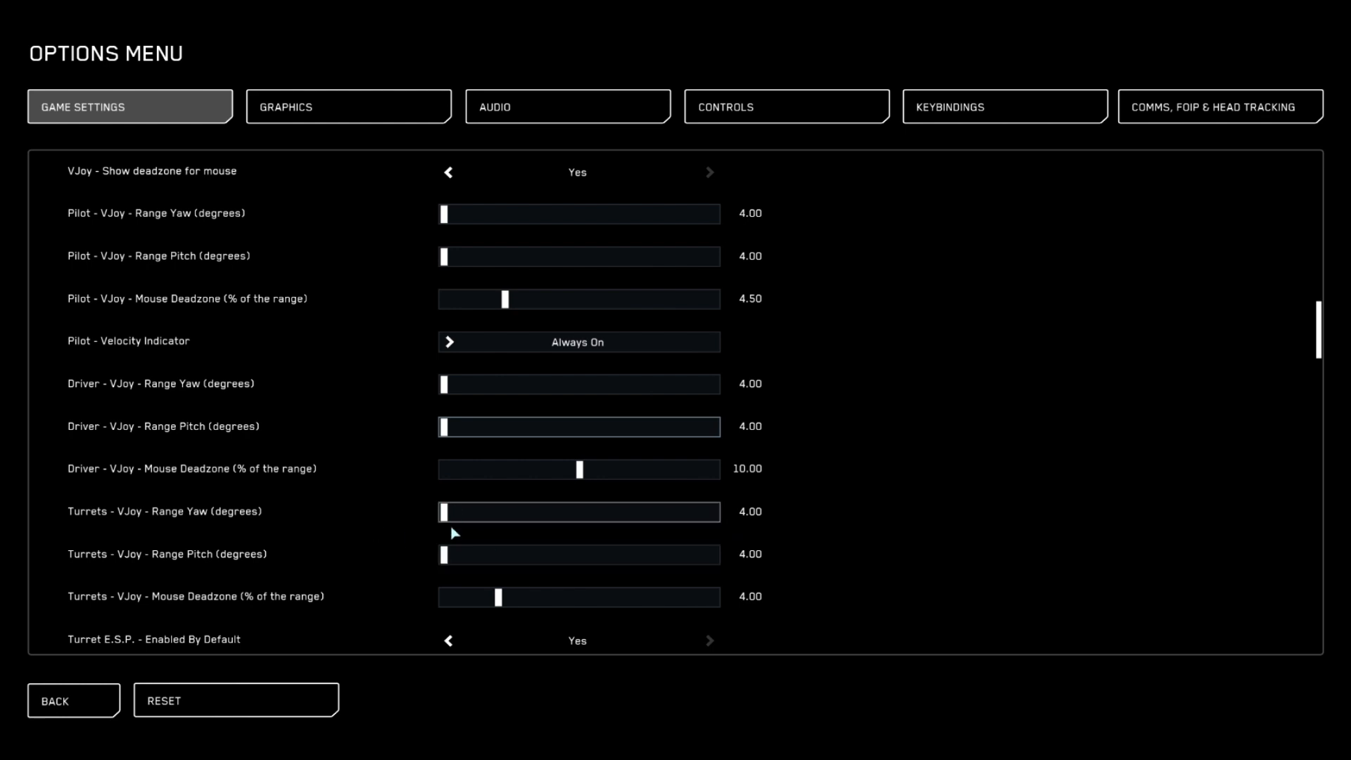
mouse_move(402, 522)
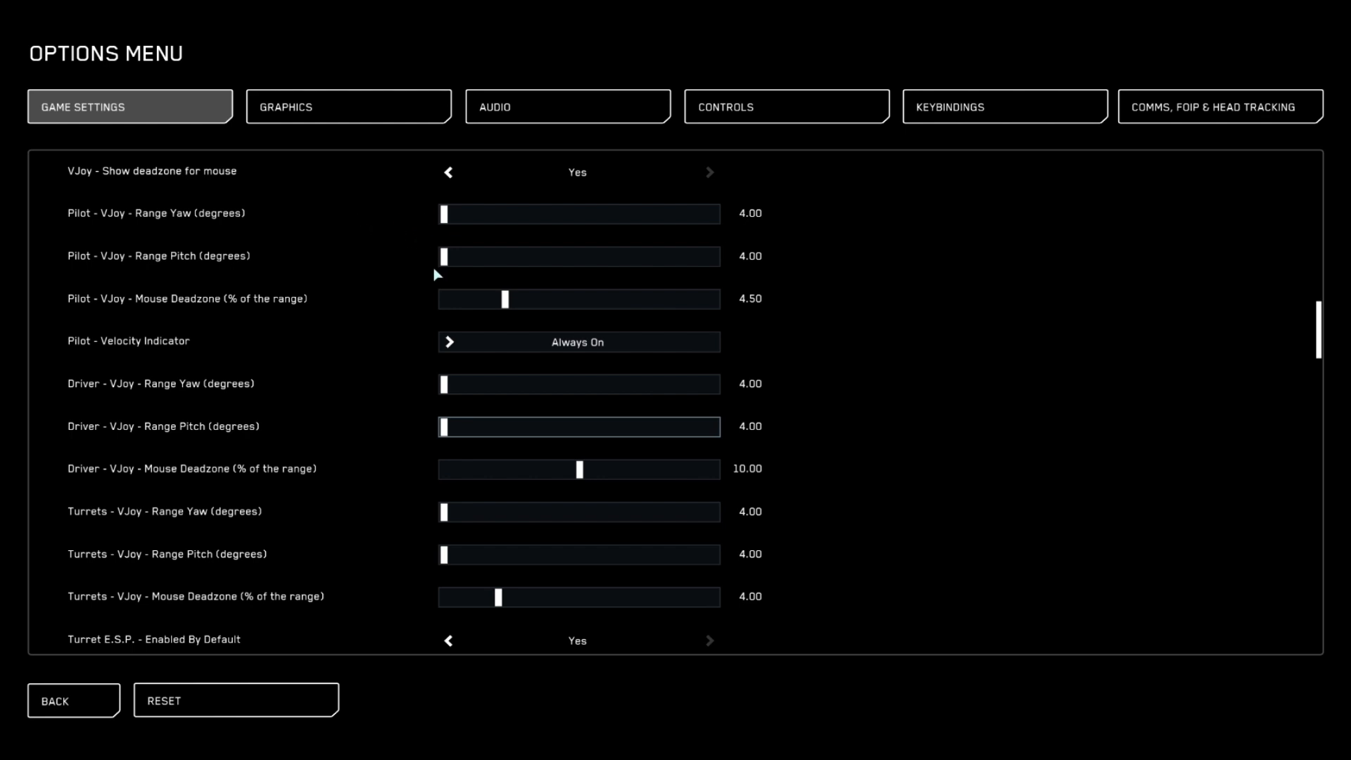
mouse_move(335, 481)
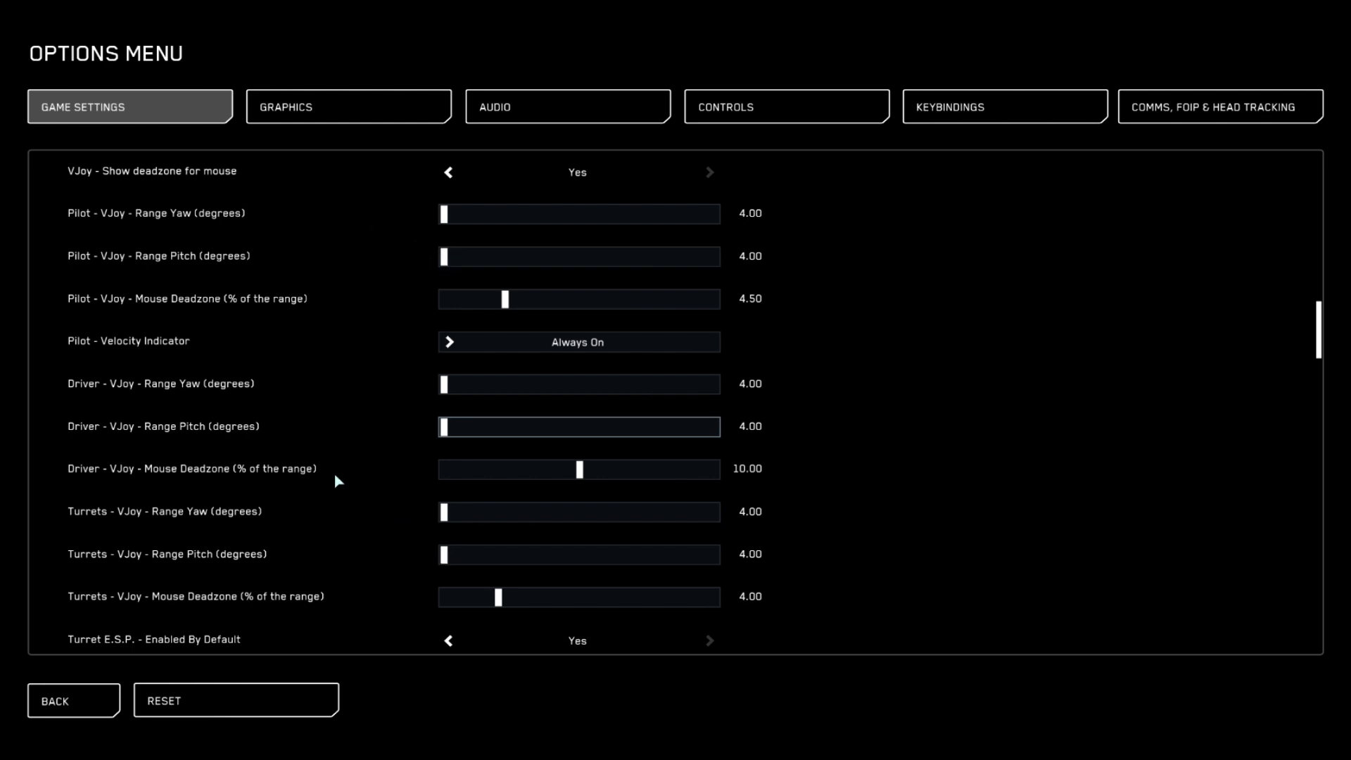
scroll("down", 3)
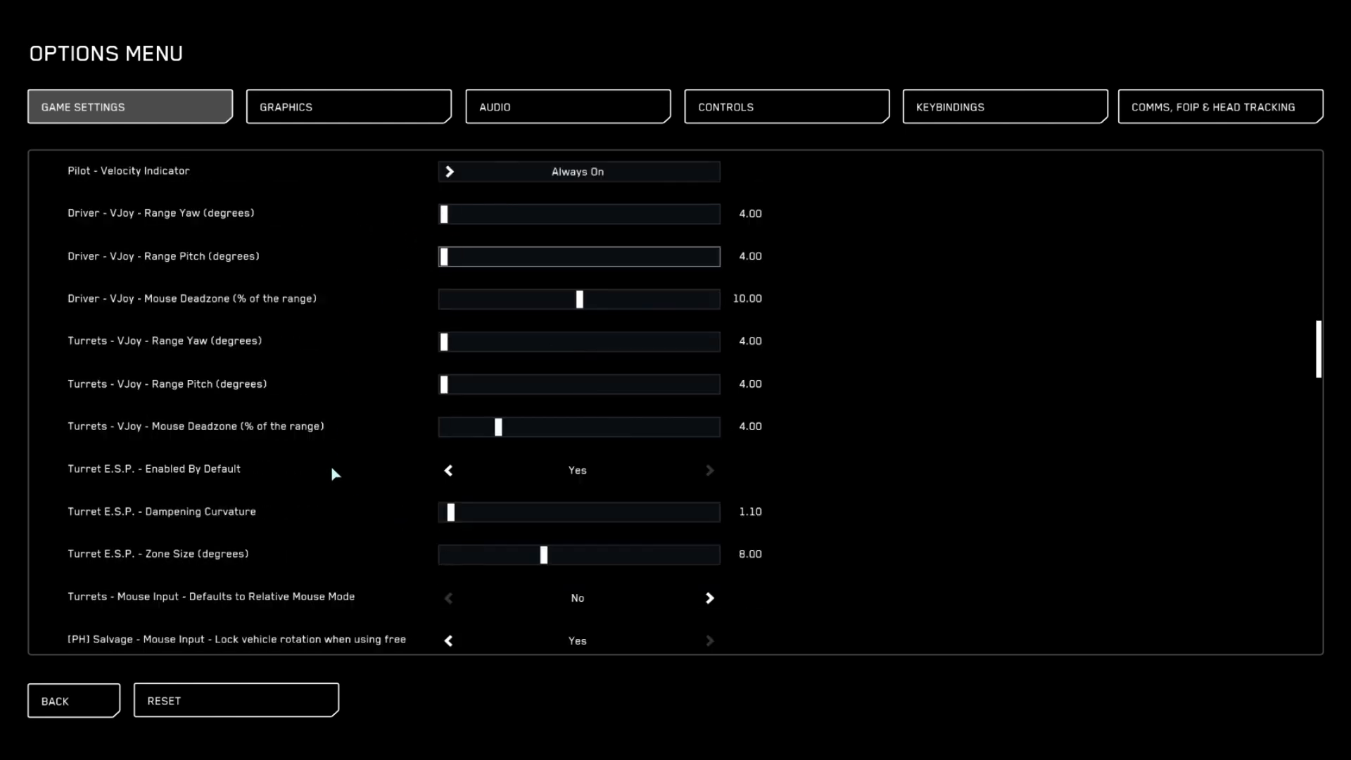
scroll("down", 3)
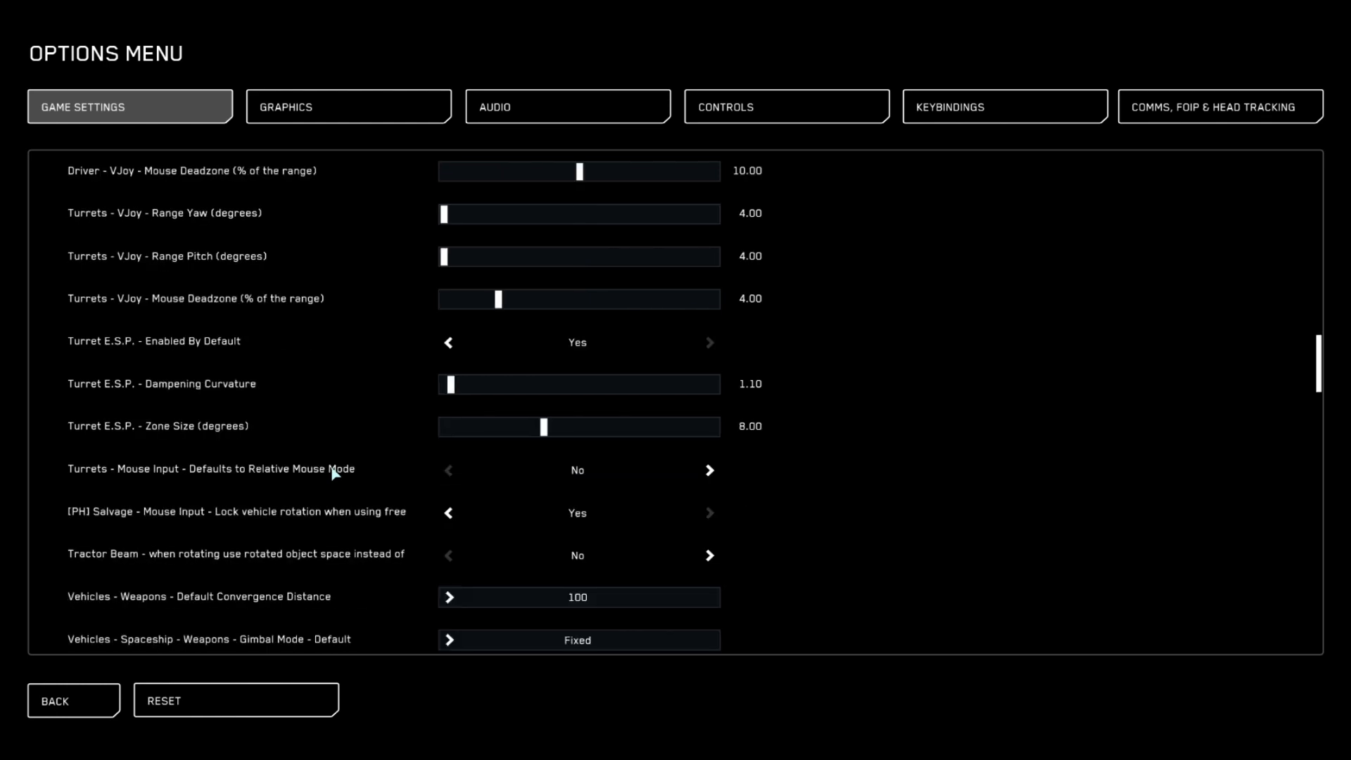
scroll("down", 3)
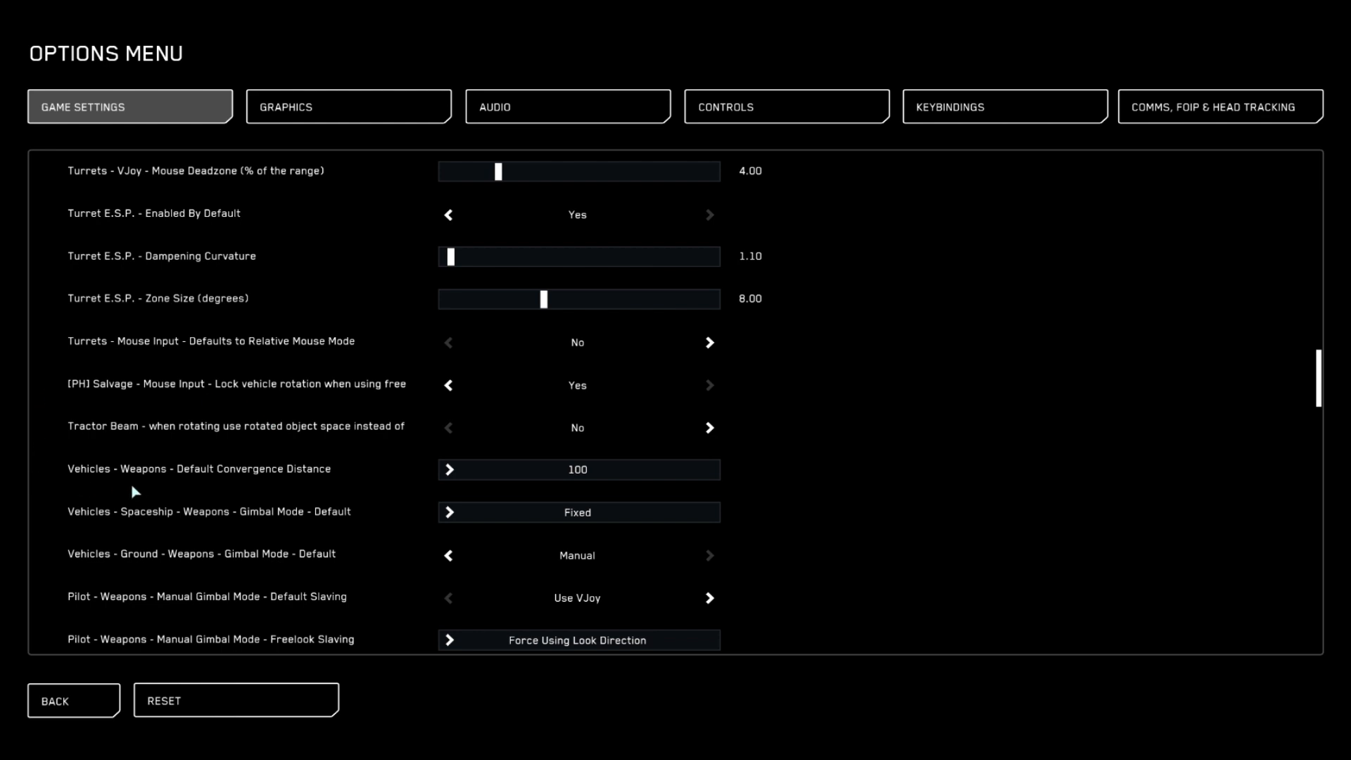
mouse_move(424, 472)
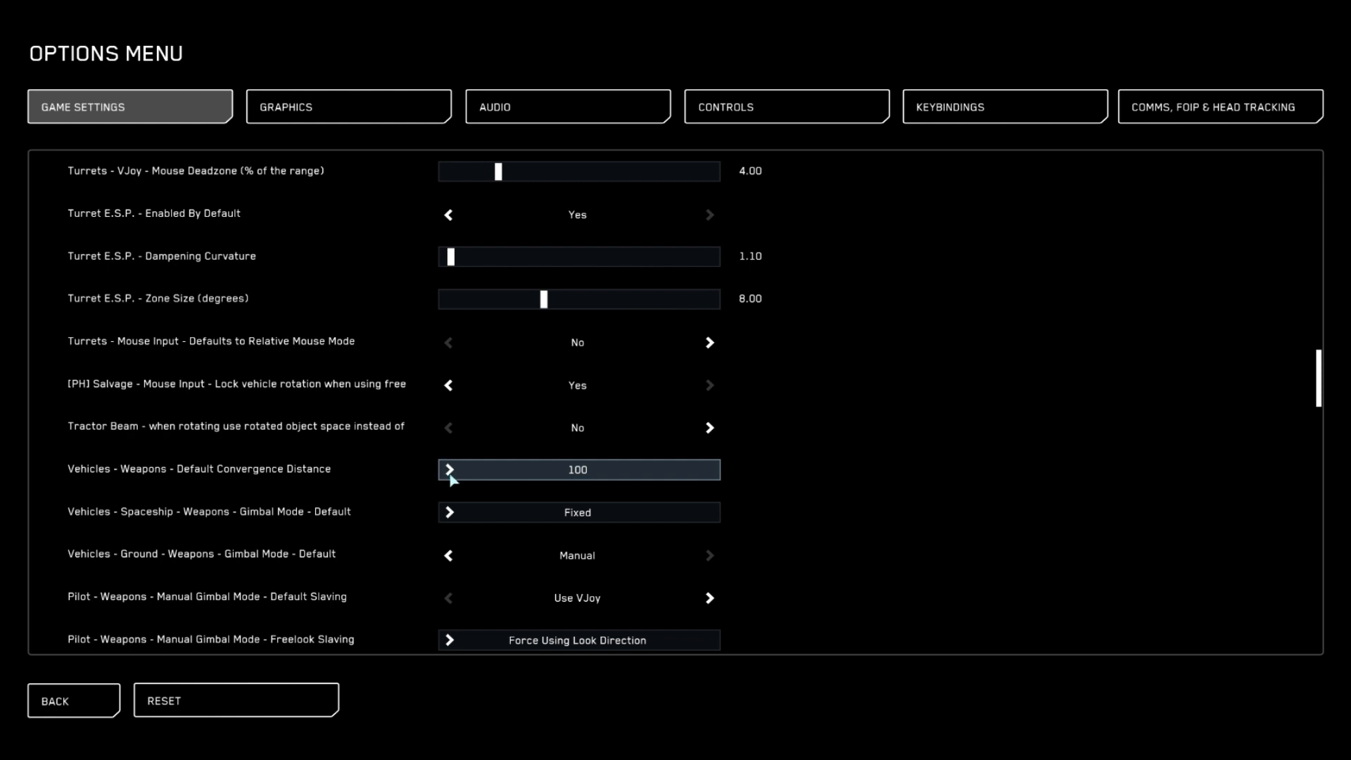
mouse_move(486, 483)
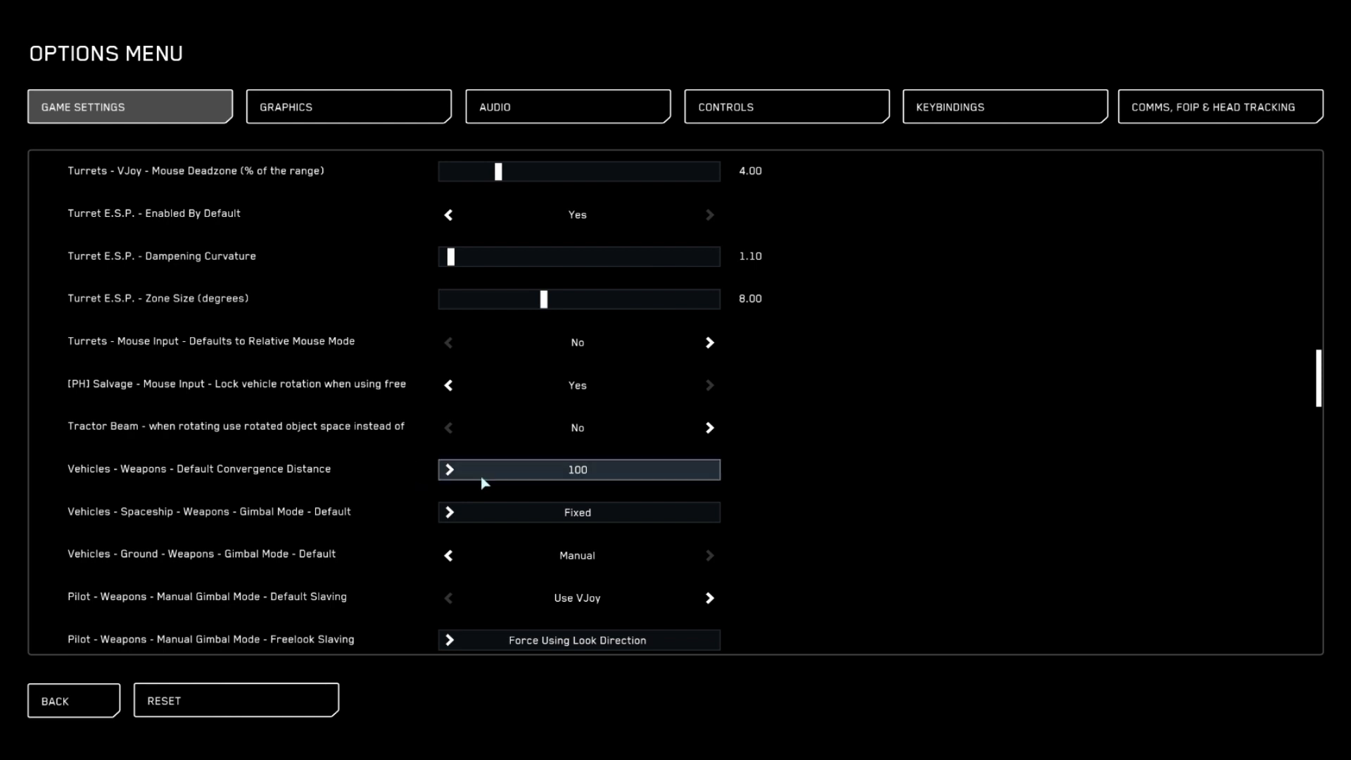
scroll("down", 3)
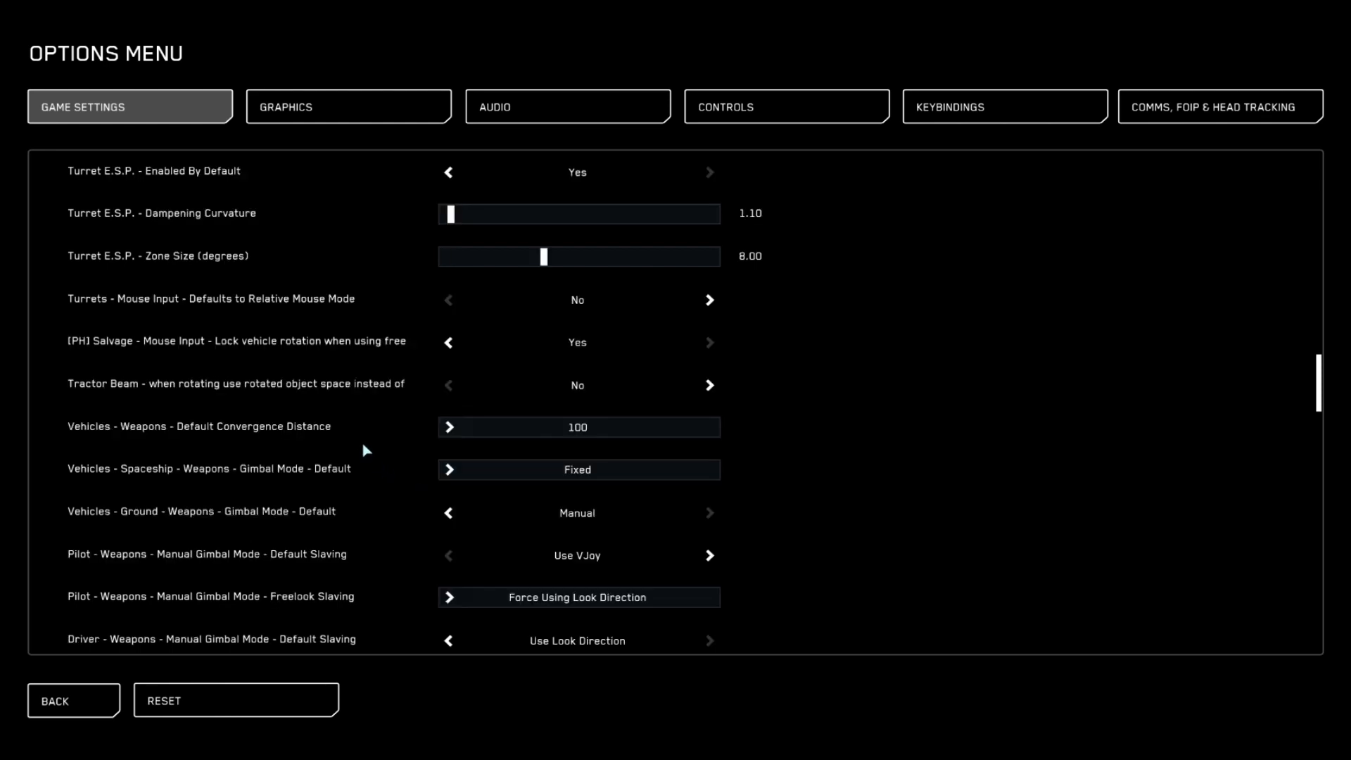
scroll("down", 3)
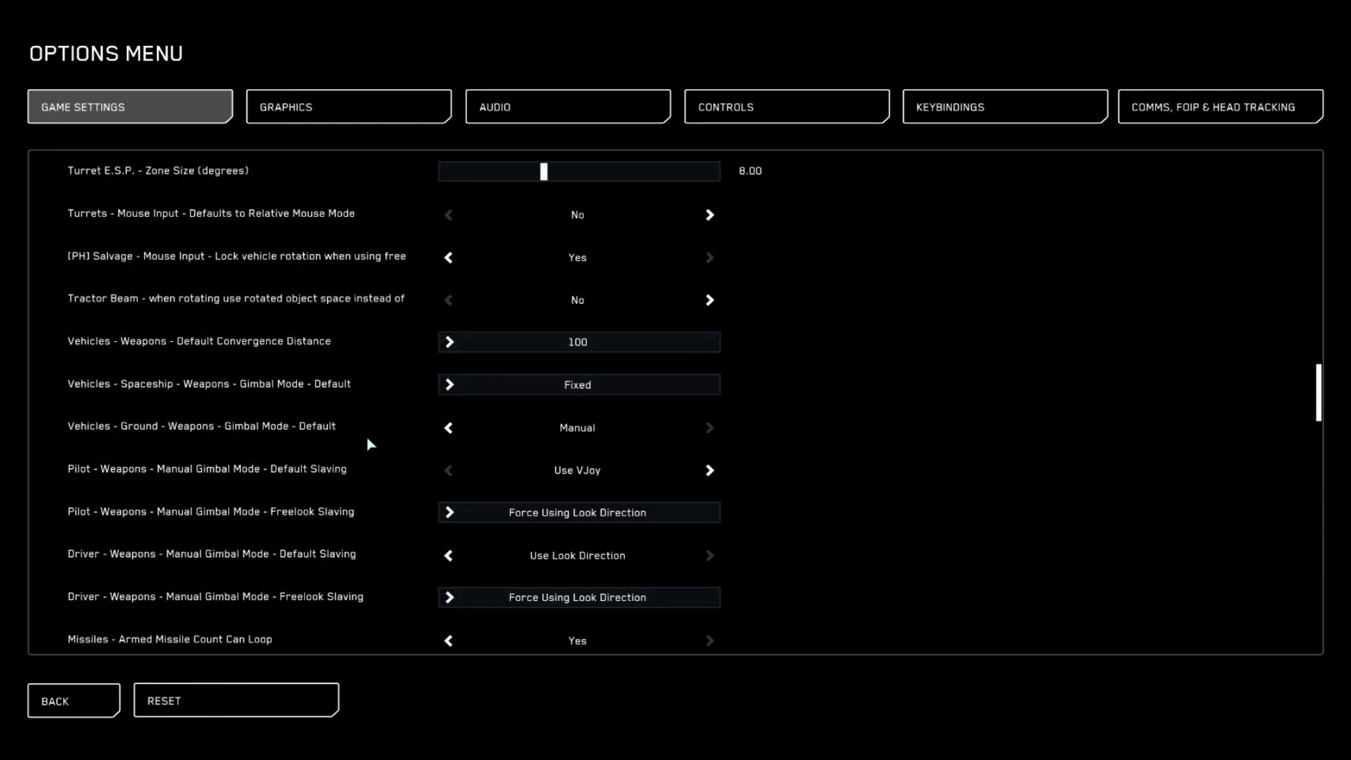
scroll("down", 3)
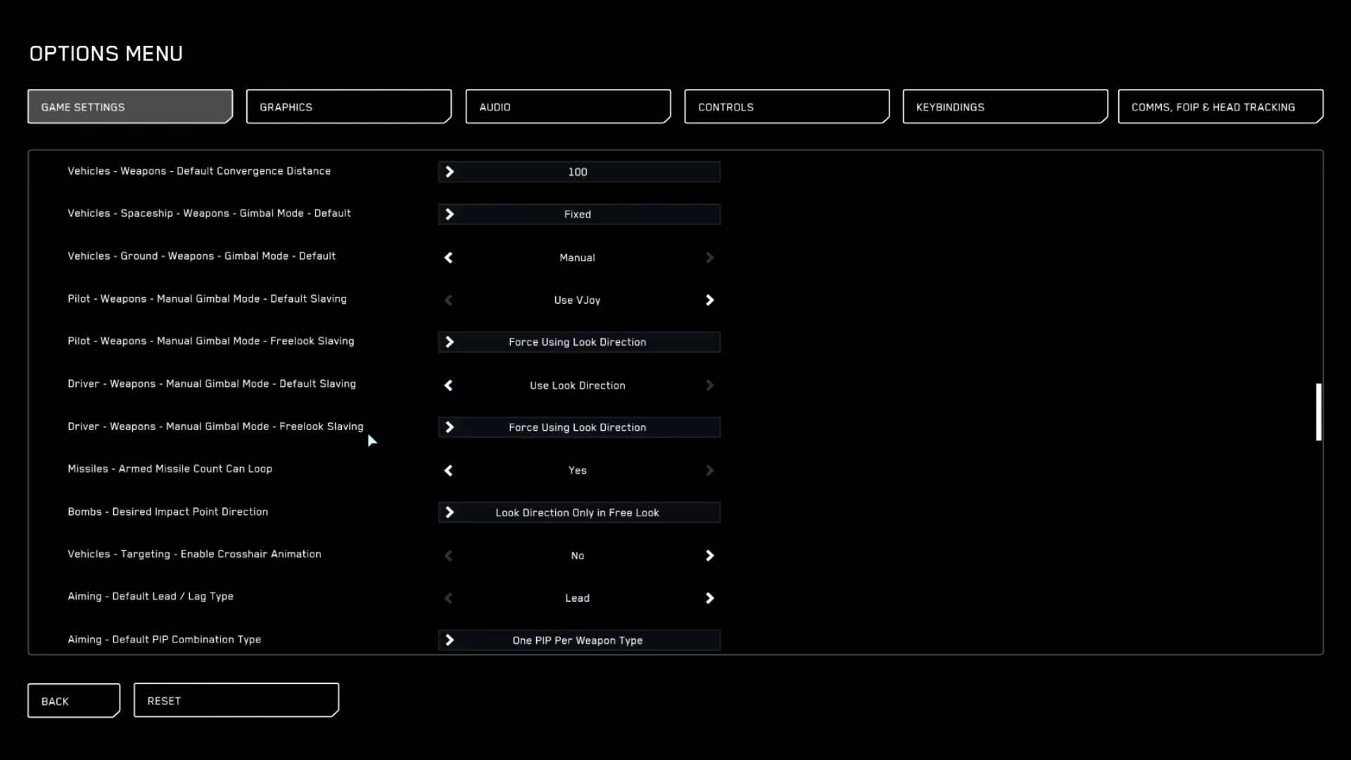
scroll("down", 3)
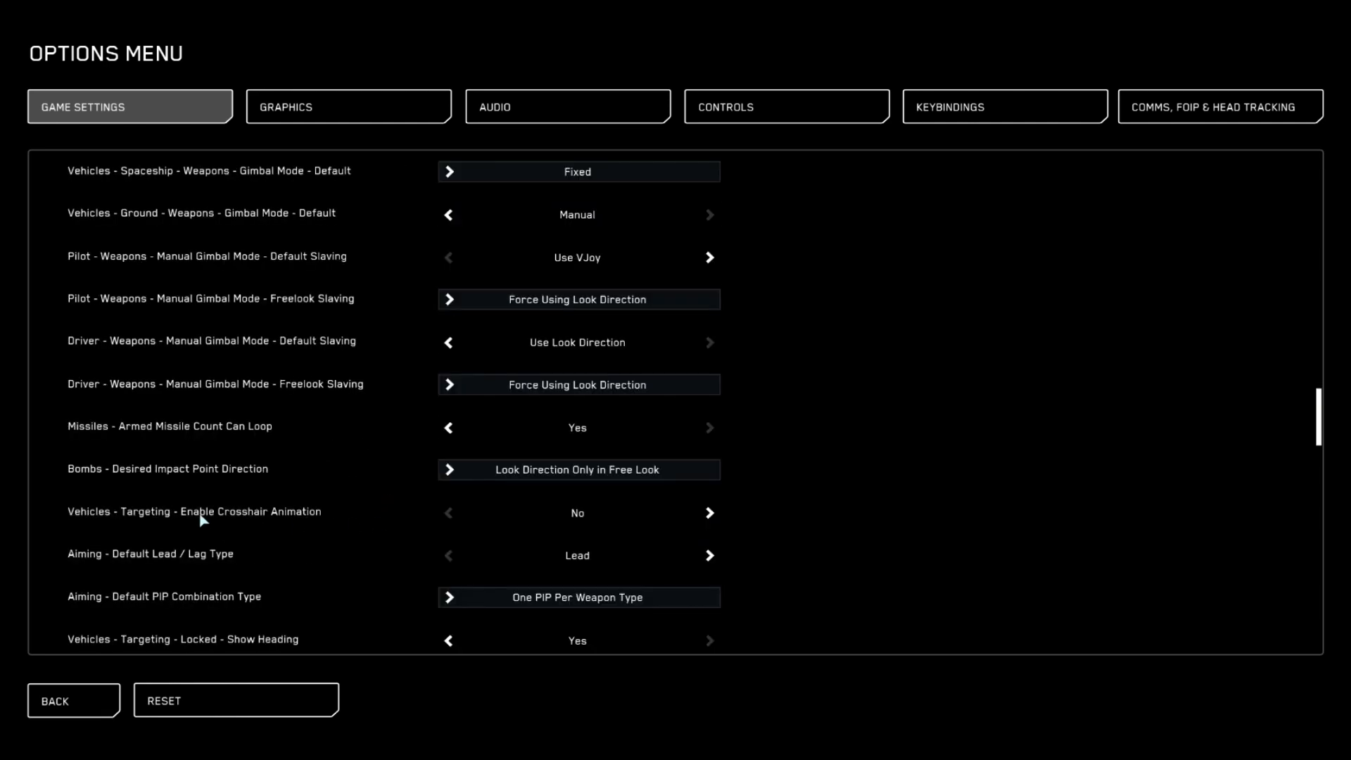
mouse_move(604, 506)
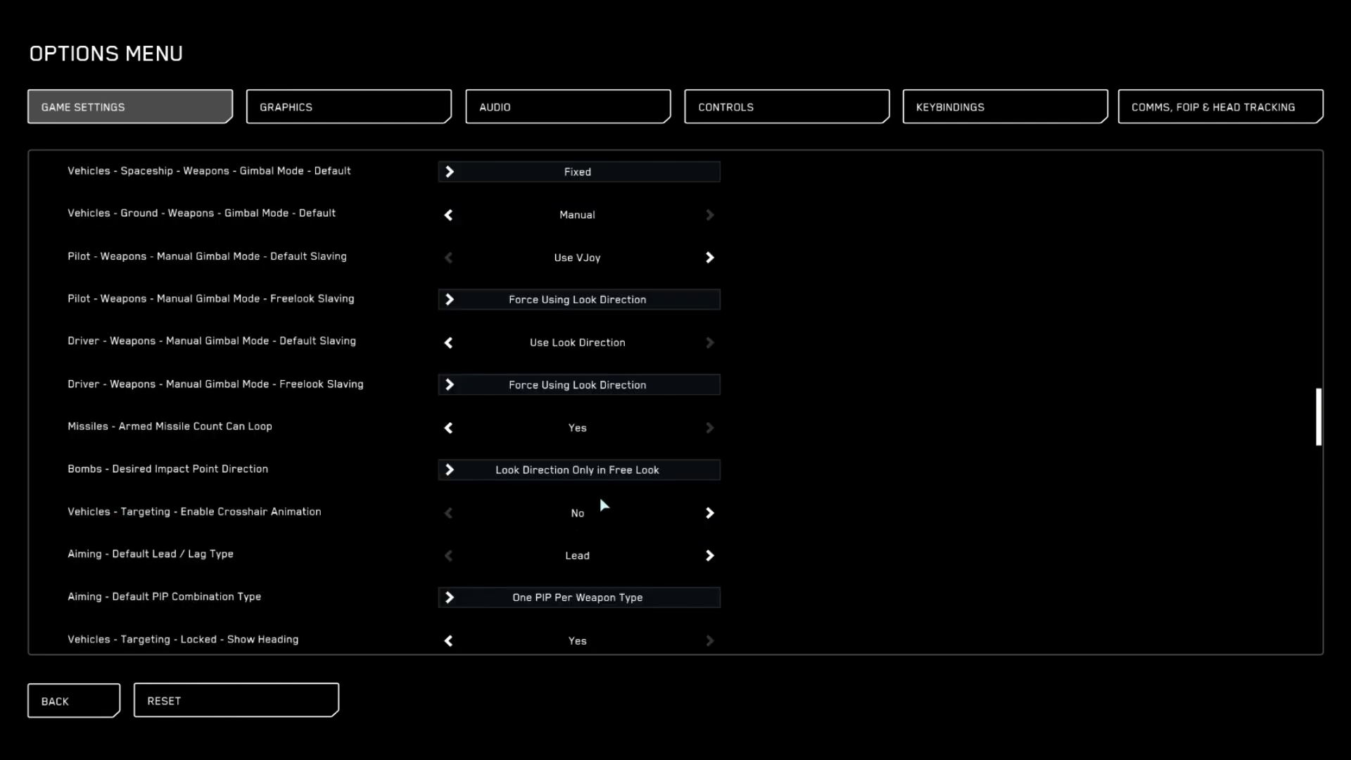
mouse_move(134, 568)
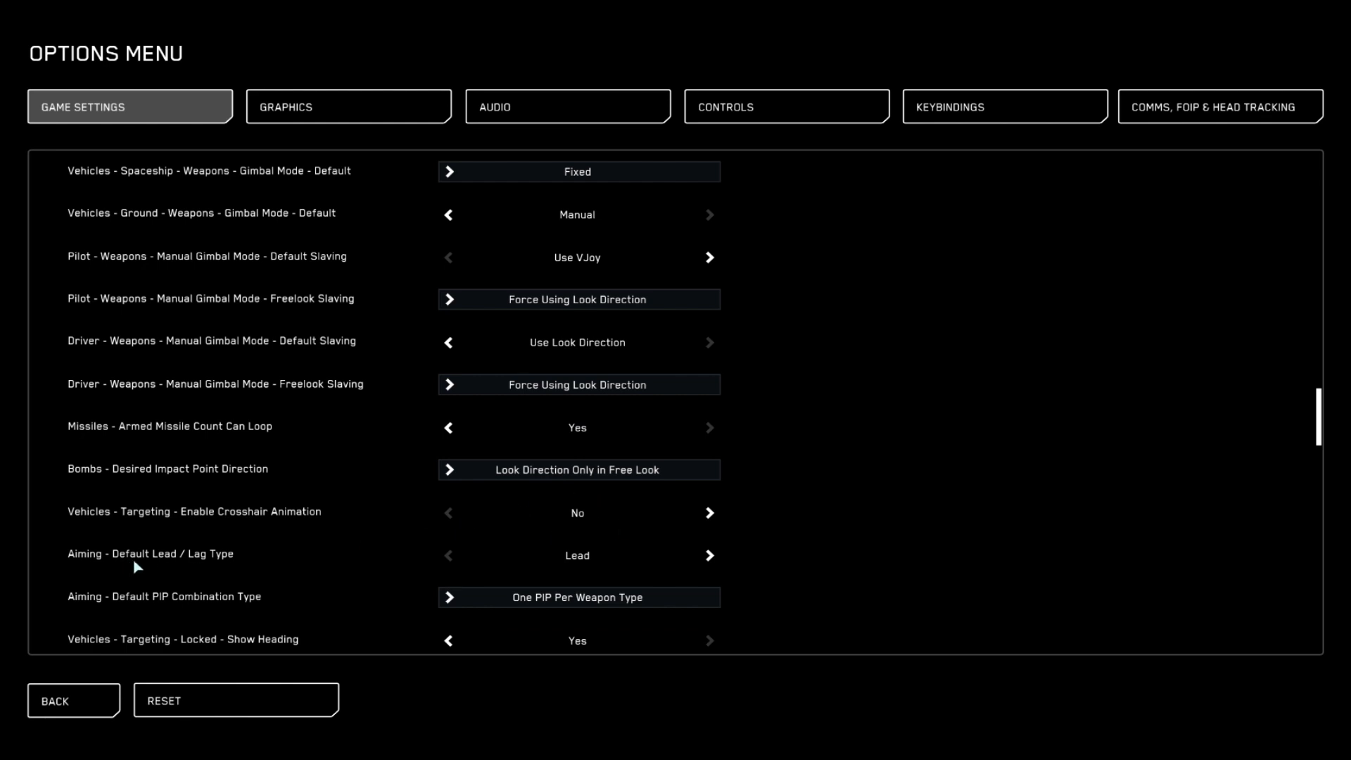
mouse_move(524, 570)
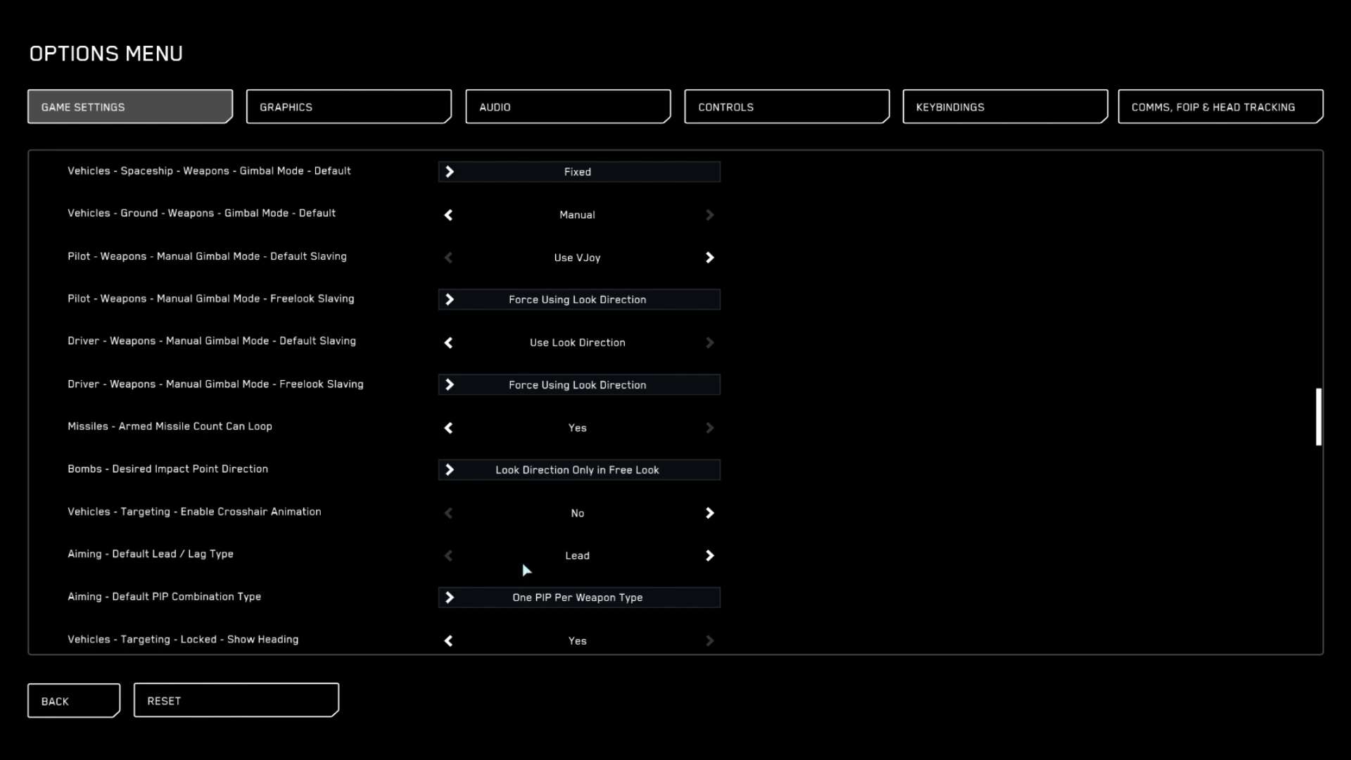
mouse_move(533, 568)
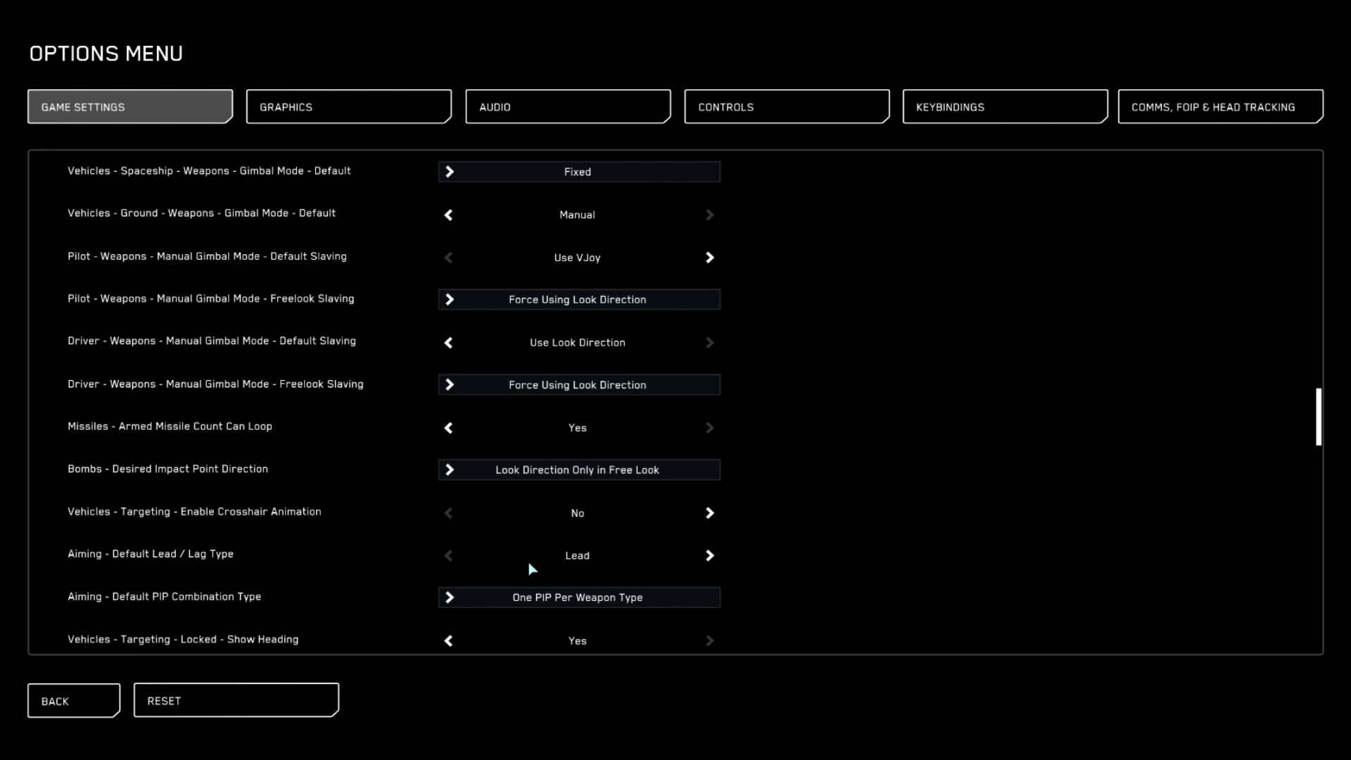
mouse_move(462, 545)
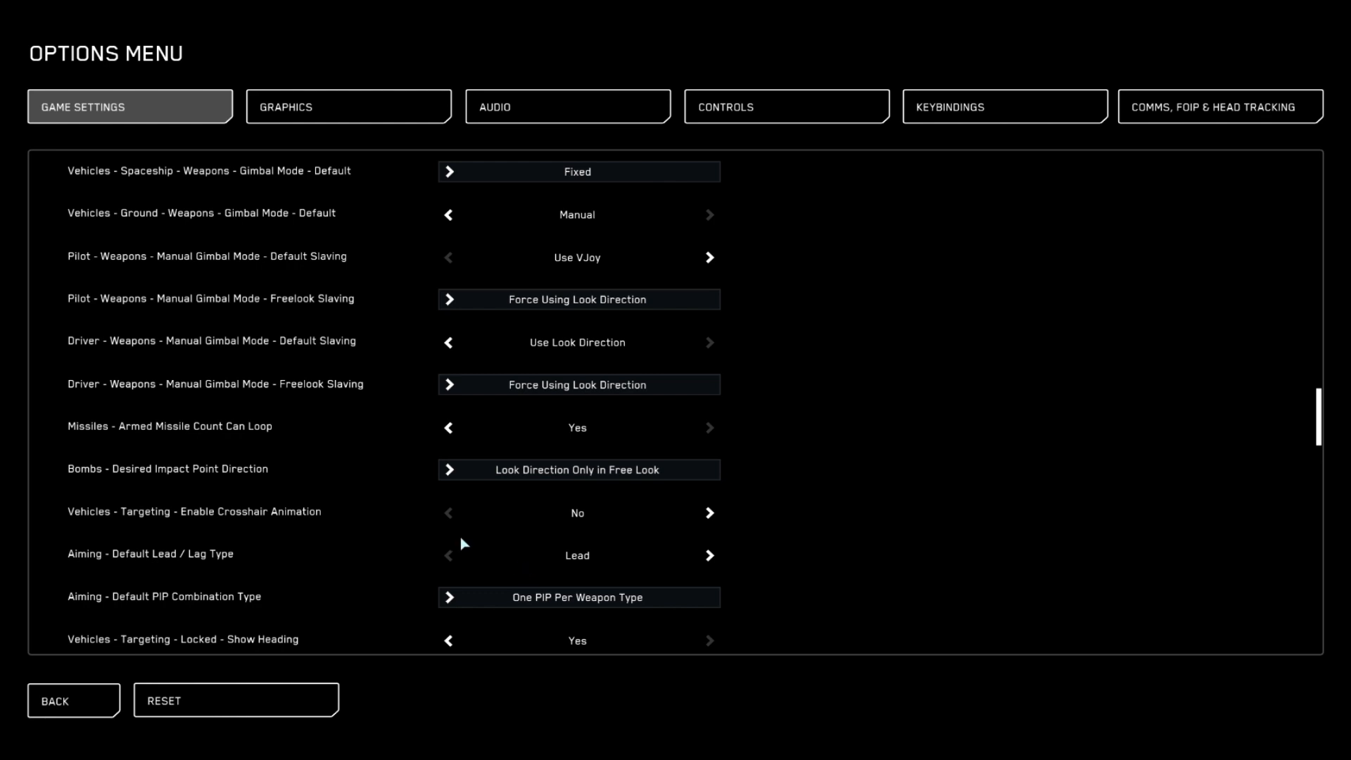
scroll("down", 3)
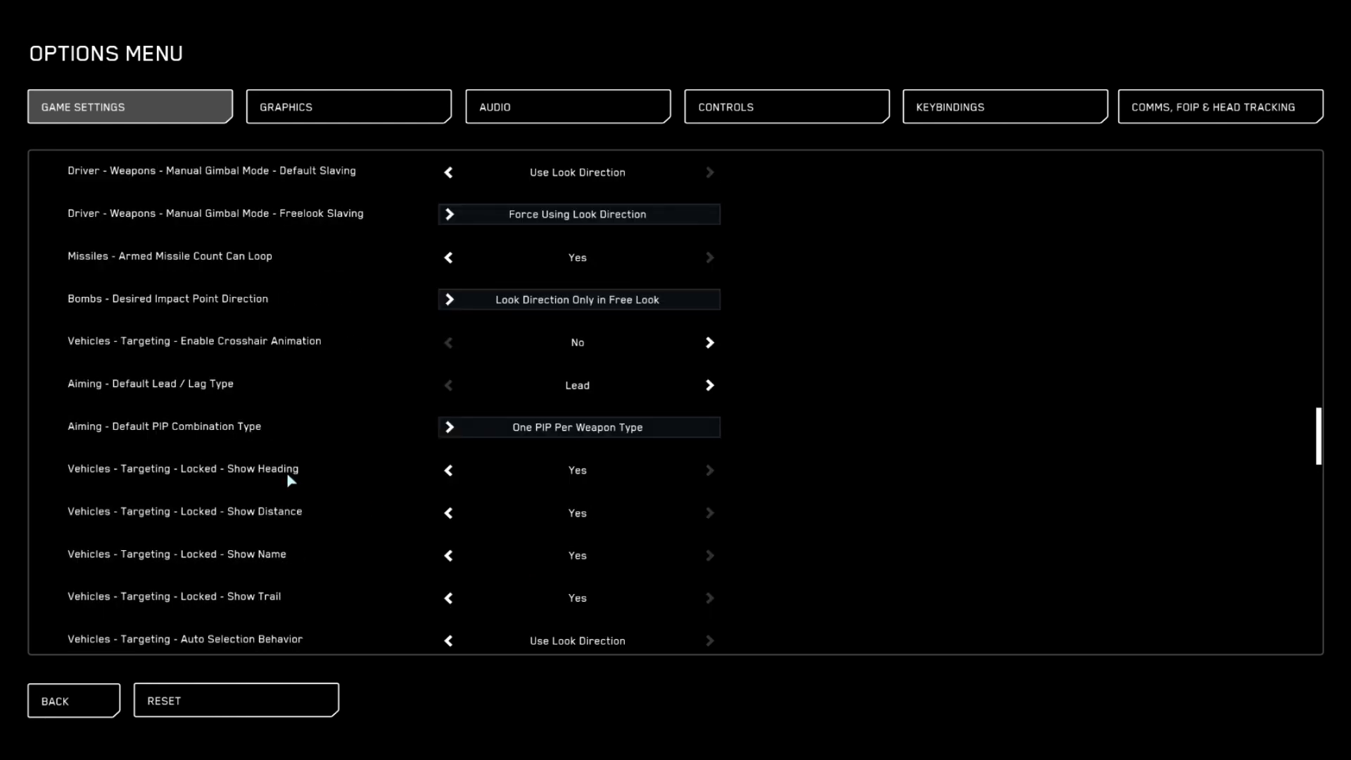
scroll("down", 3)
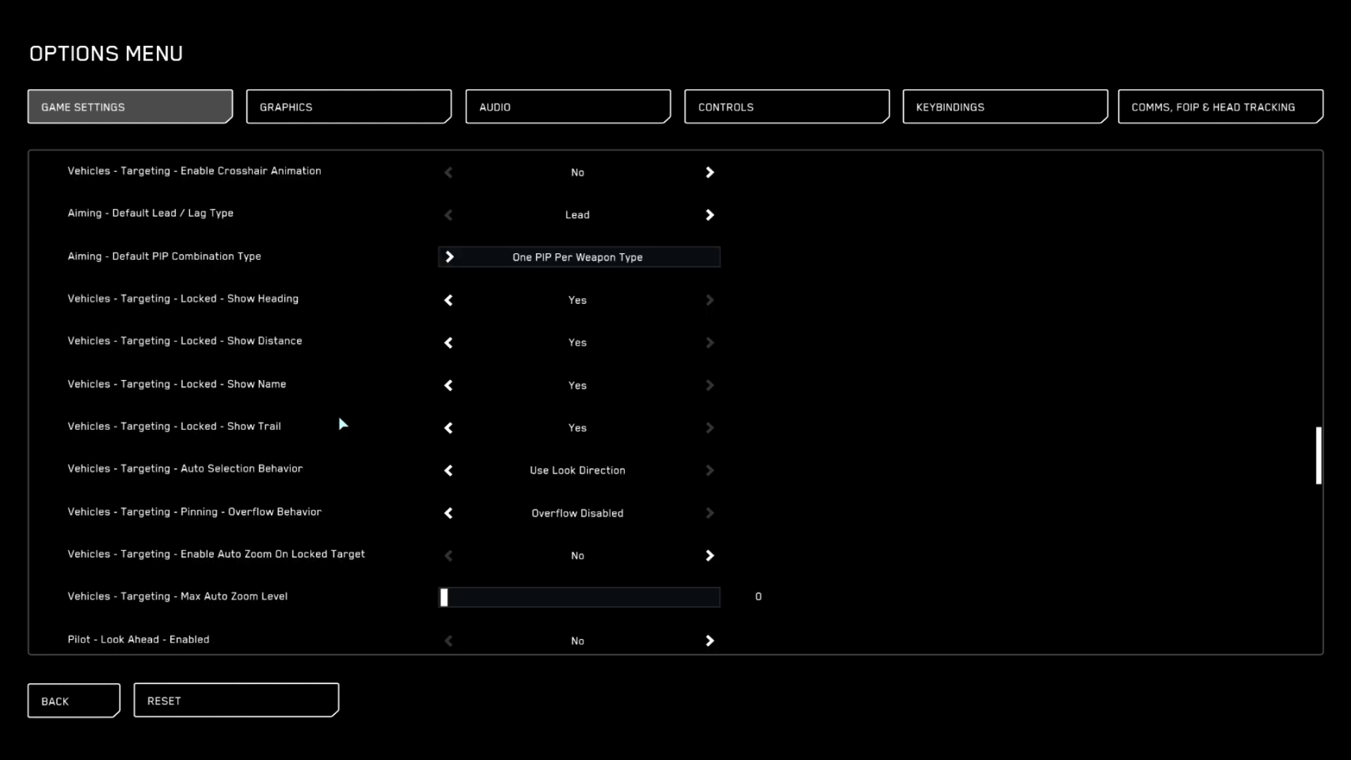
scroll("down", 3)
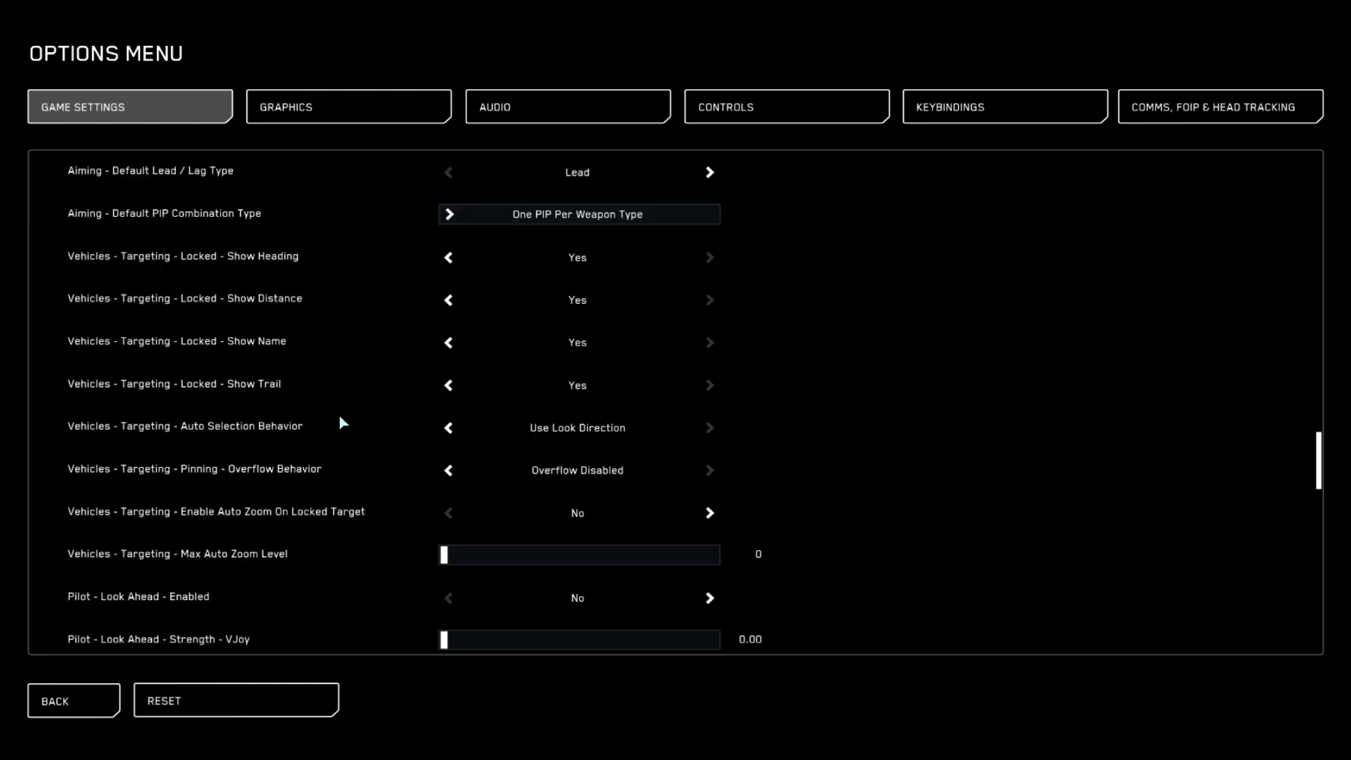
mouse_move(215, 548)
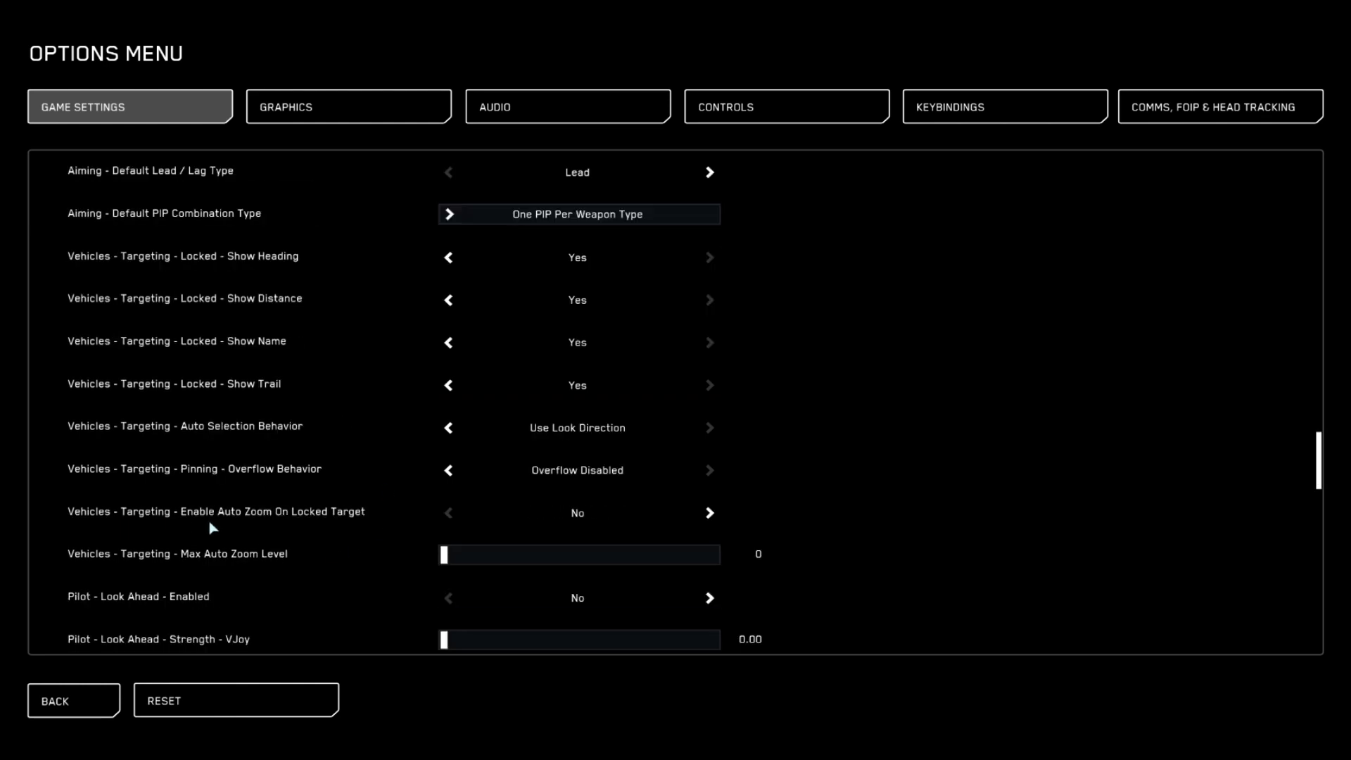
mouse_move(521, 525)
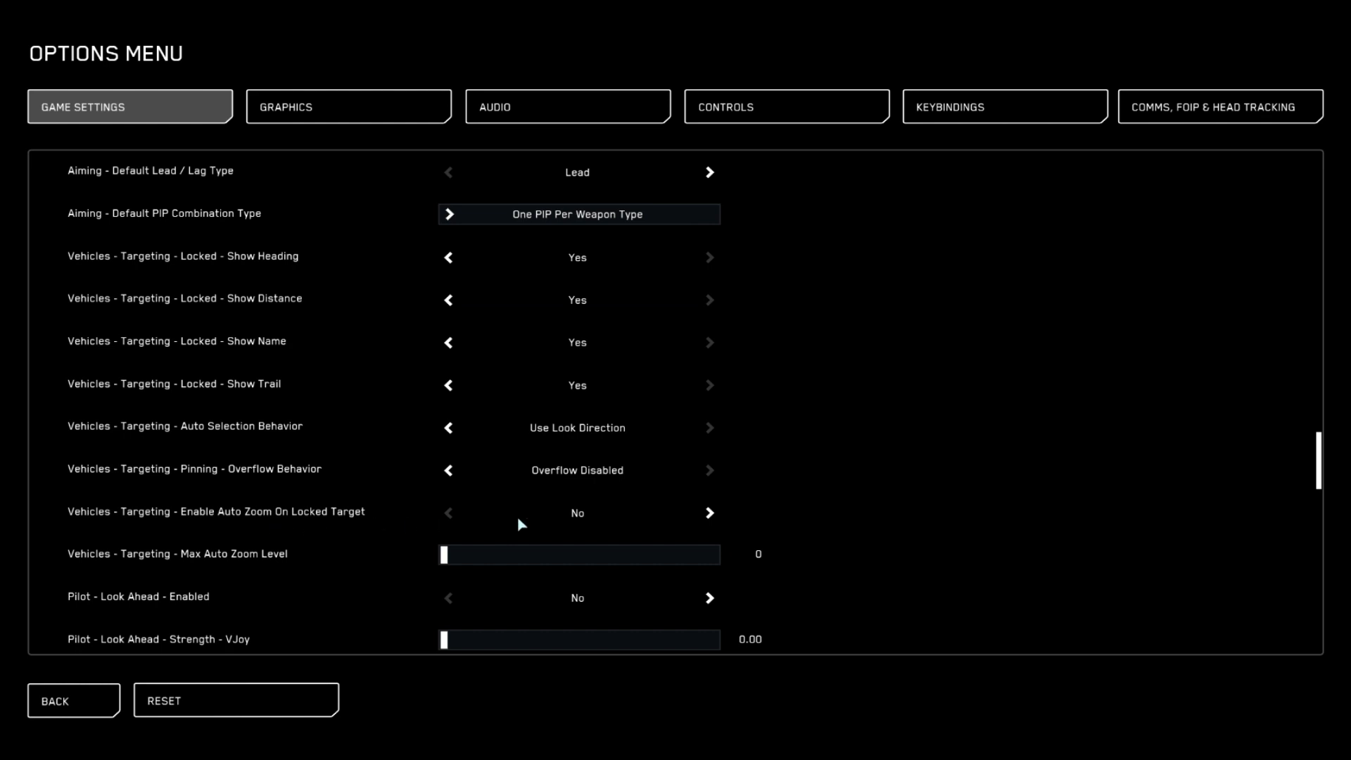
mouse_move(533, 518)
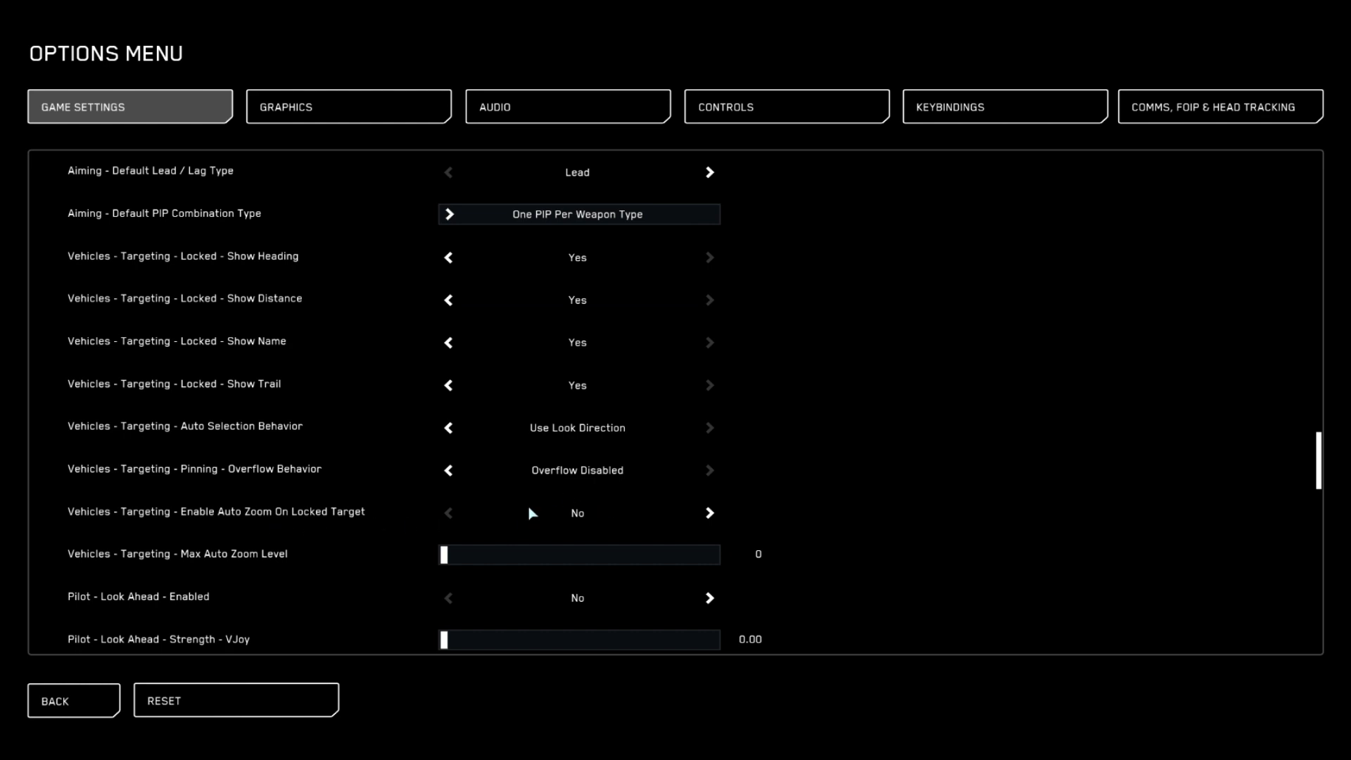
mouse_move(557, 508)
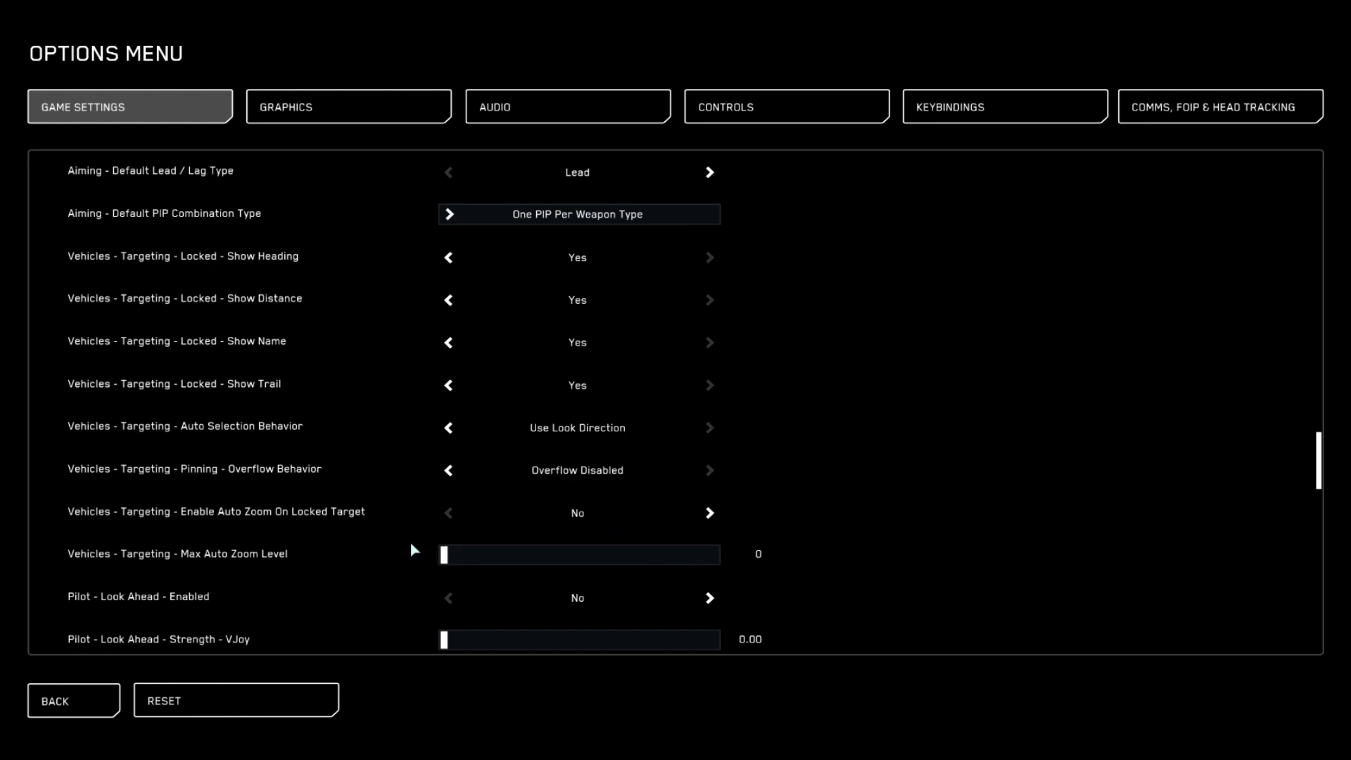
mouse_move(346, 507)
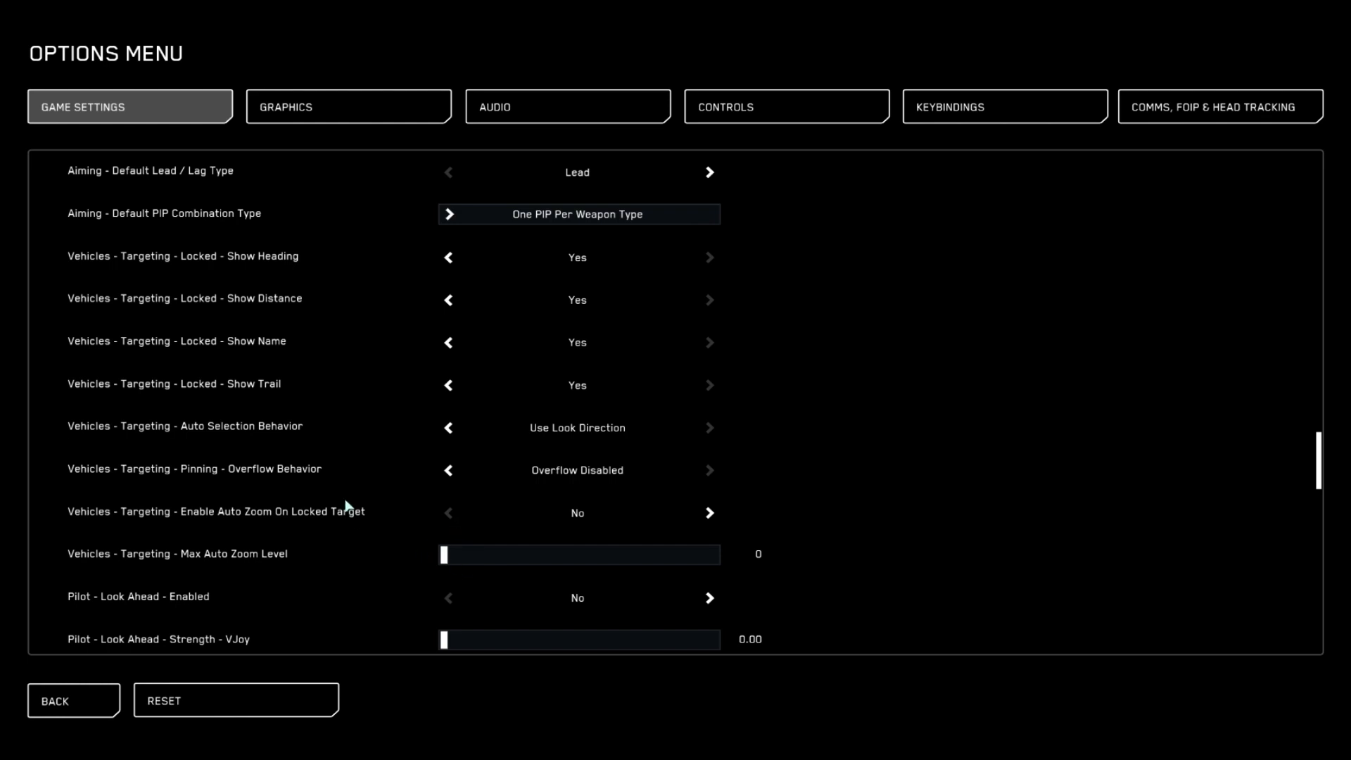
scroll("down", 3)
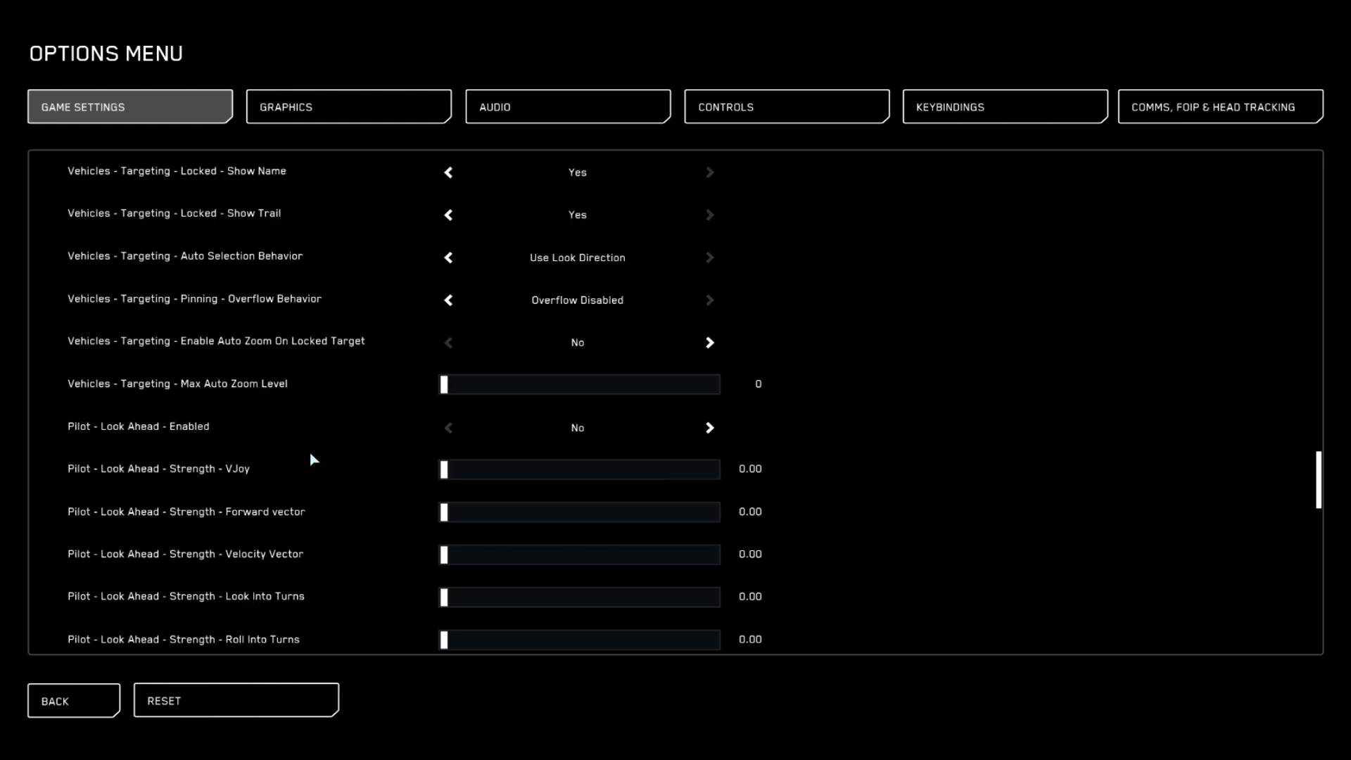
scroll("down", 3)
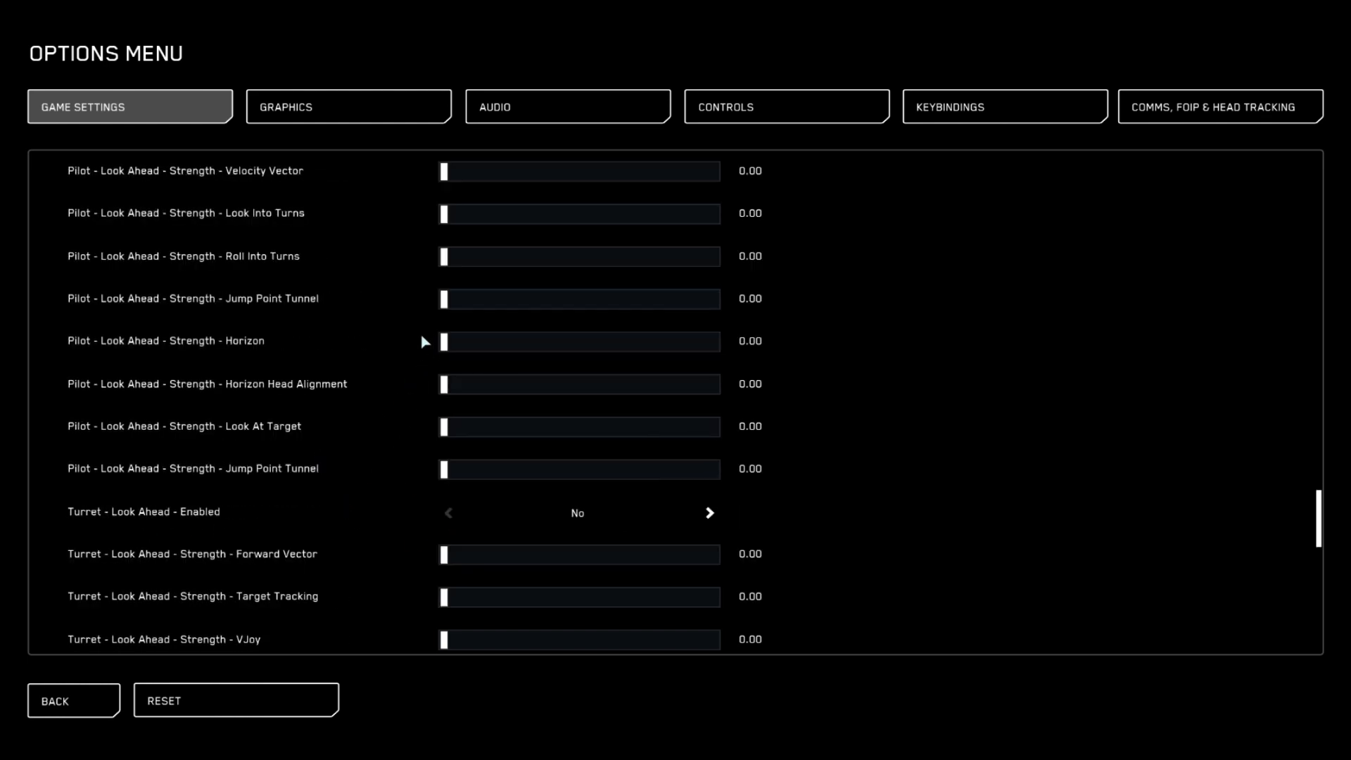
mouse_move(558, 524)
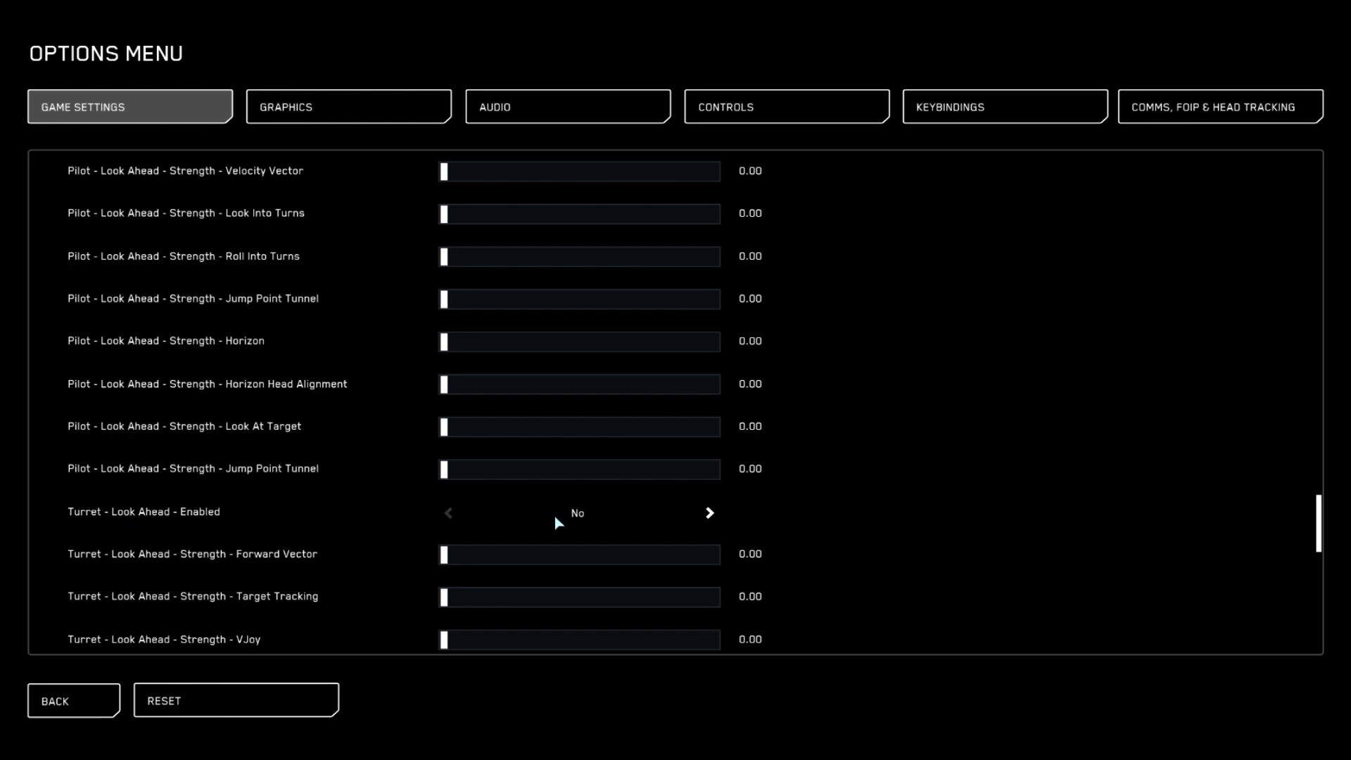
scroll("down", 3)
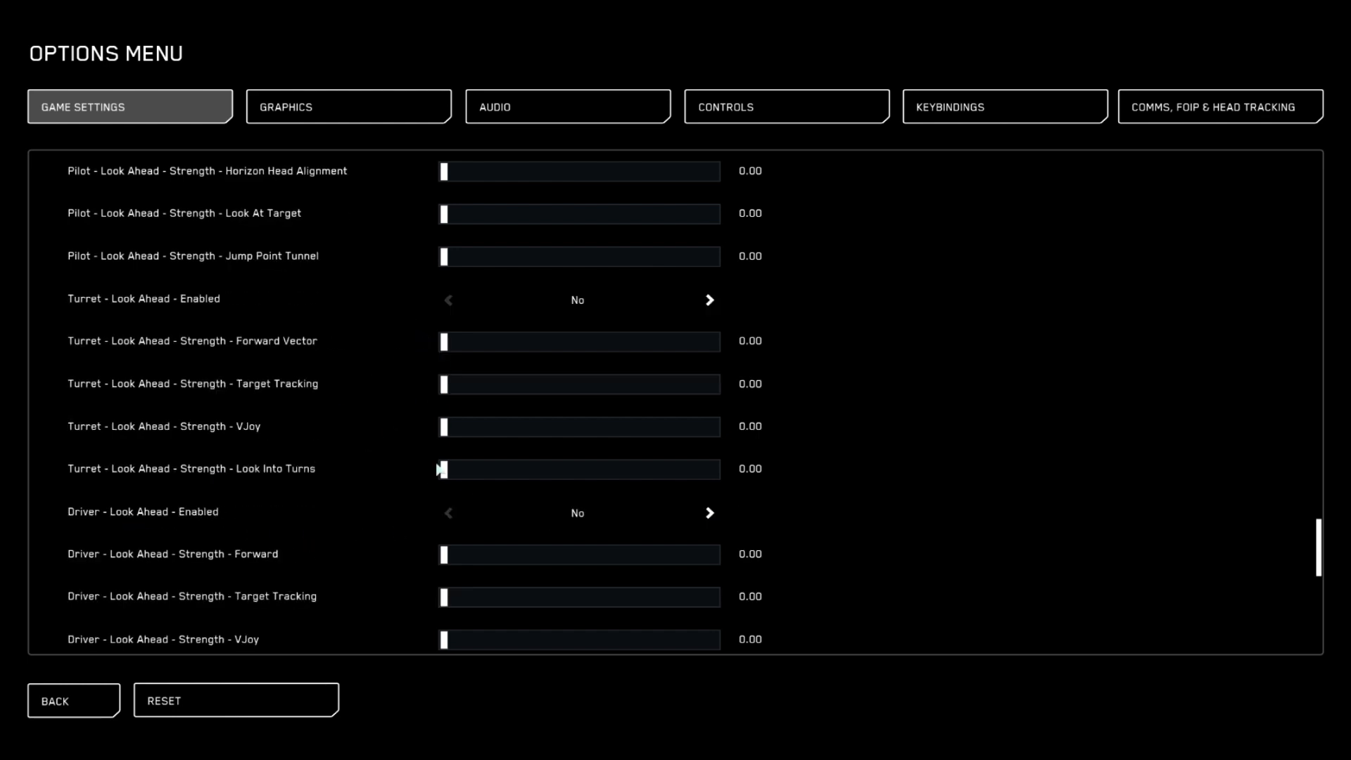
mouse_move(592, 530)
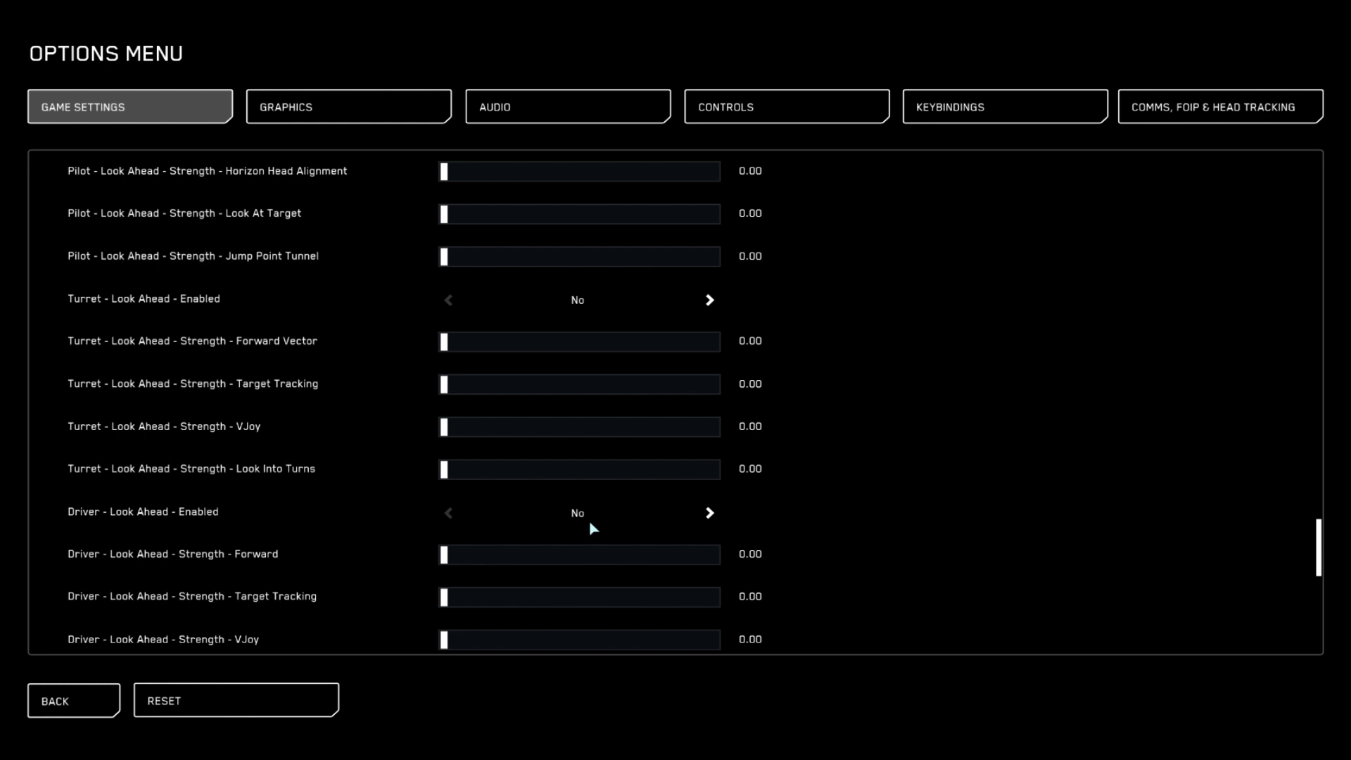
scroll("down", 3)
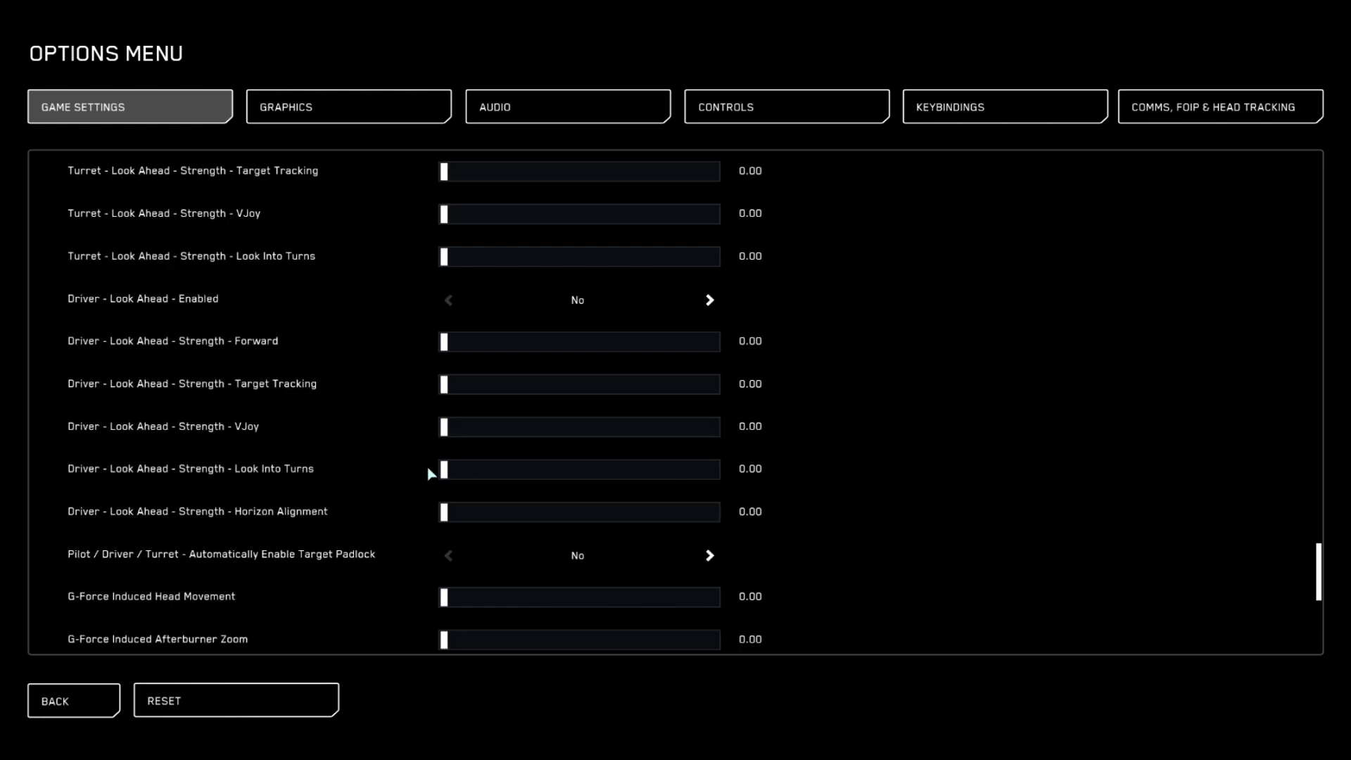
mouse_move(199, 577)
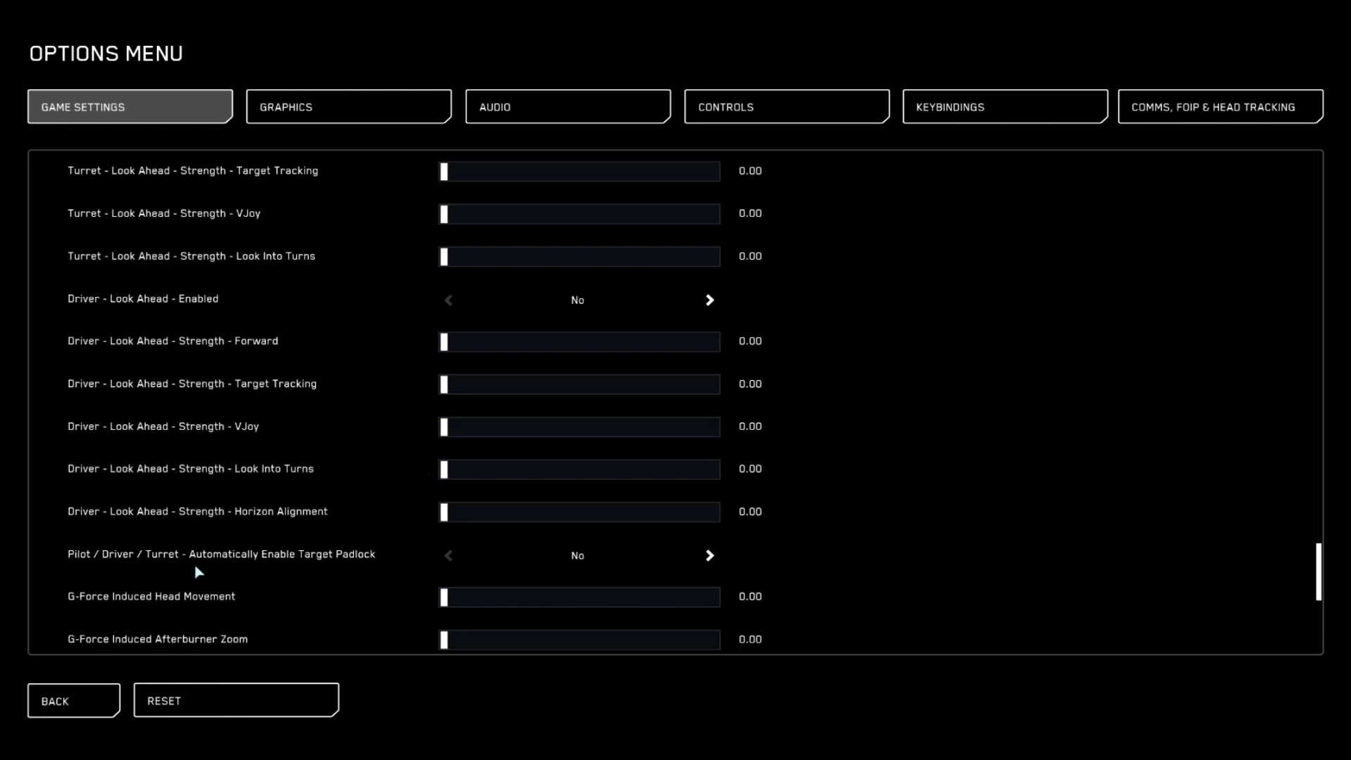
mouse_move(579, 588)
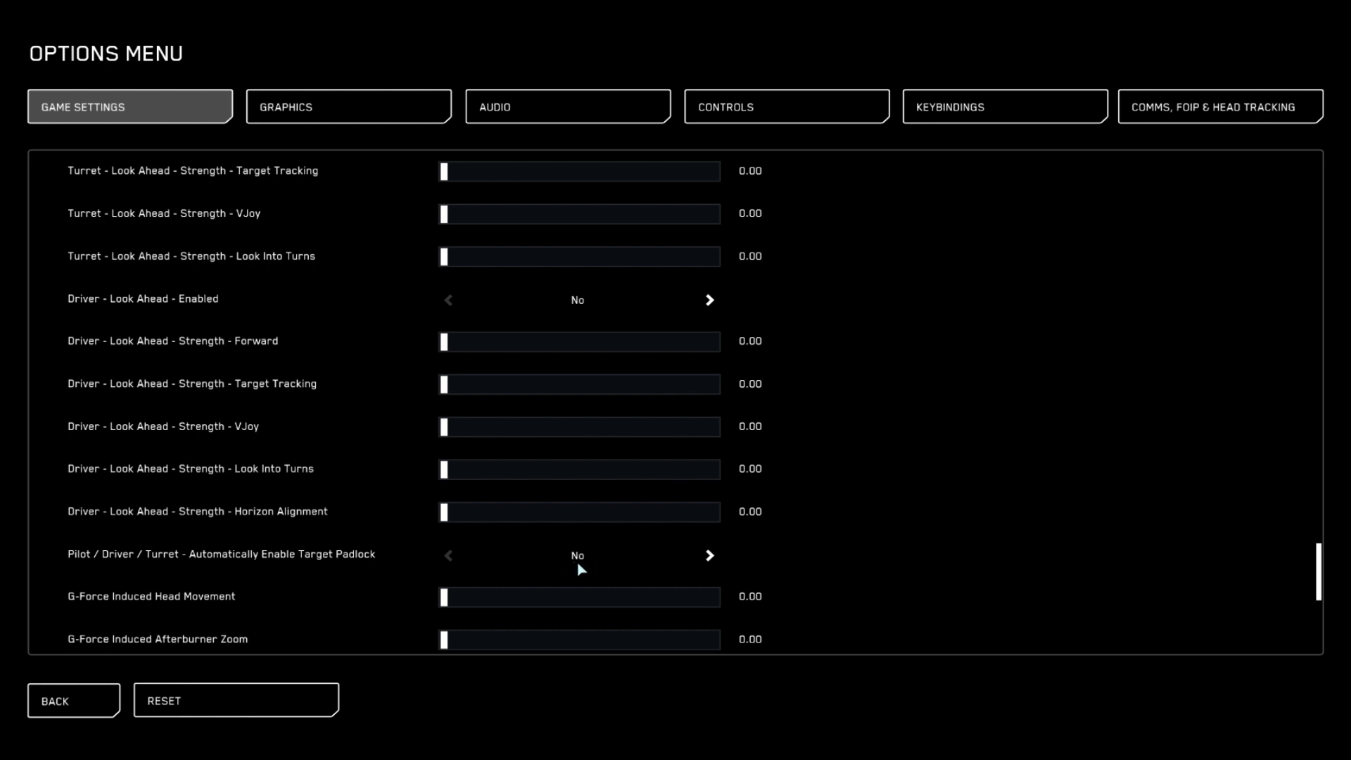
scroll("down", 3)
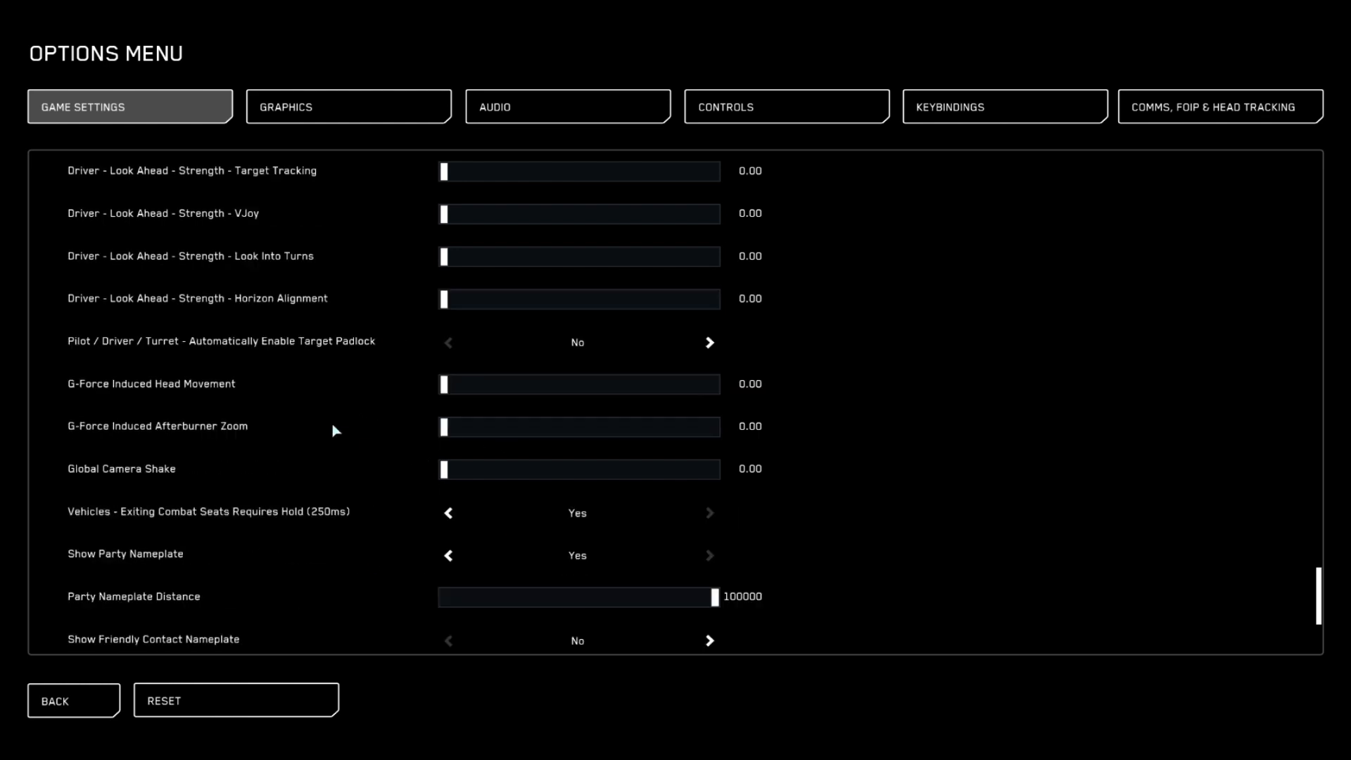
scroll("down", 3)
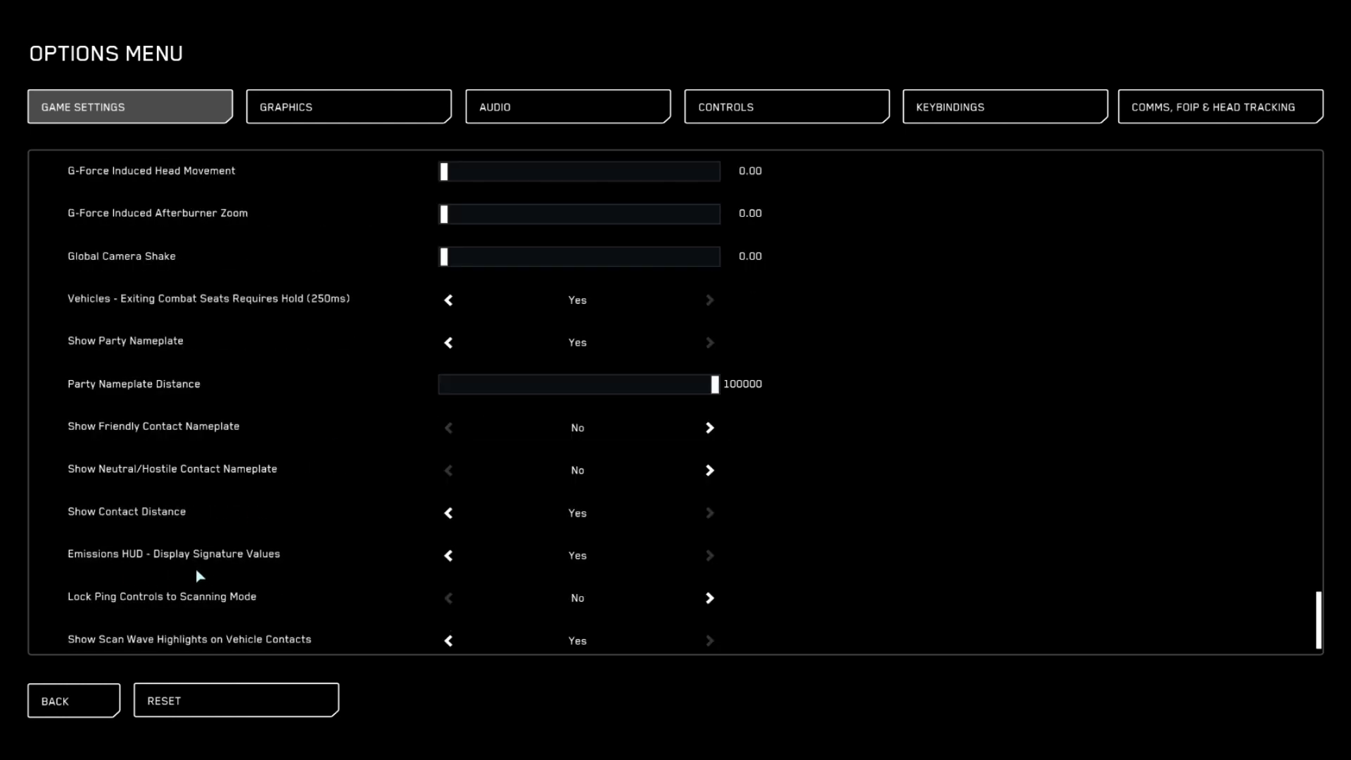
mouse_move(575, 567)
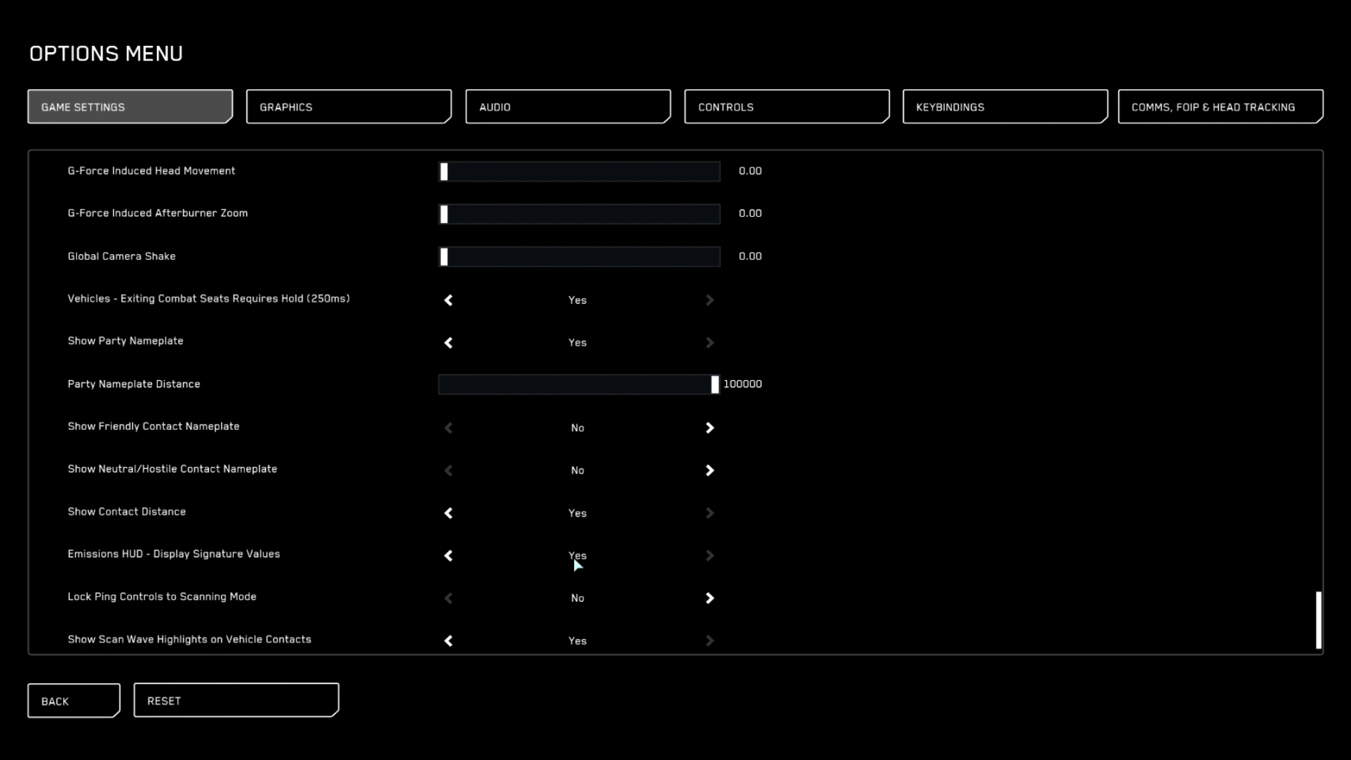
scroll("down", 3)
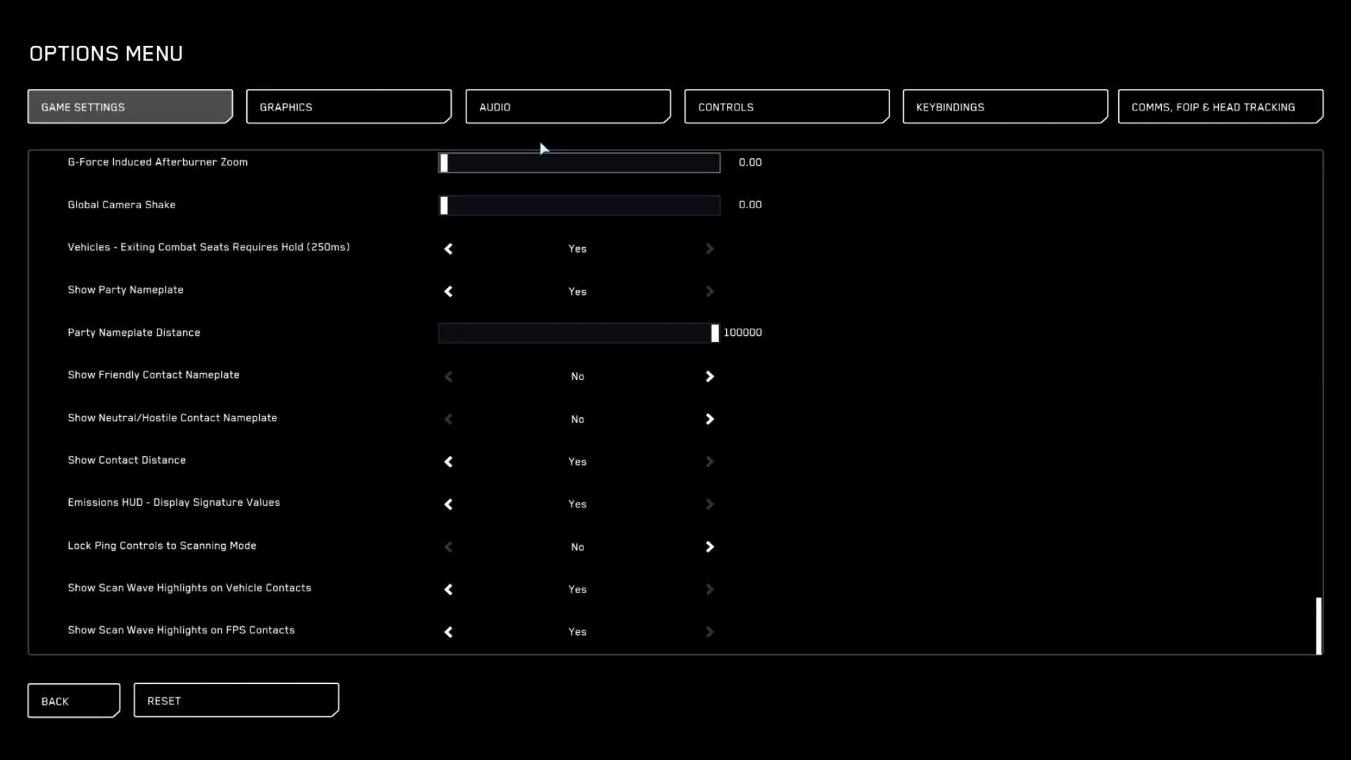
left_click(347, 106)
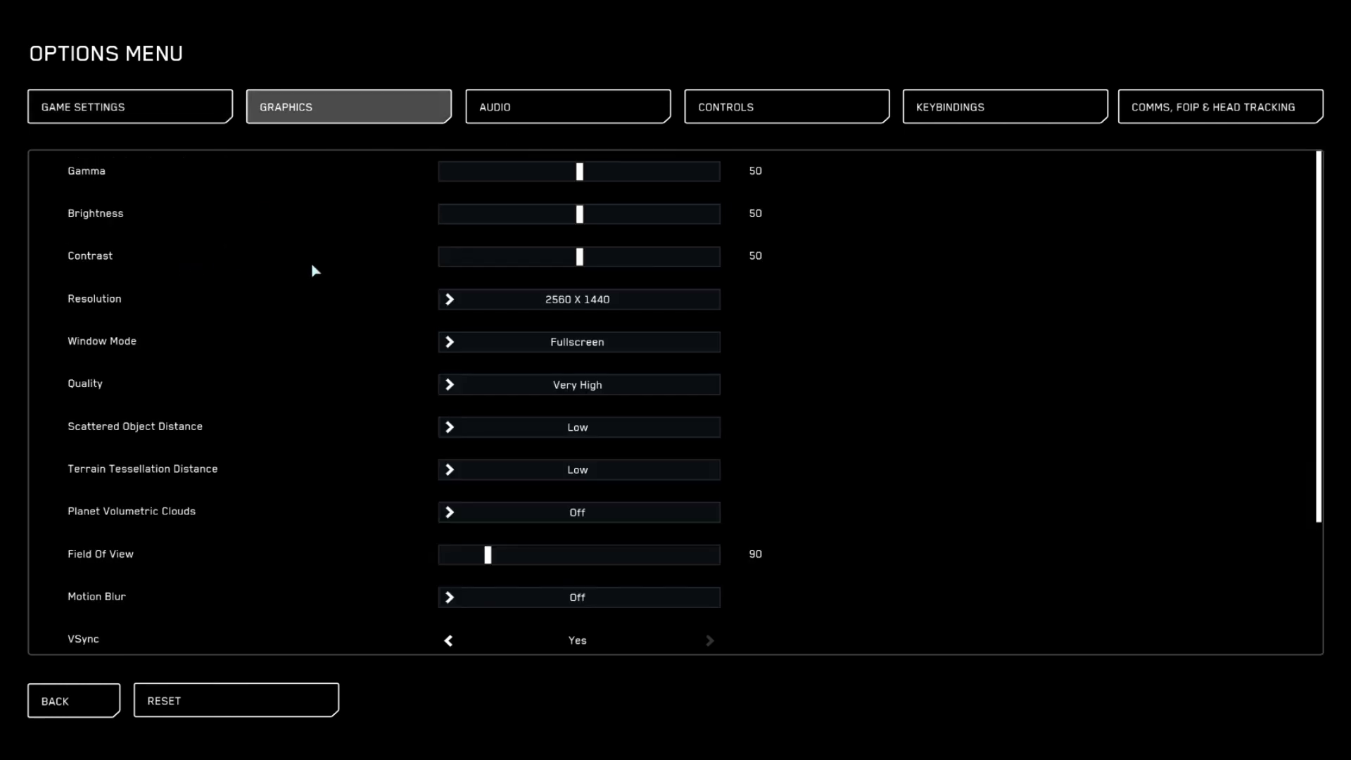
mouse_move(301, 322)
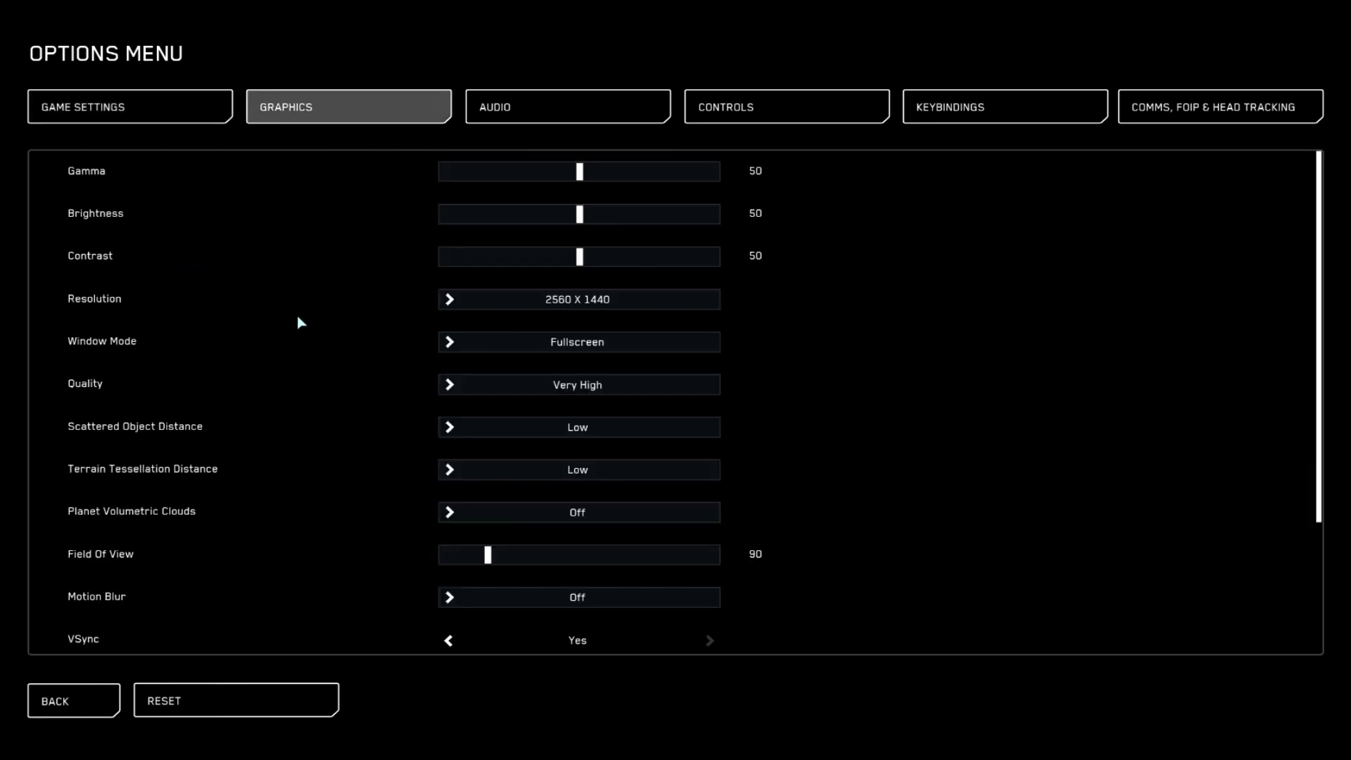
mouse_move(399, 468)
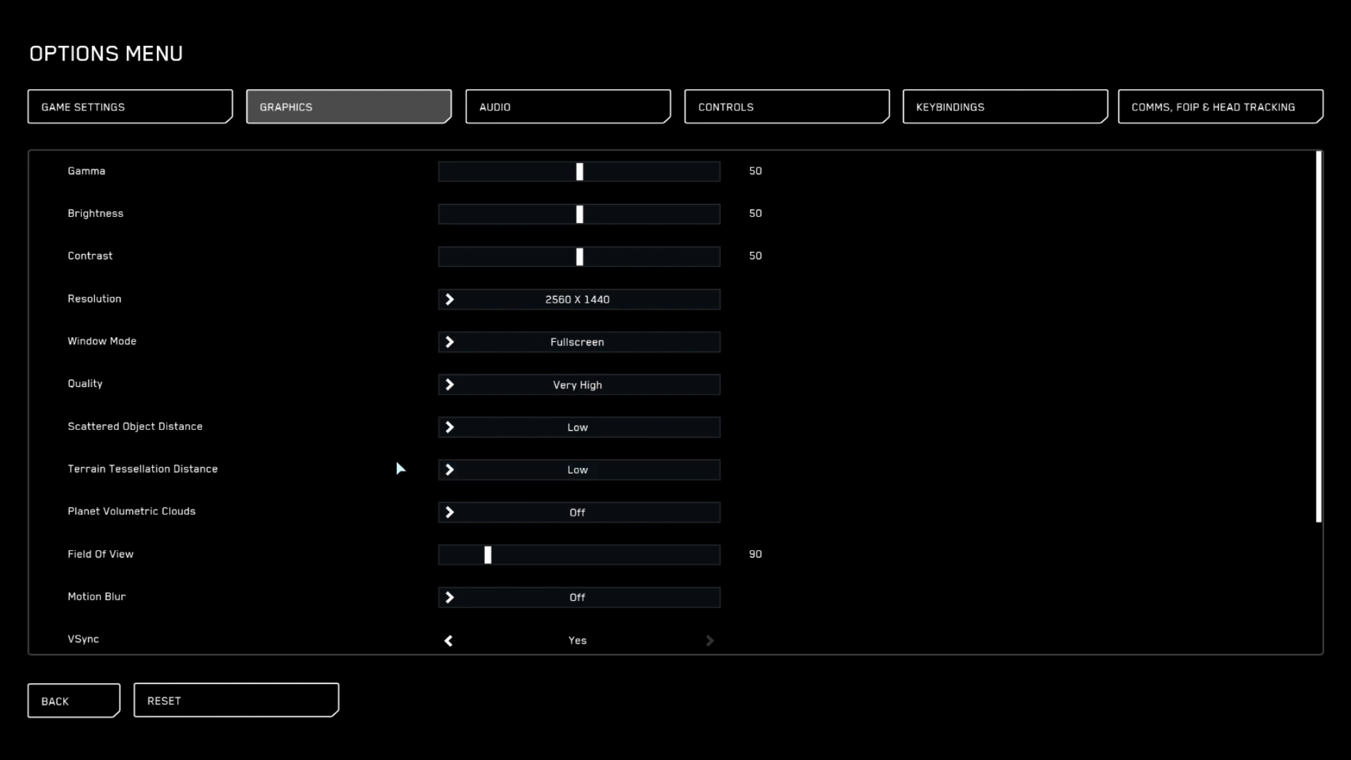
scroll("down", 3)
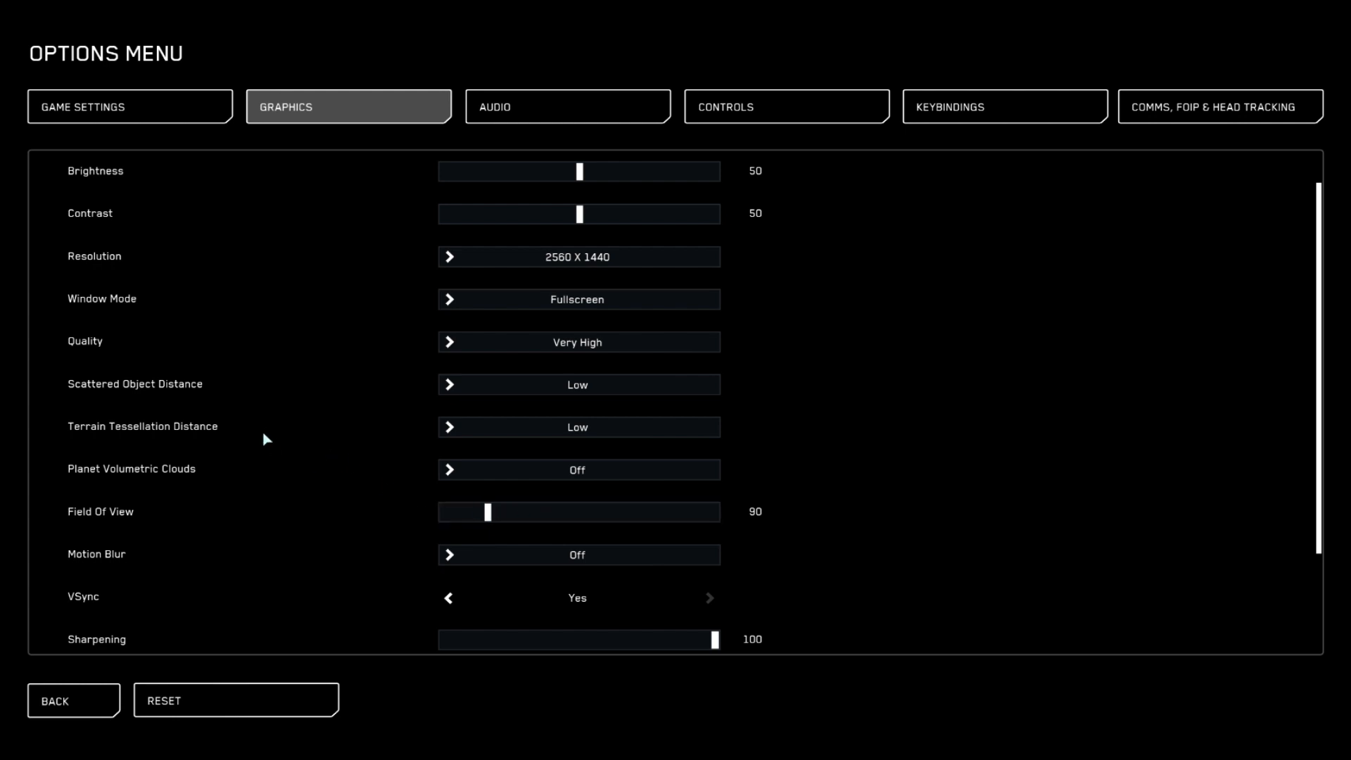
scroll("down", 3)
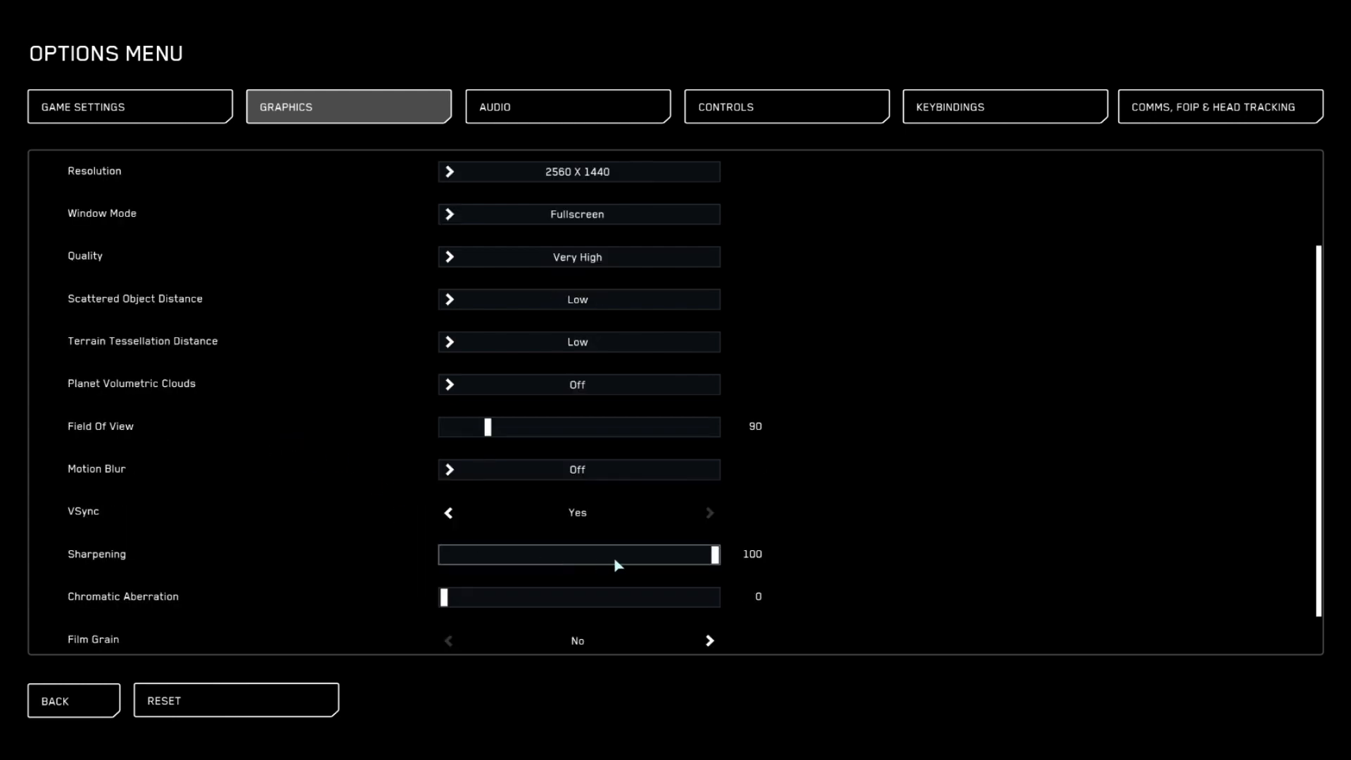
mouse_move(412, 625)
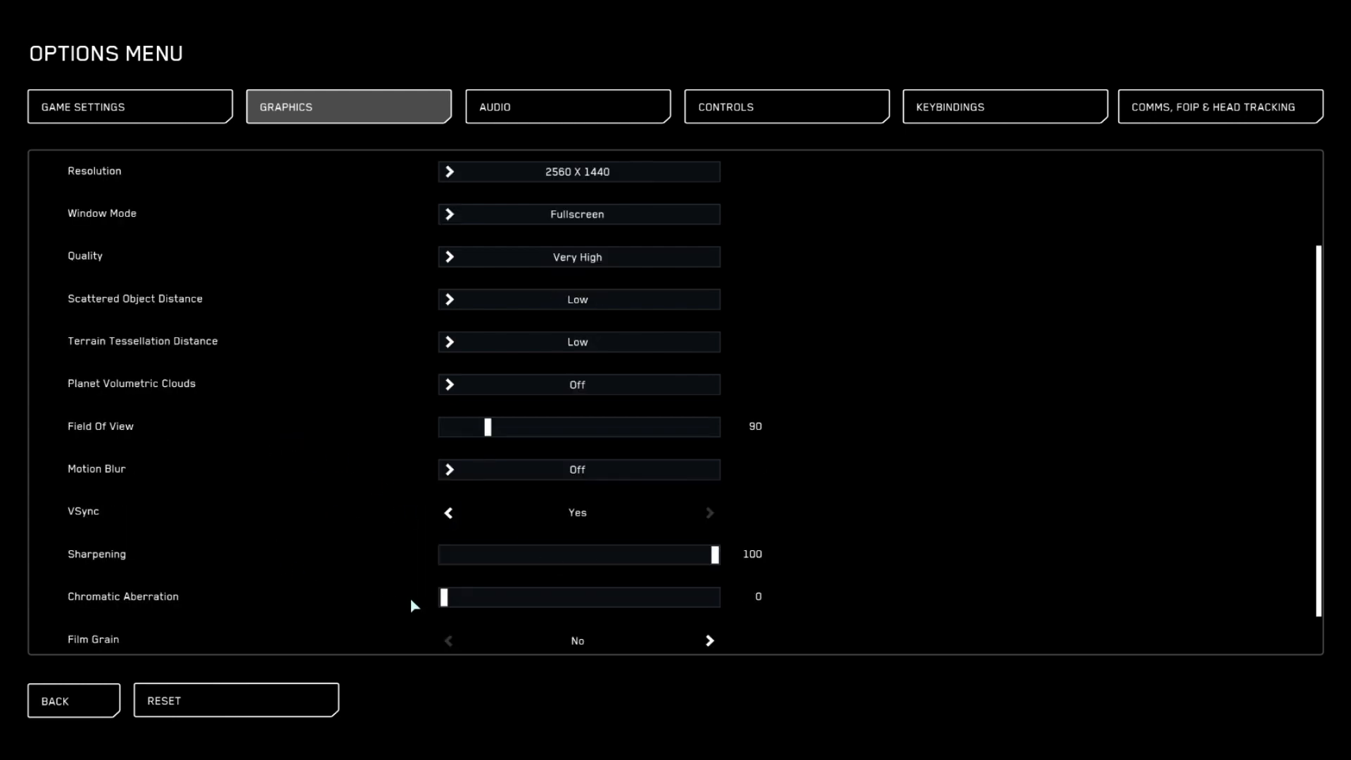
mouse_move(428, 586)
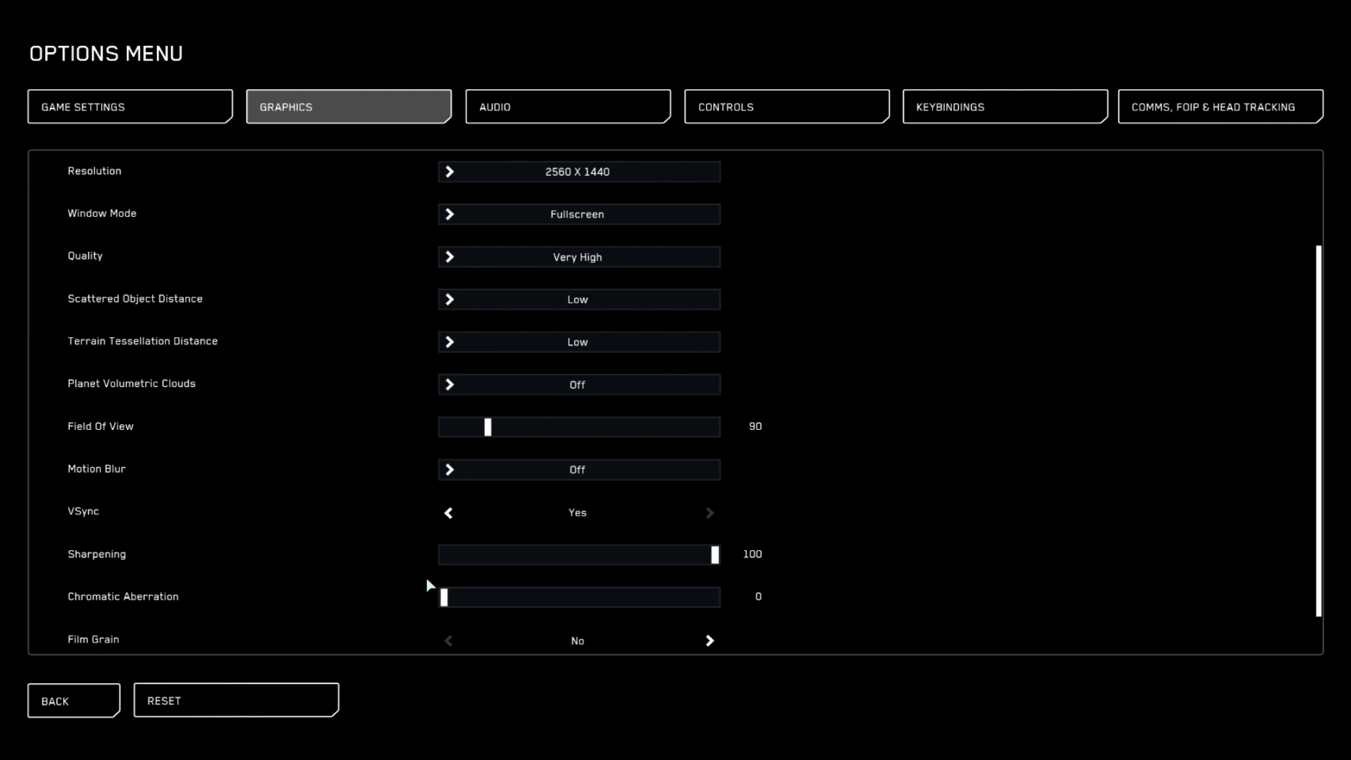
Show the Audio settings: master volume 60, music 0, other volumes 100.
left_click(568, 107)
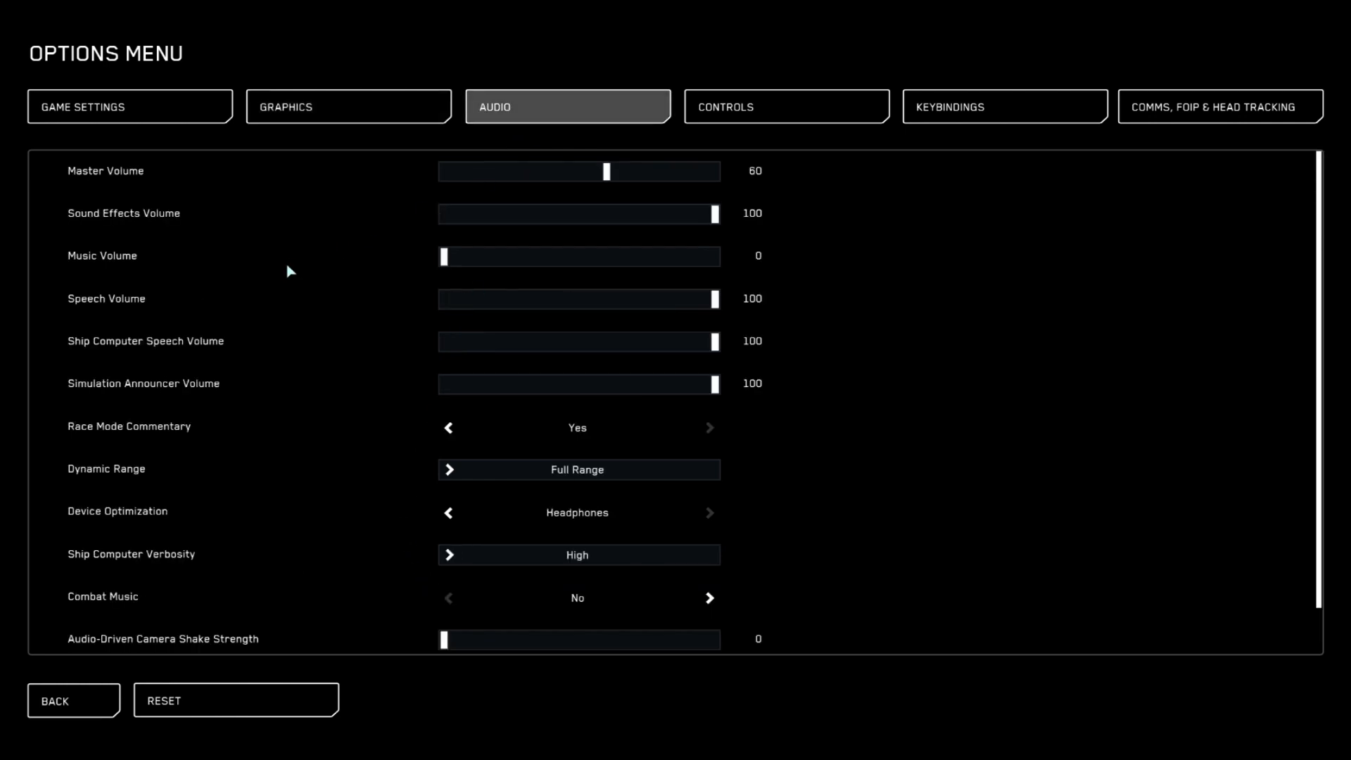
mouse_move(331, 201)
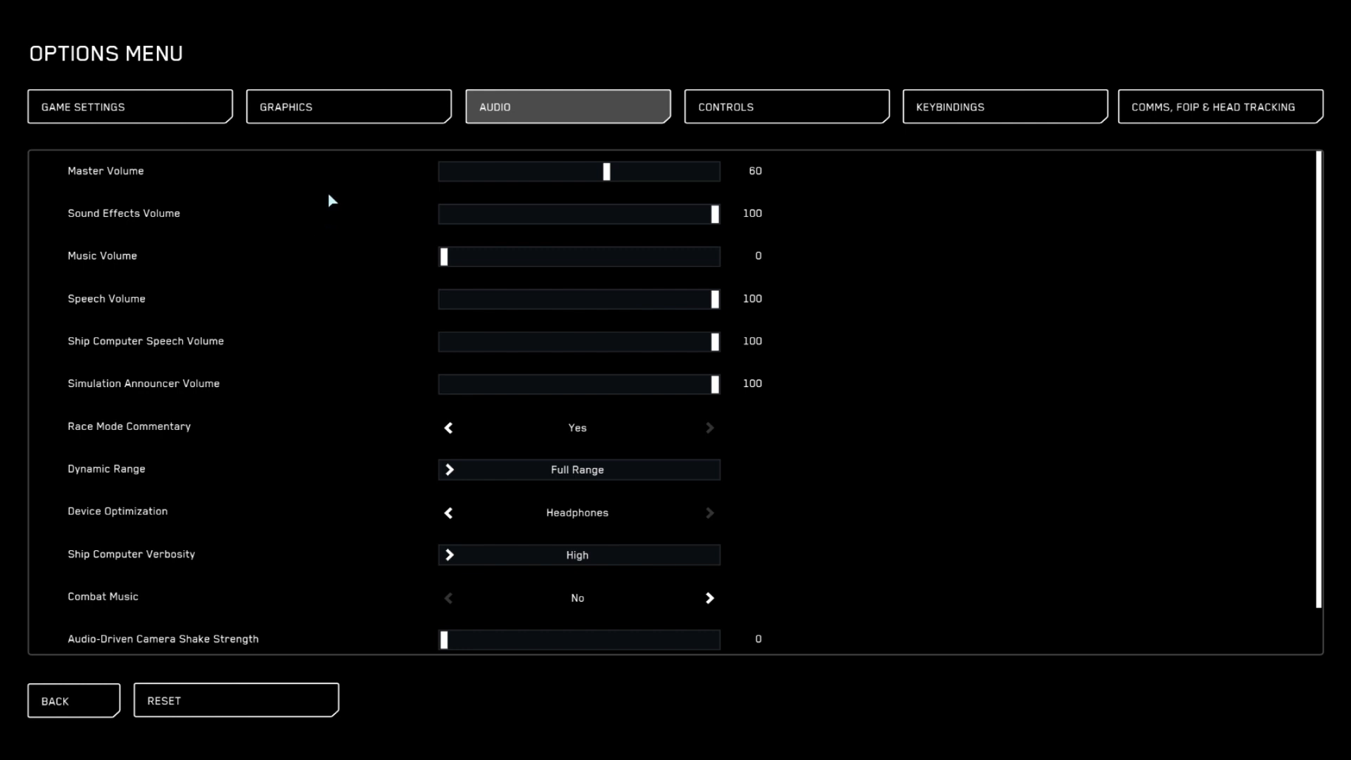
mouse_move(416, 386)
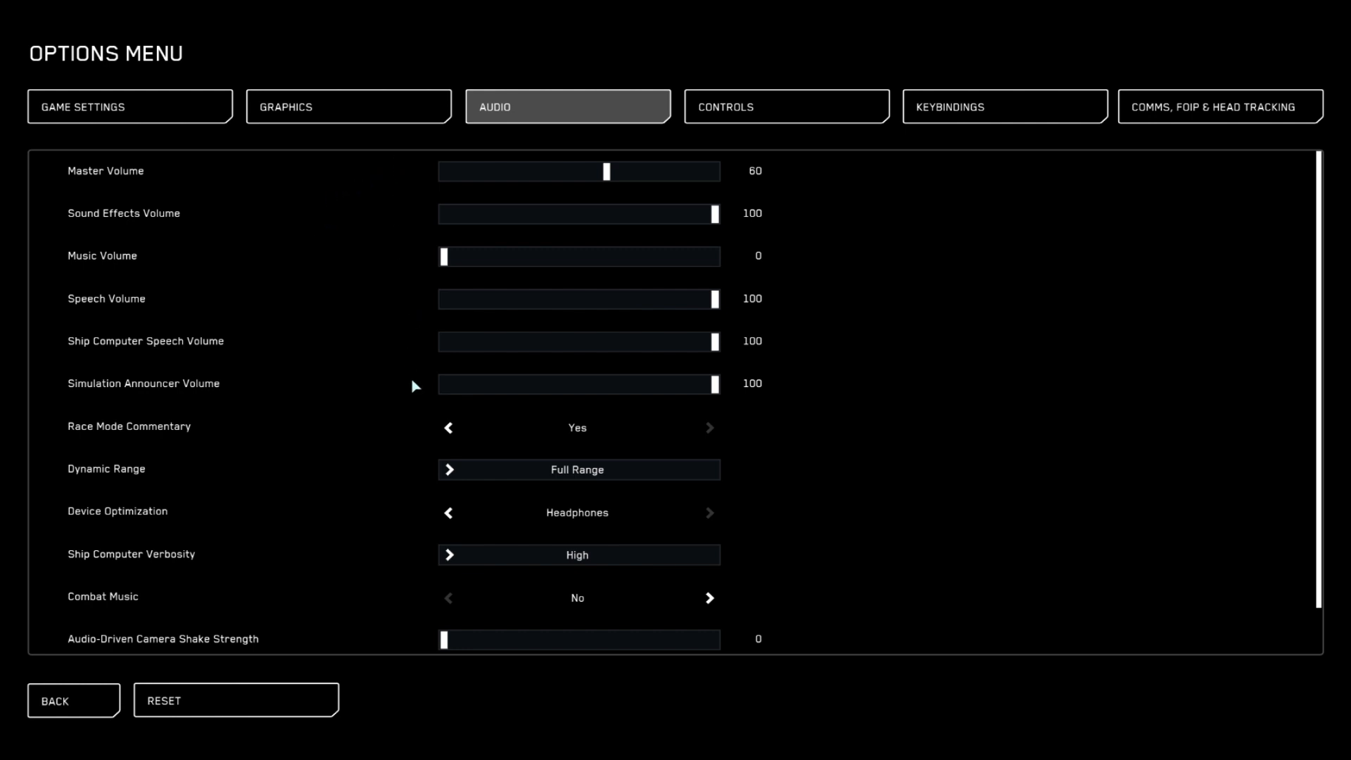
scroll("down", 3)
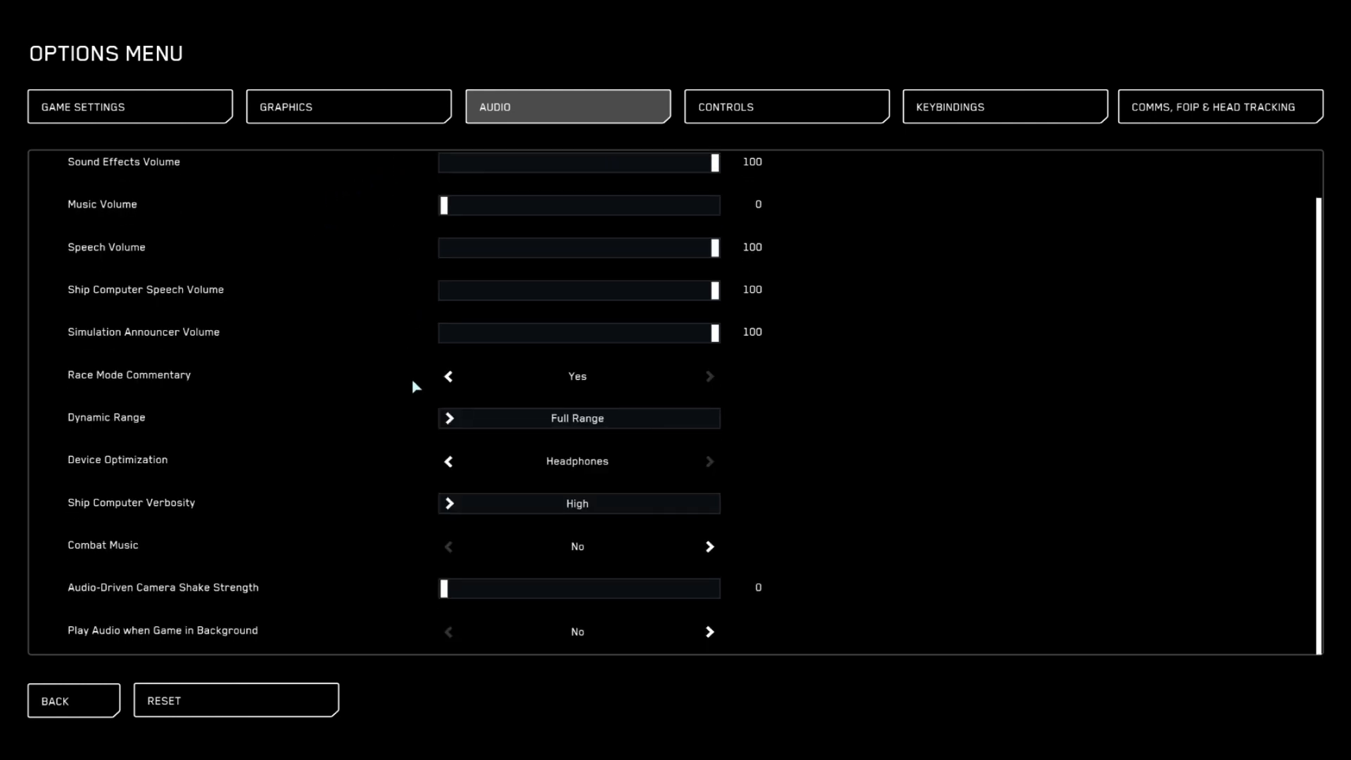
mouse_move(180, 608)
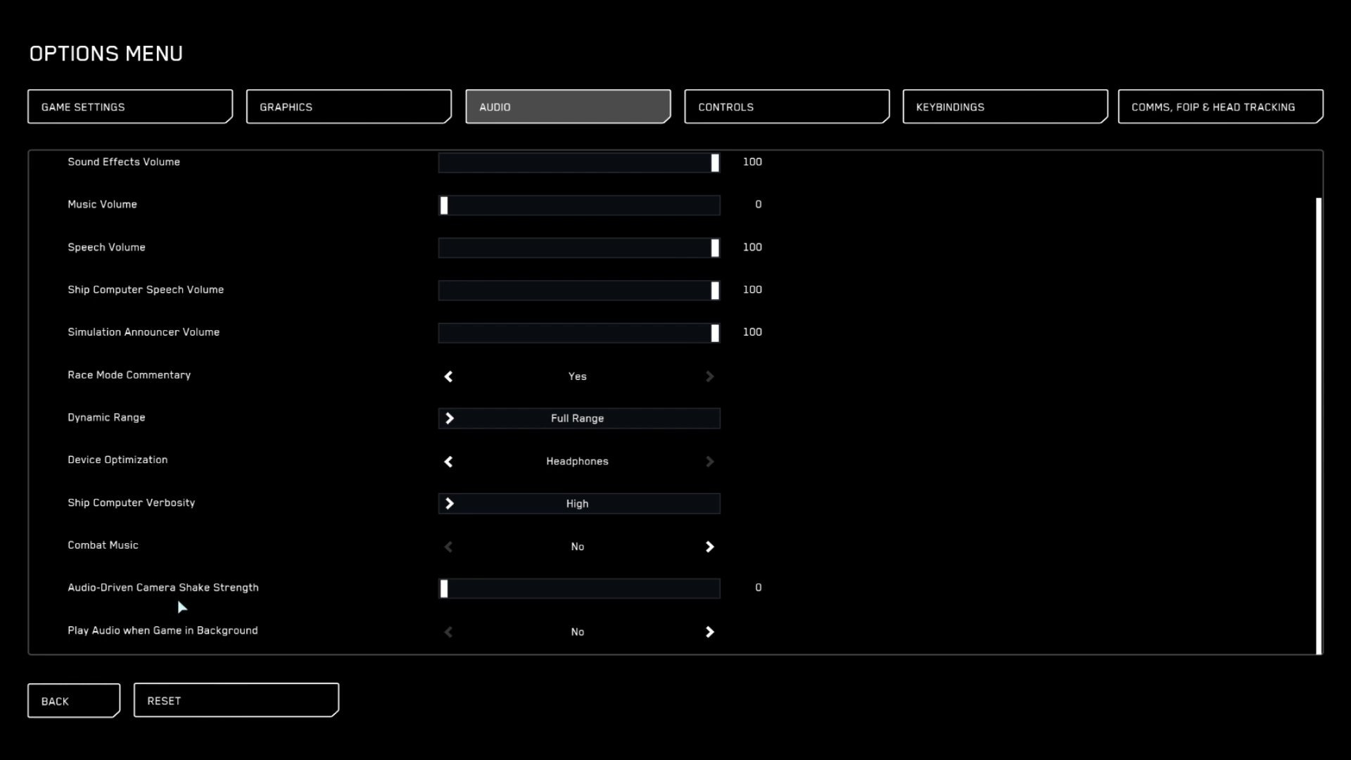
mouse_move(467, 607)
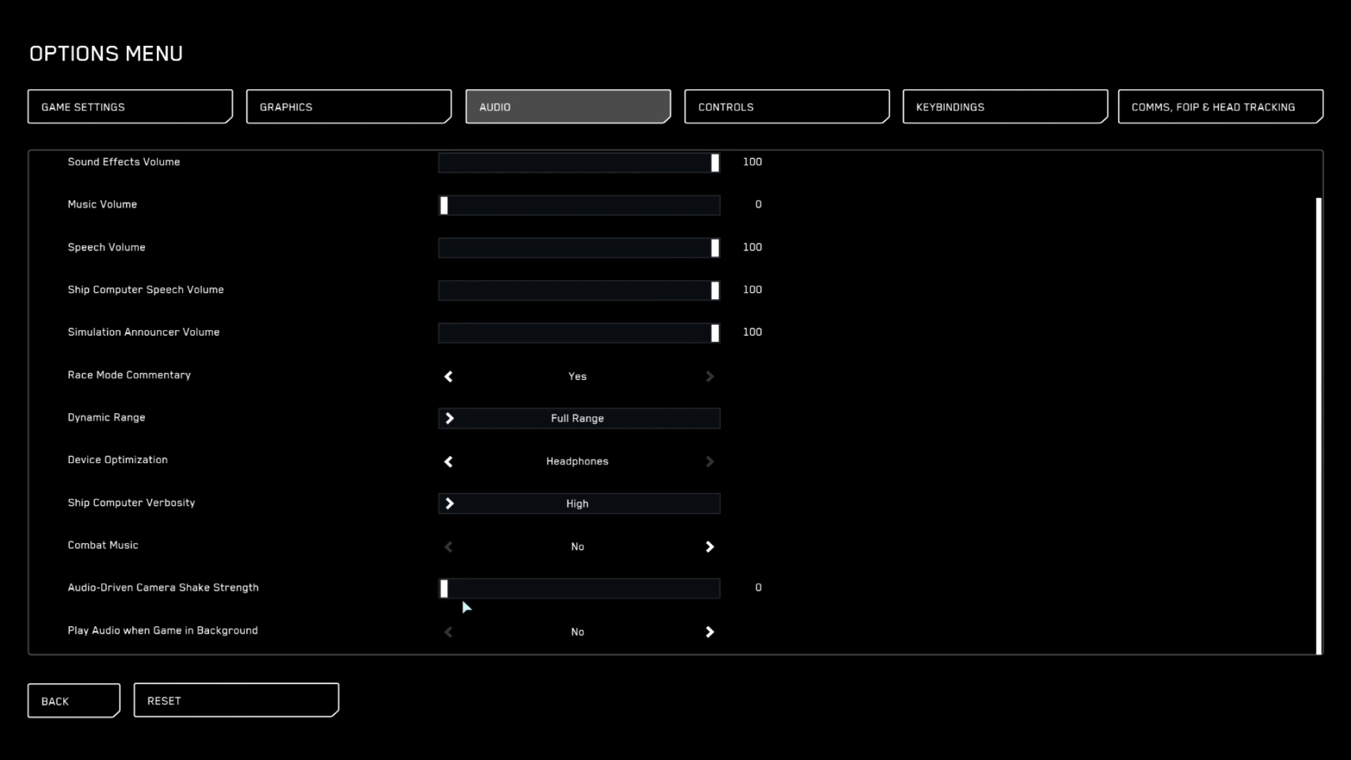
mouse_move(639, 616)
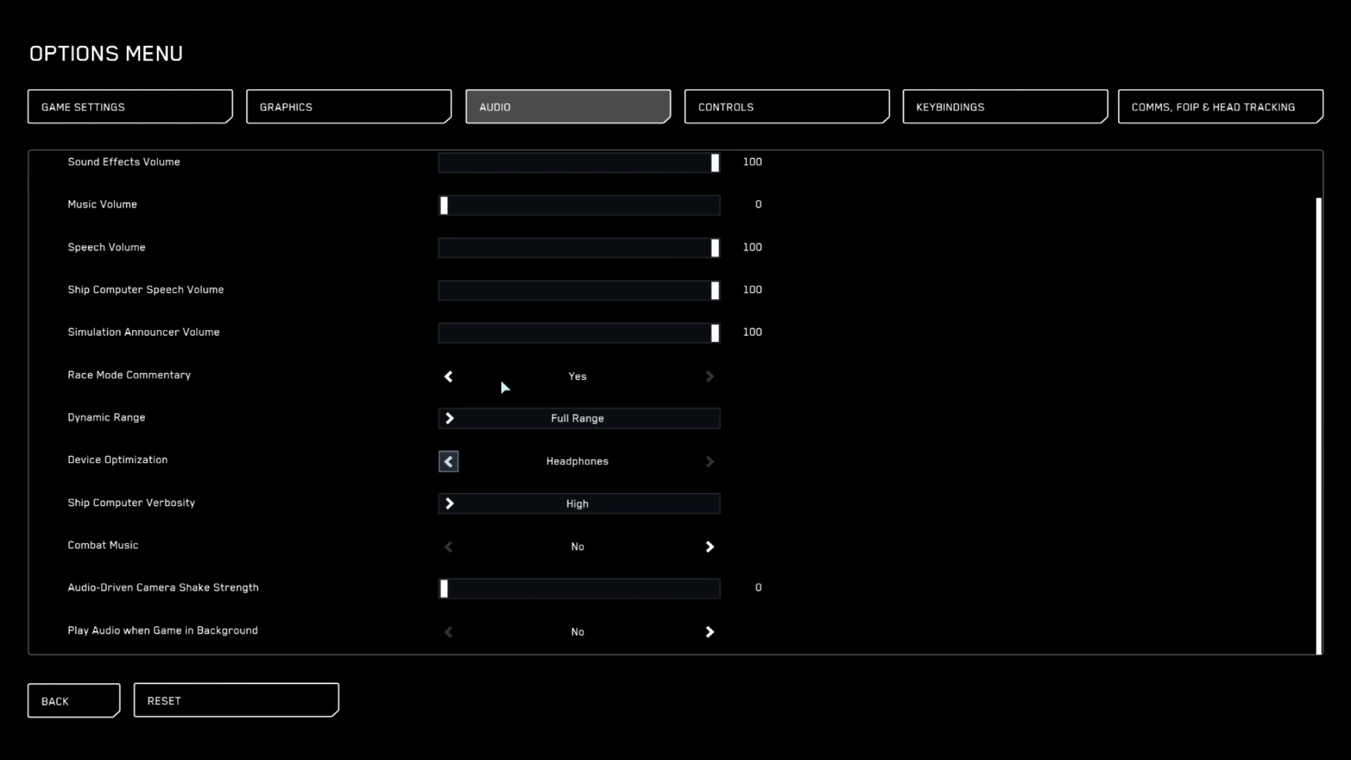
mouse_move(359, 588)
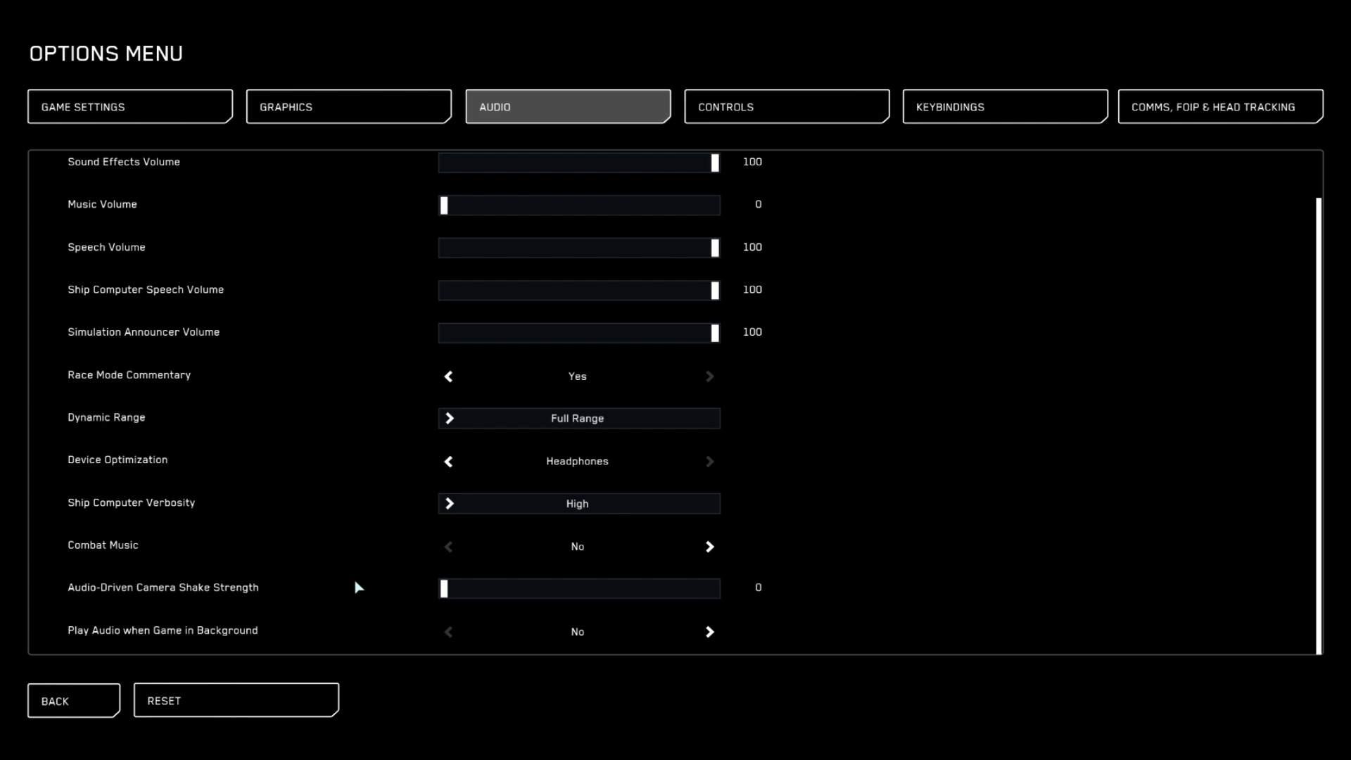
Check mouse sensitivity 4 in Controls, then return to Game Settings.
left_click(787, 107)
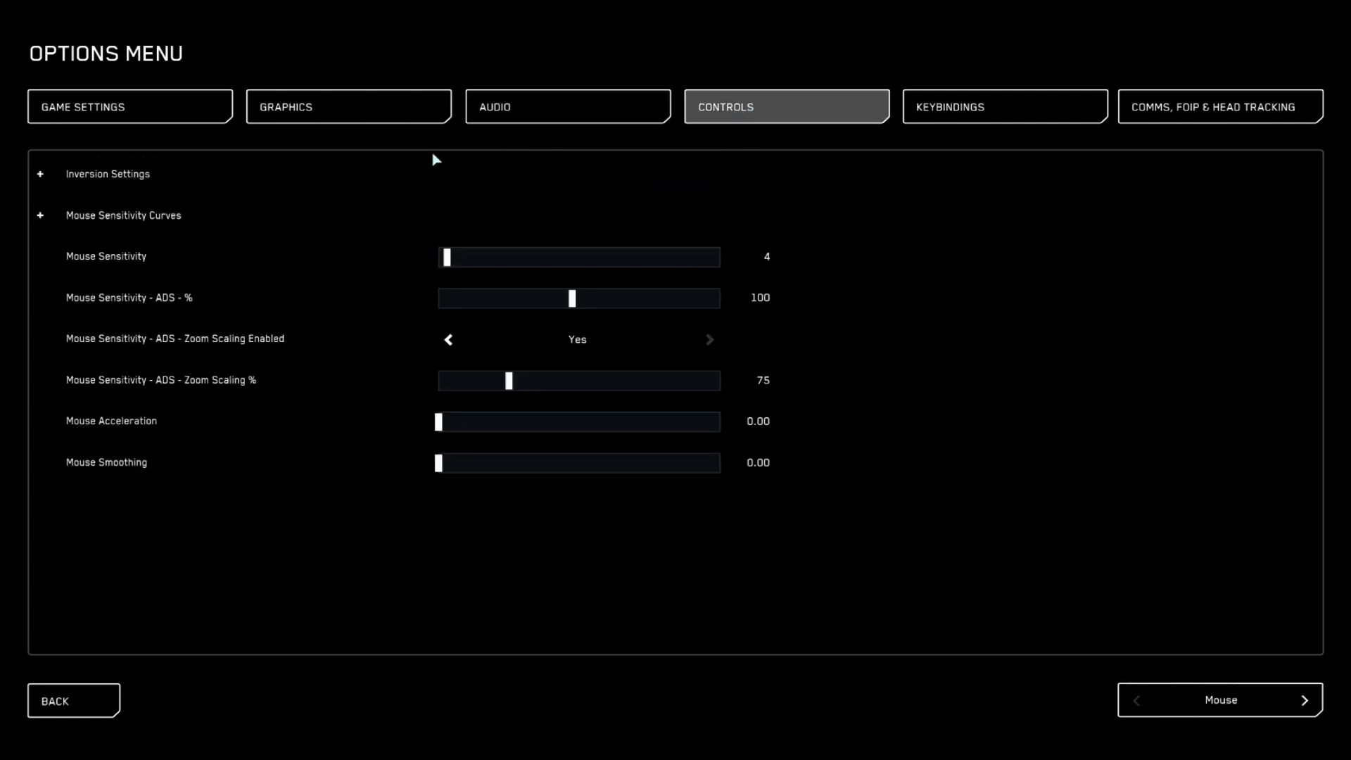
mouse_move(368, 260)
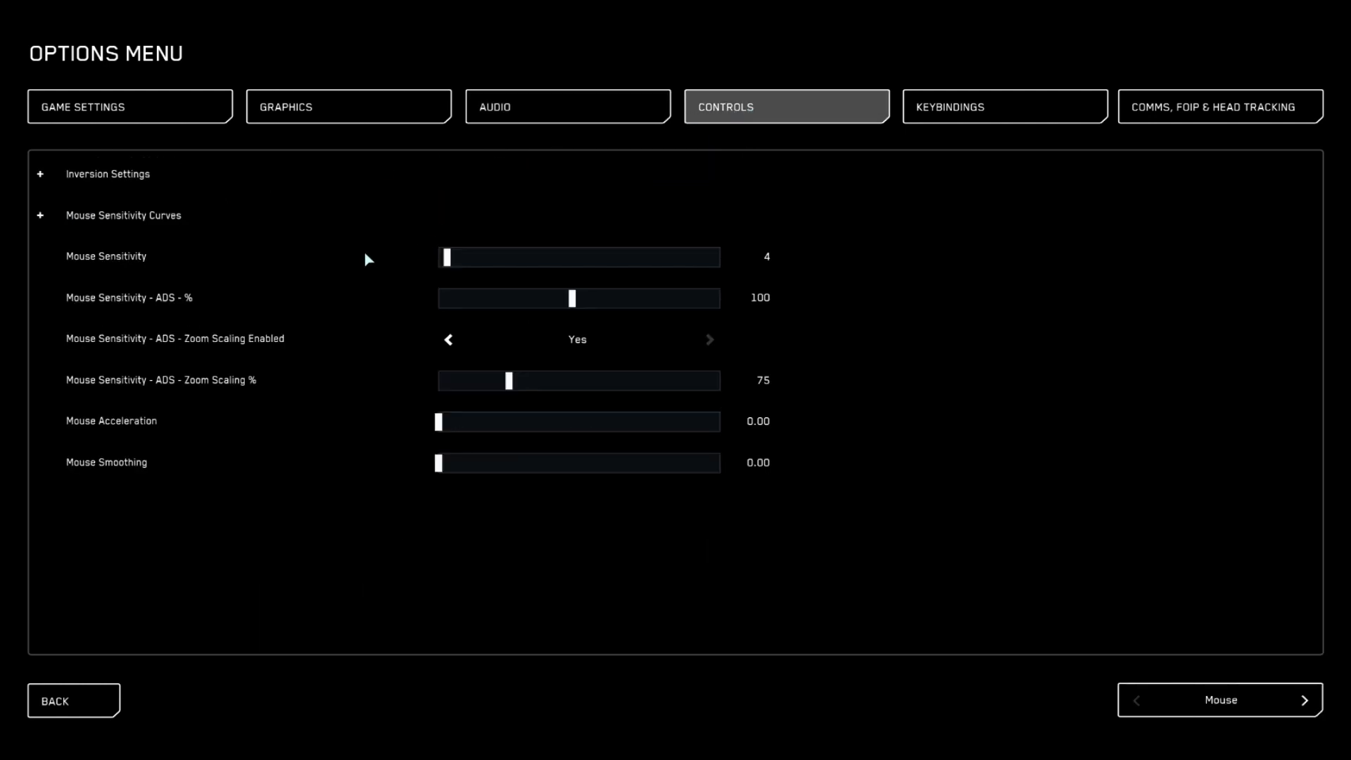
mouse_move(446, 266)
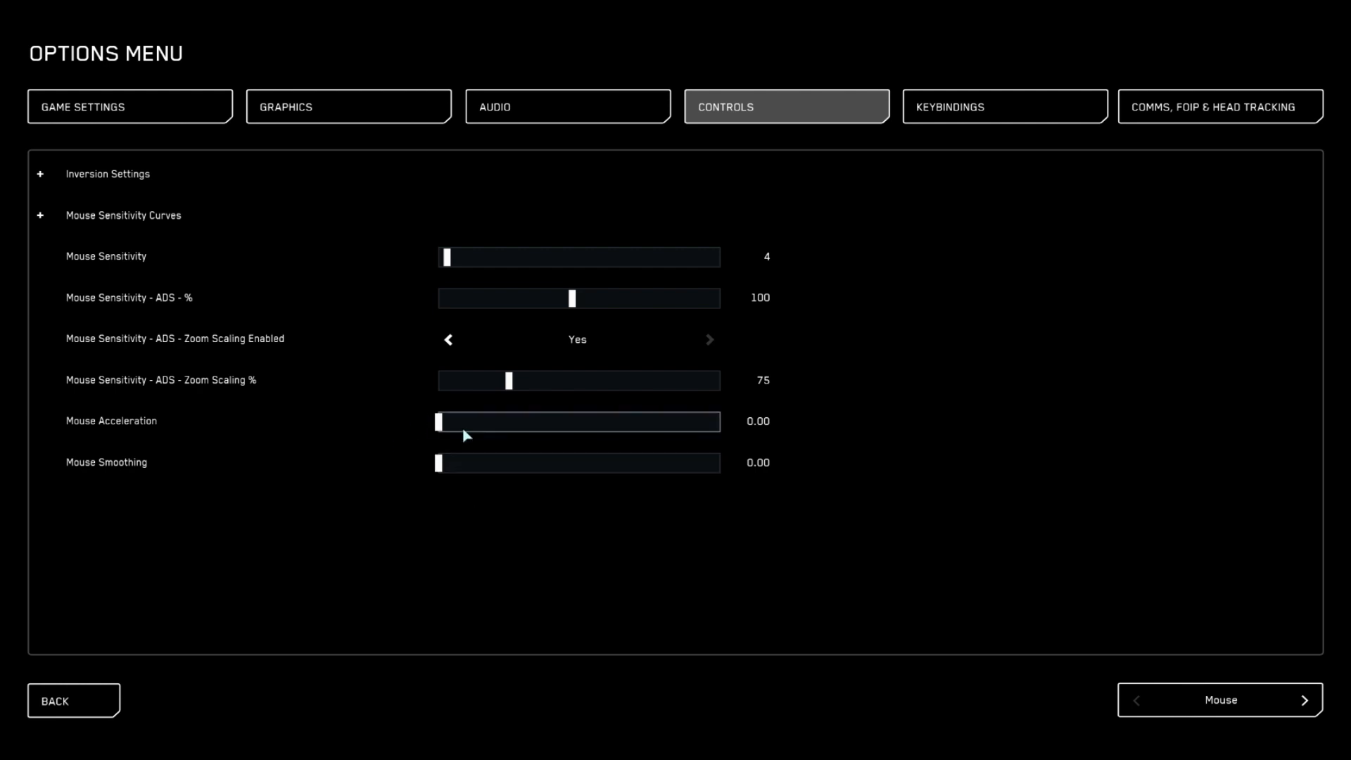
left_click(116, 107)
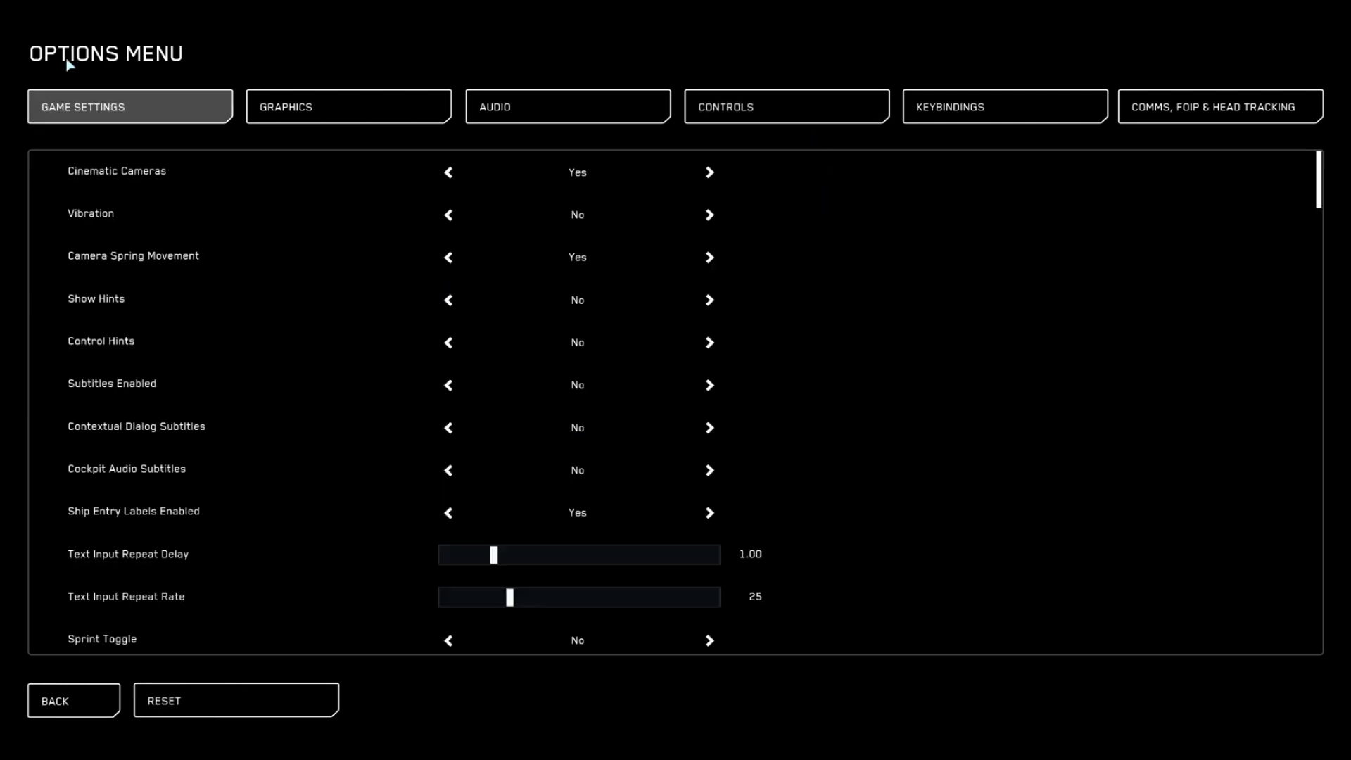
Show the Keybindings list with Vehicles - Seats and Operator Modes bindings.
left_click(1005, 107)
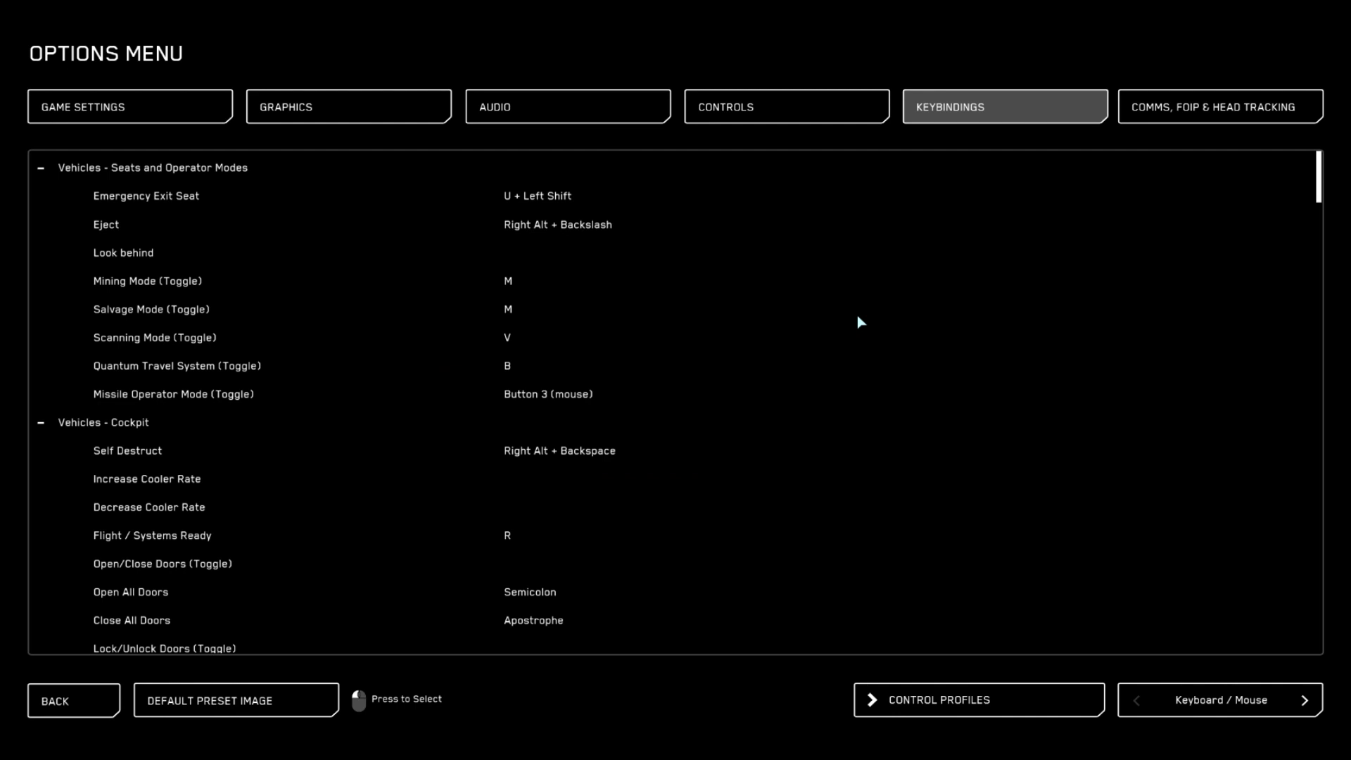
mouse_move(78, 195)
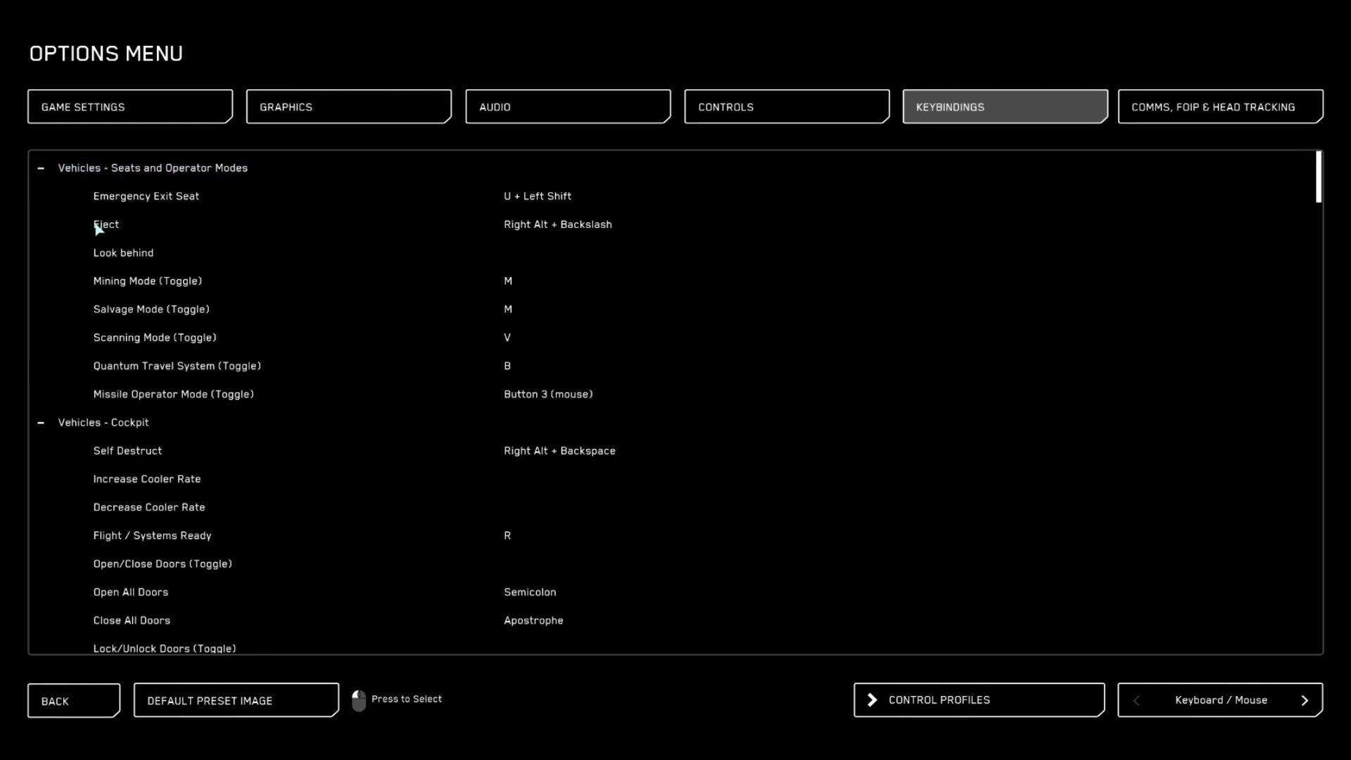
mouse_move(126, 227)
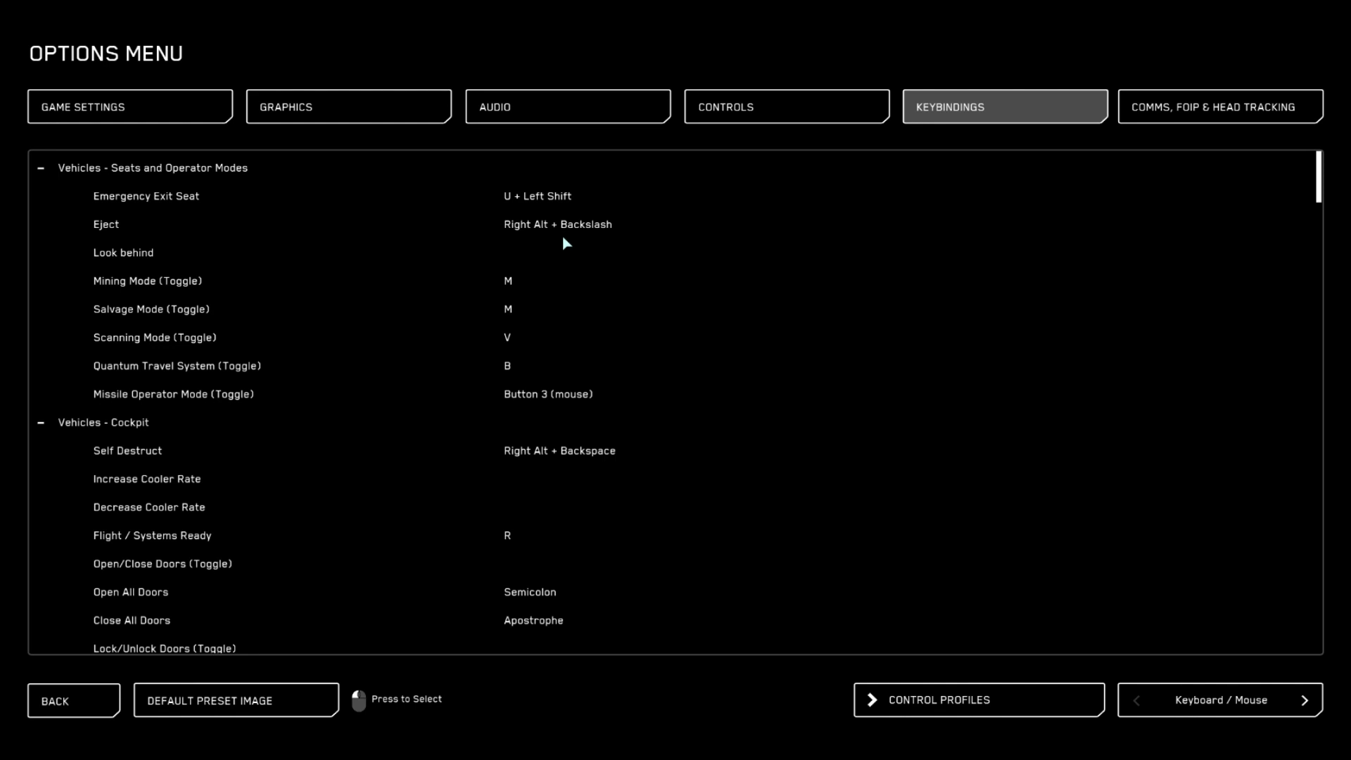
mouse_move(457, 379)
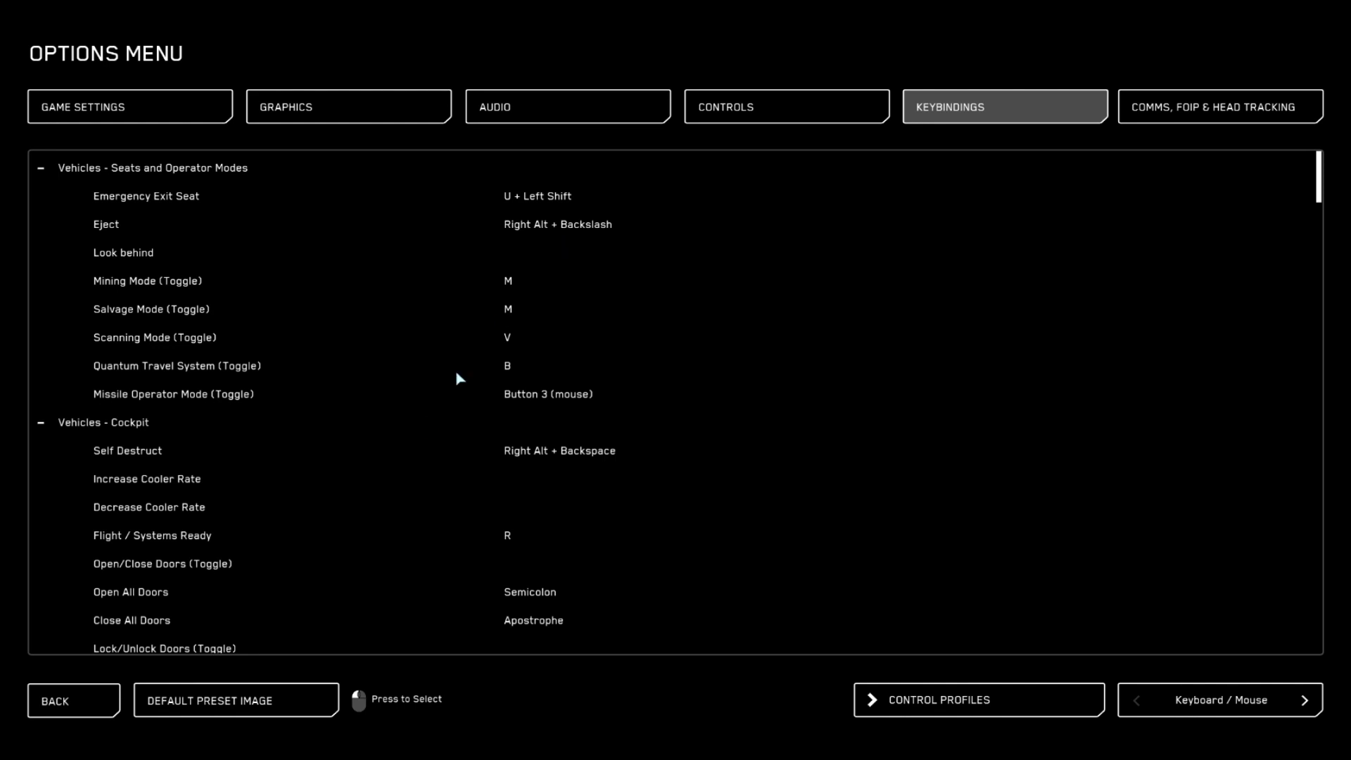
mouse_move(556, 232)
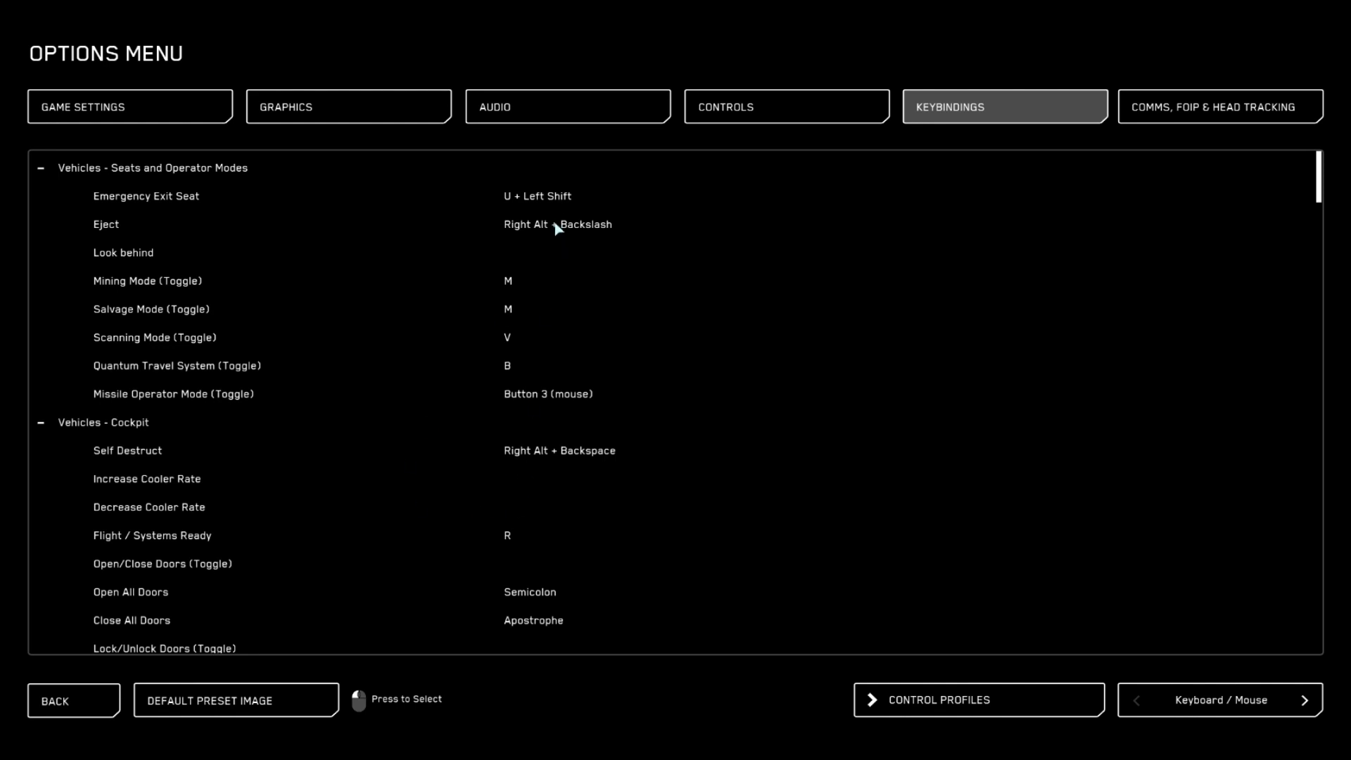
mouse_move(506, 465)
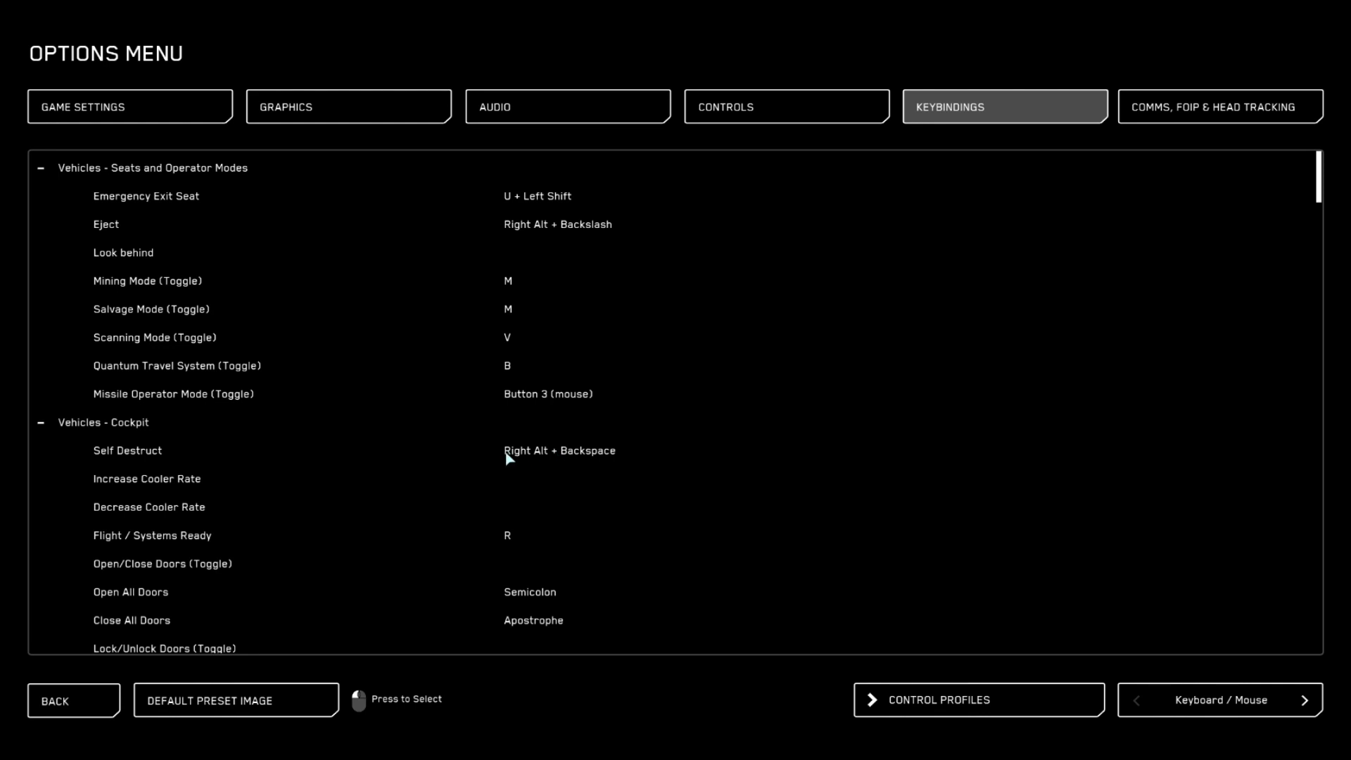
mouse_move(519, 260)
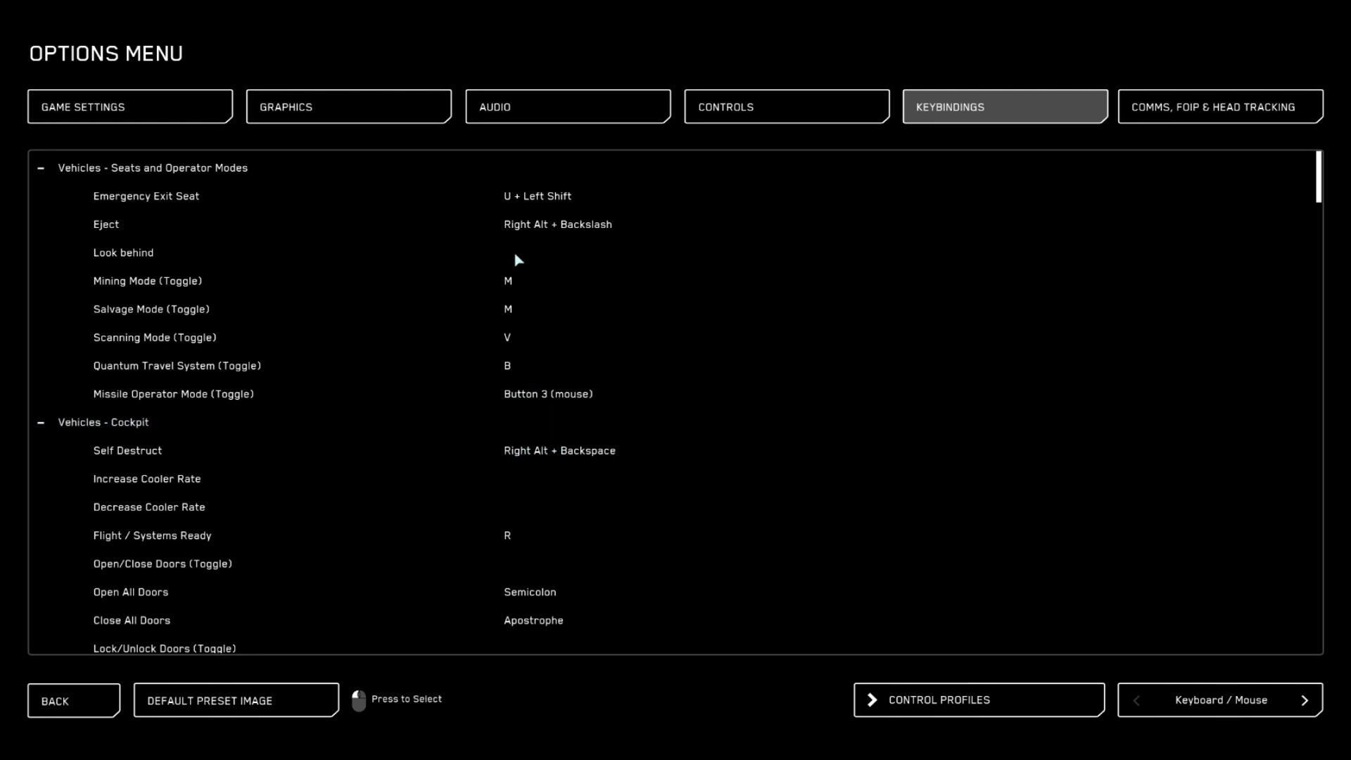
mouse_move(533, 239)
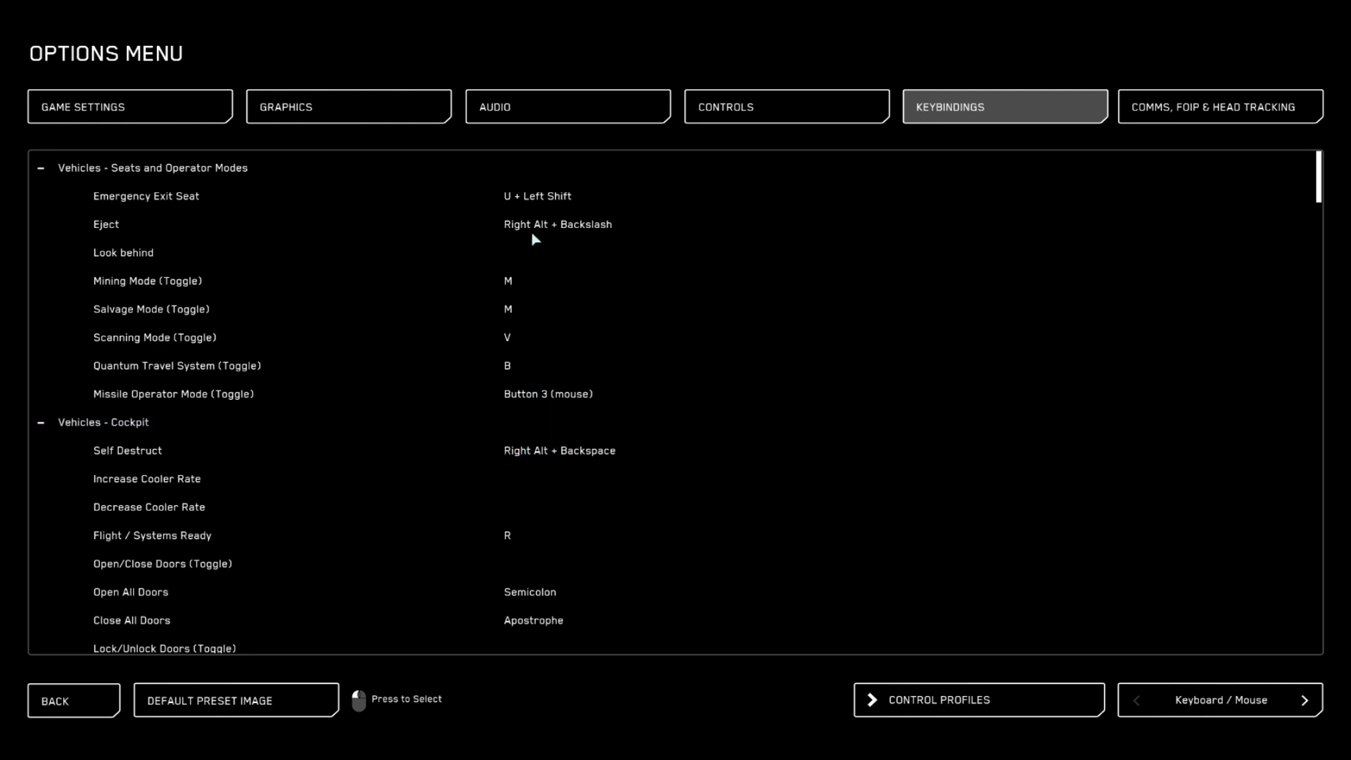
scroll("down", 3)
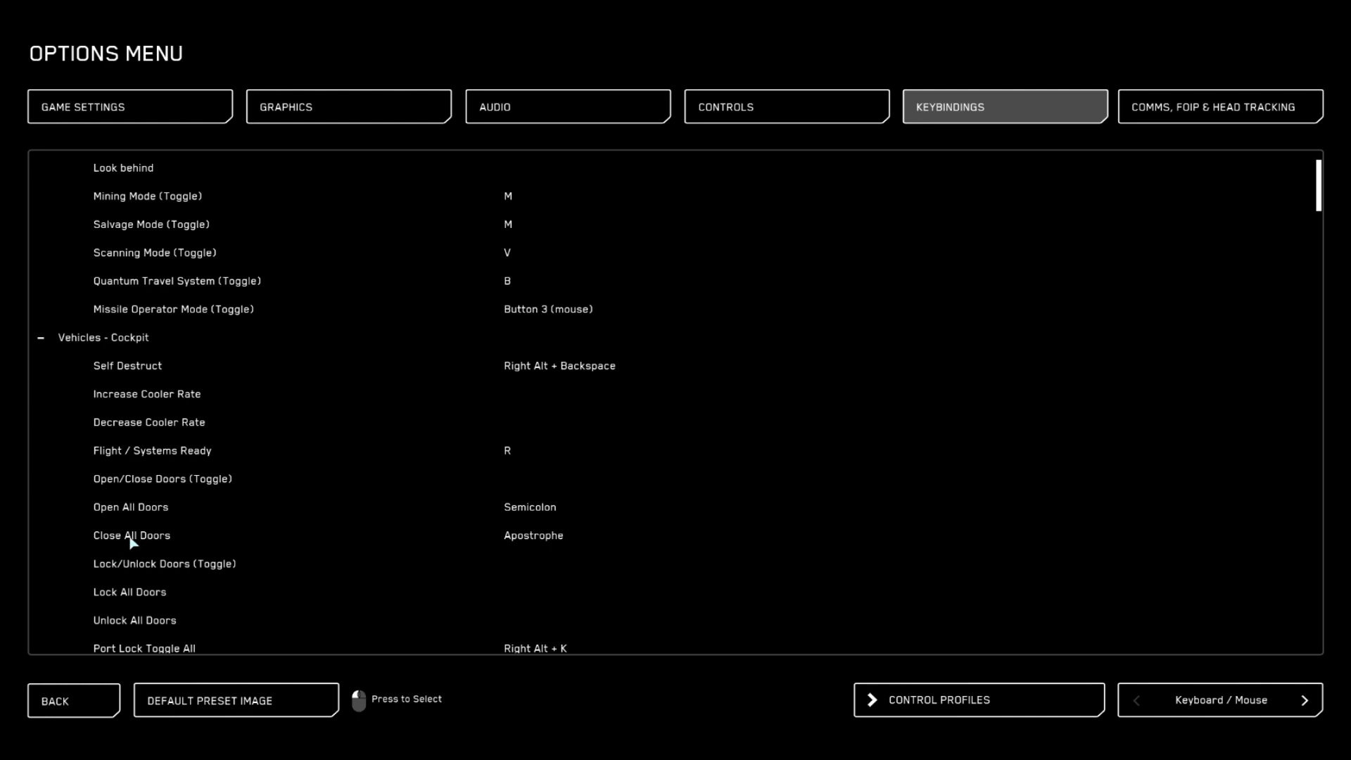
mouse_move(406, 302)
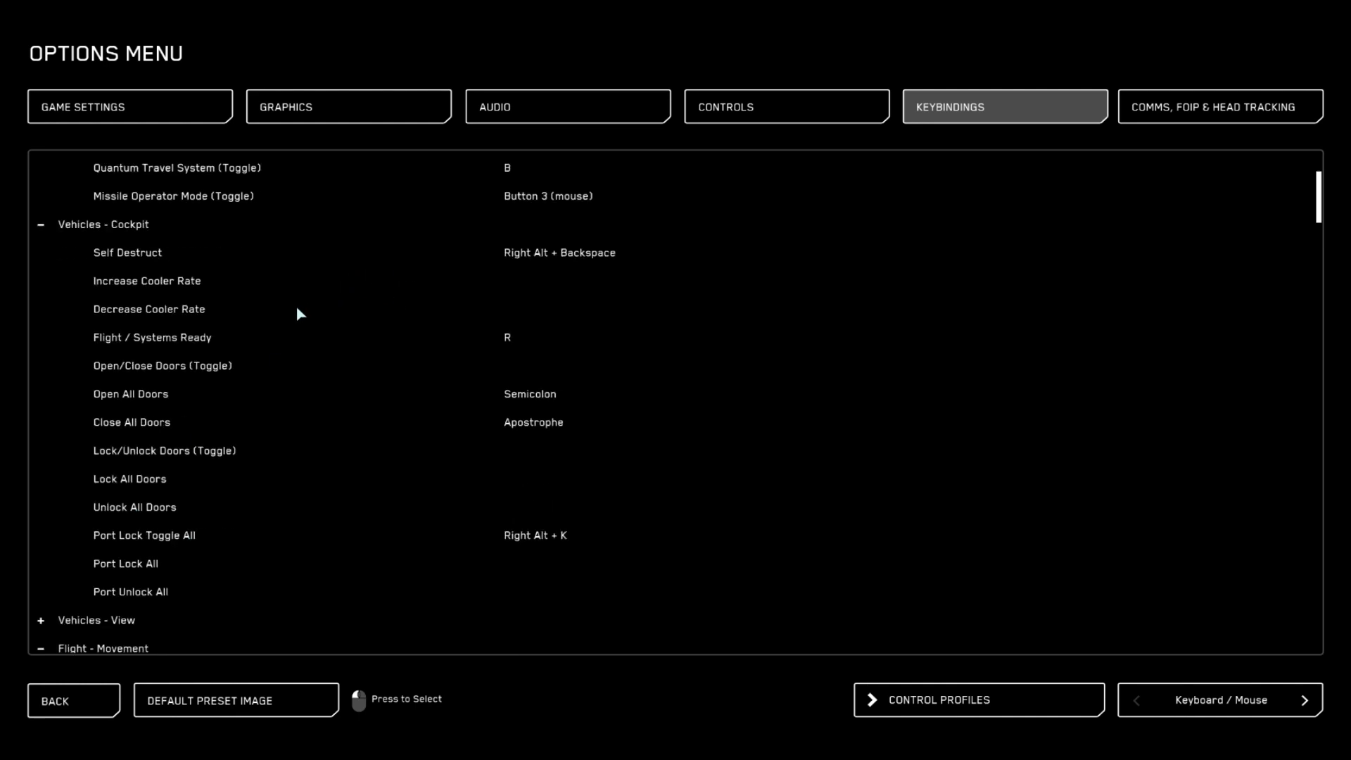
Scroll past flight movement and landing bindings to Vehicles - Targeting pin entries.
scroll("down", 3)
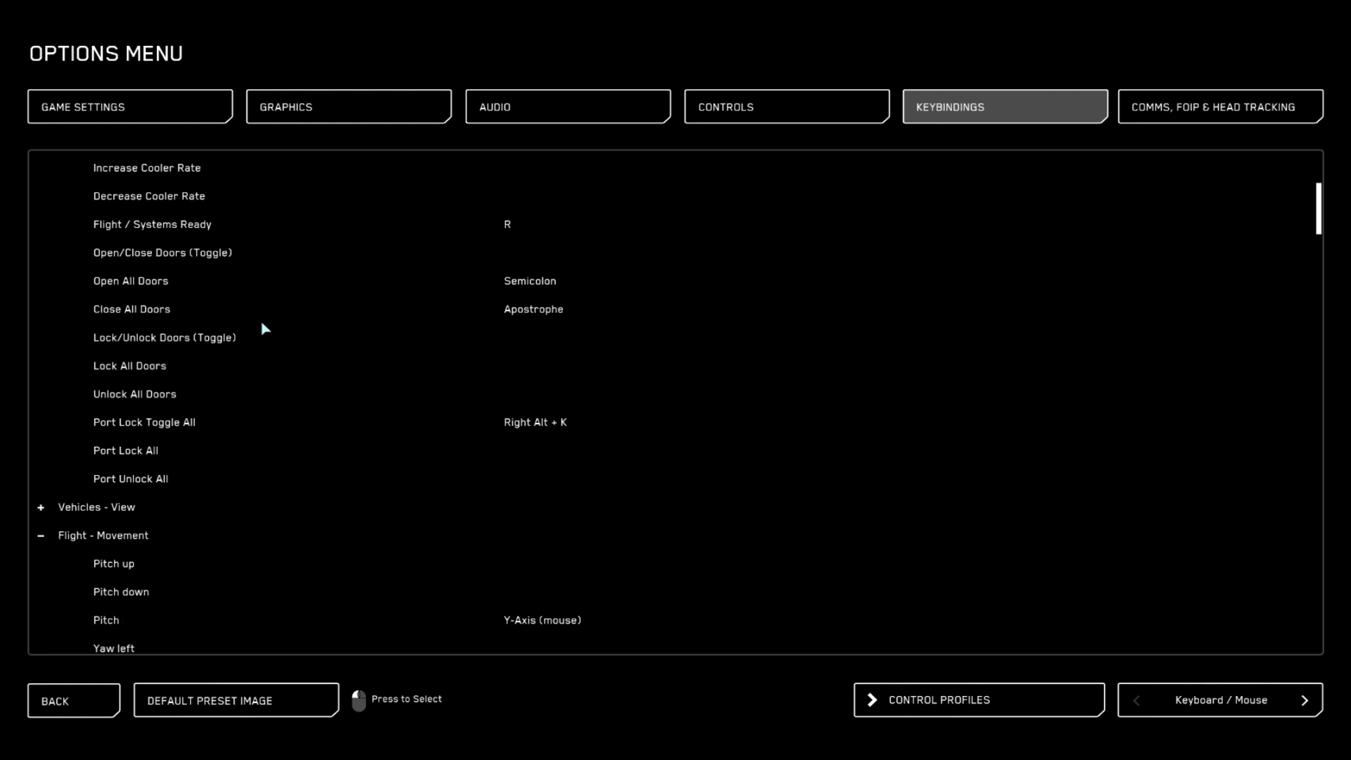
scroll("down", 3)
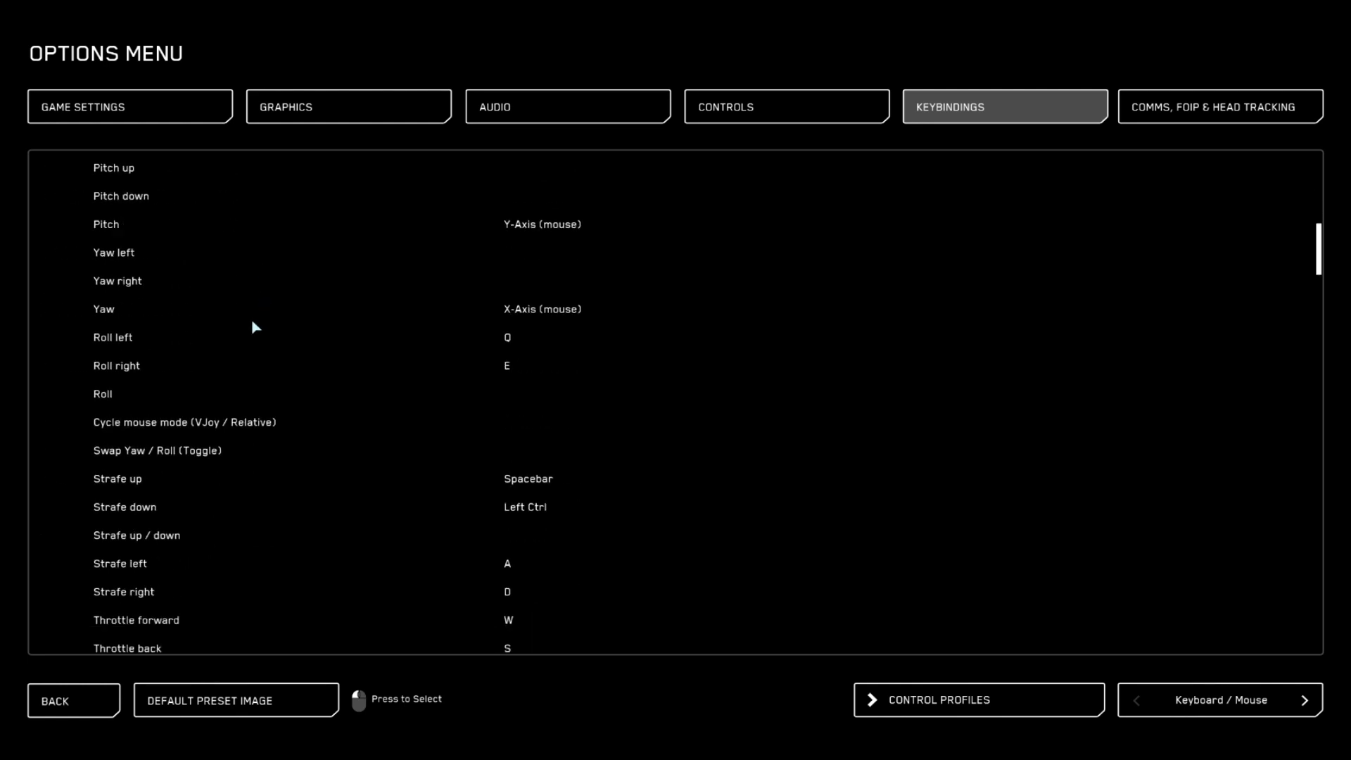
scroll("down", 3)
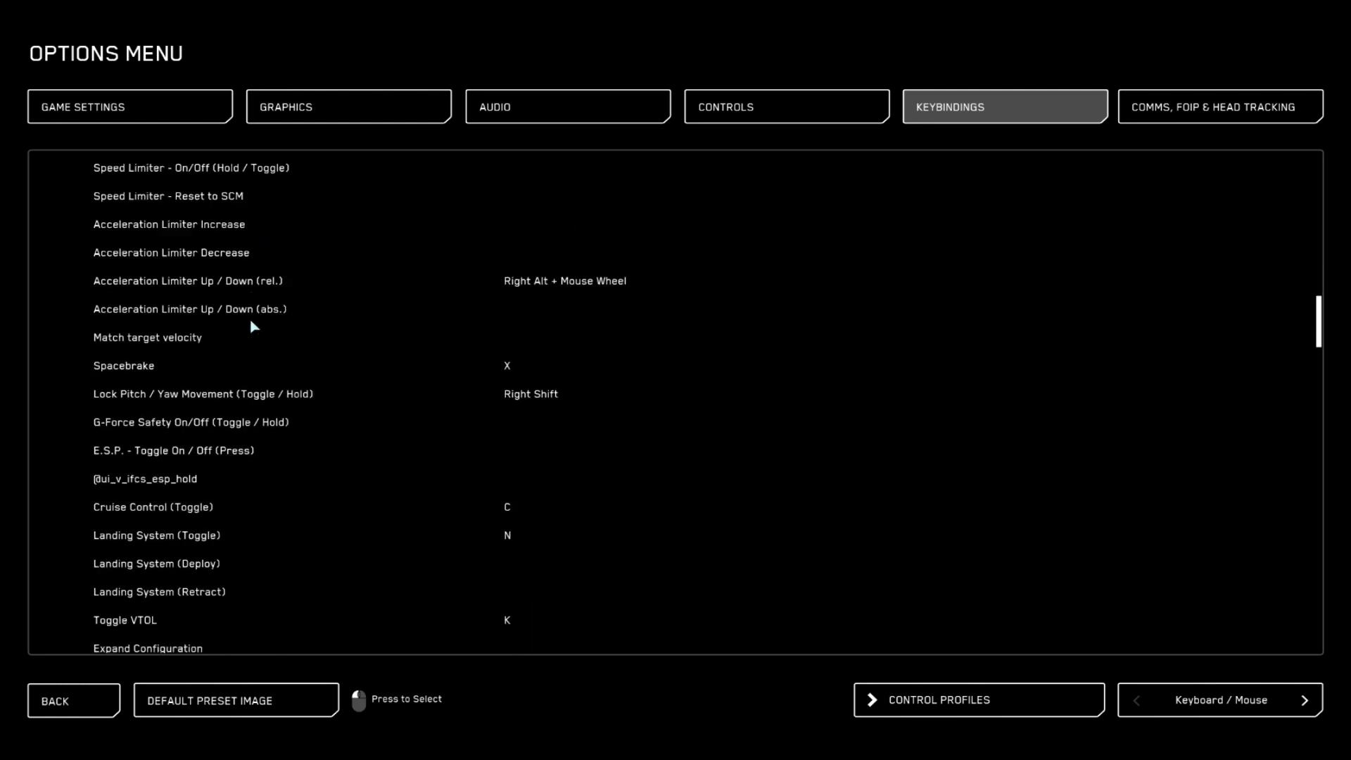
scroll("down", 3)
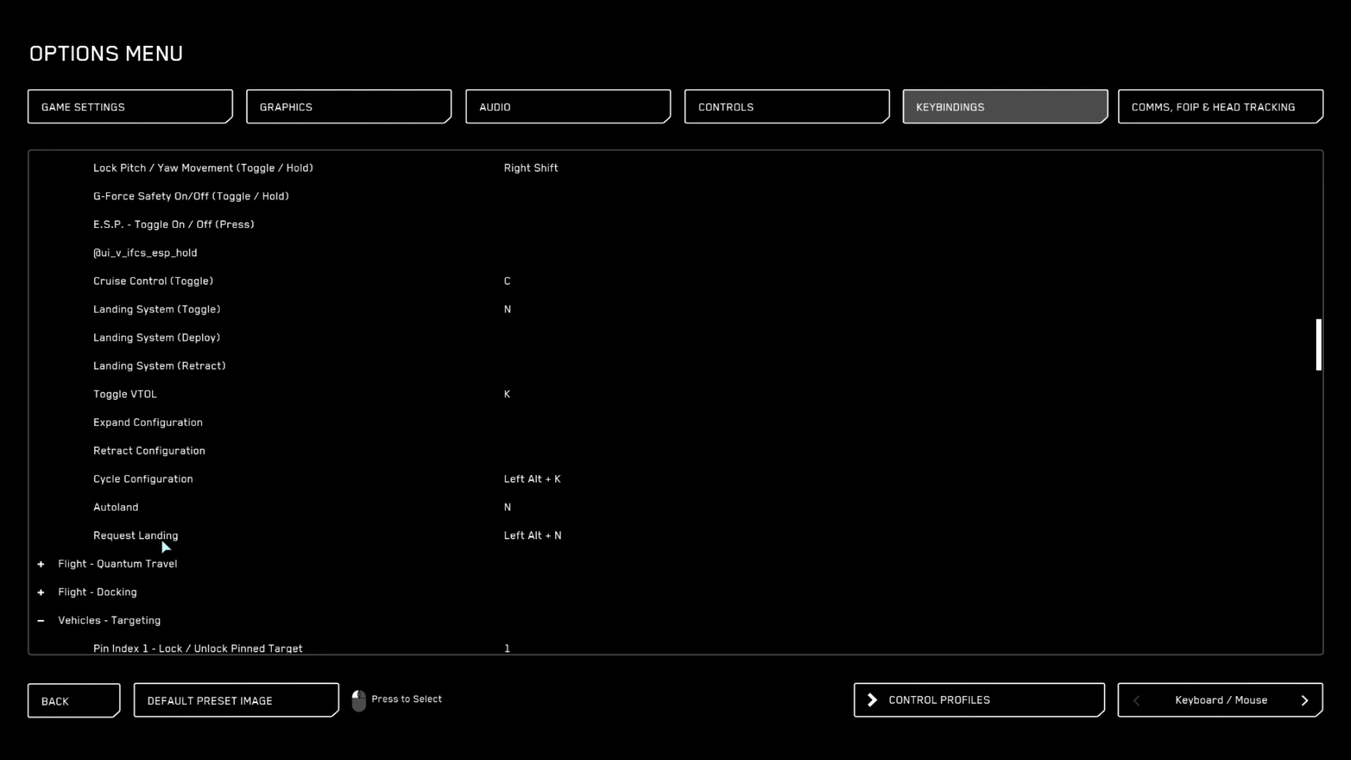
mouse_move(509, 542)
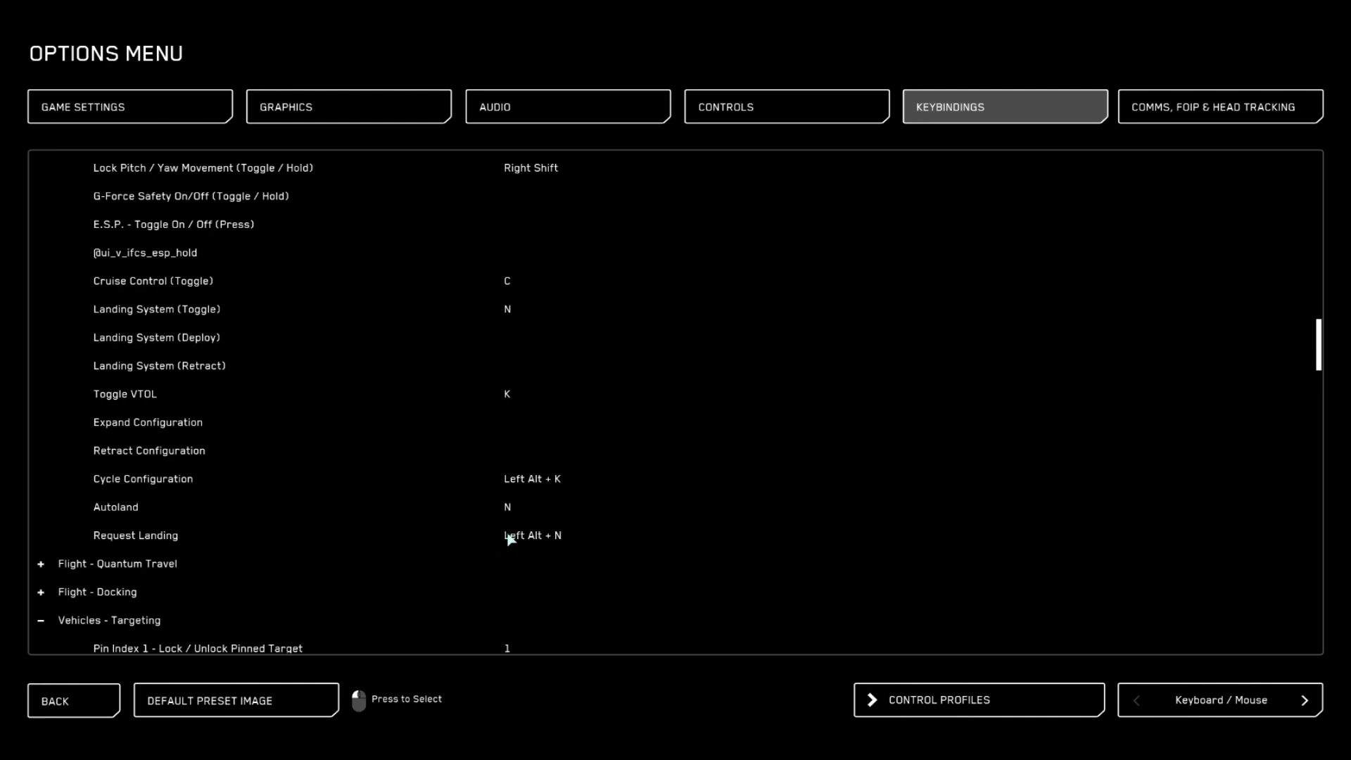
mouse_move(510, 549)
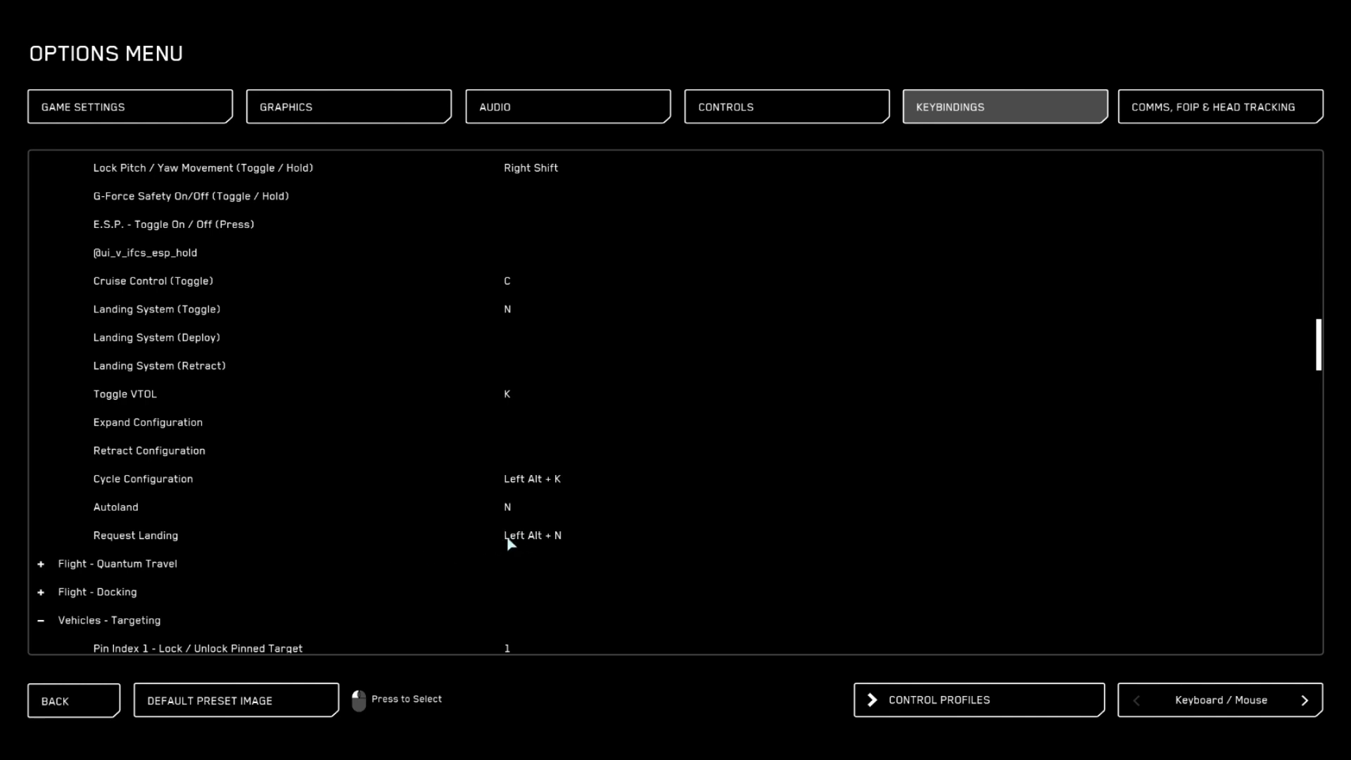
scroll("down", 3)
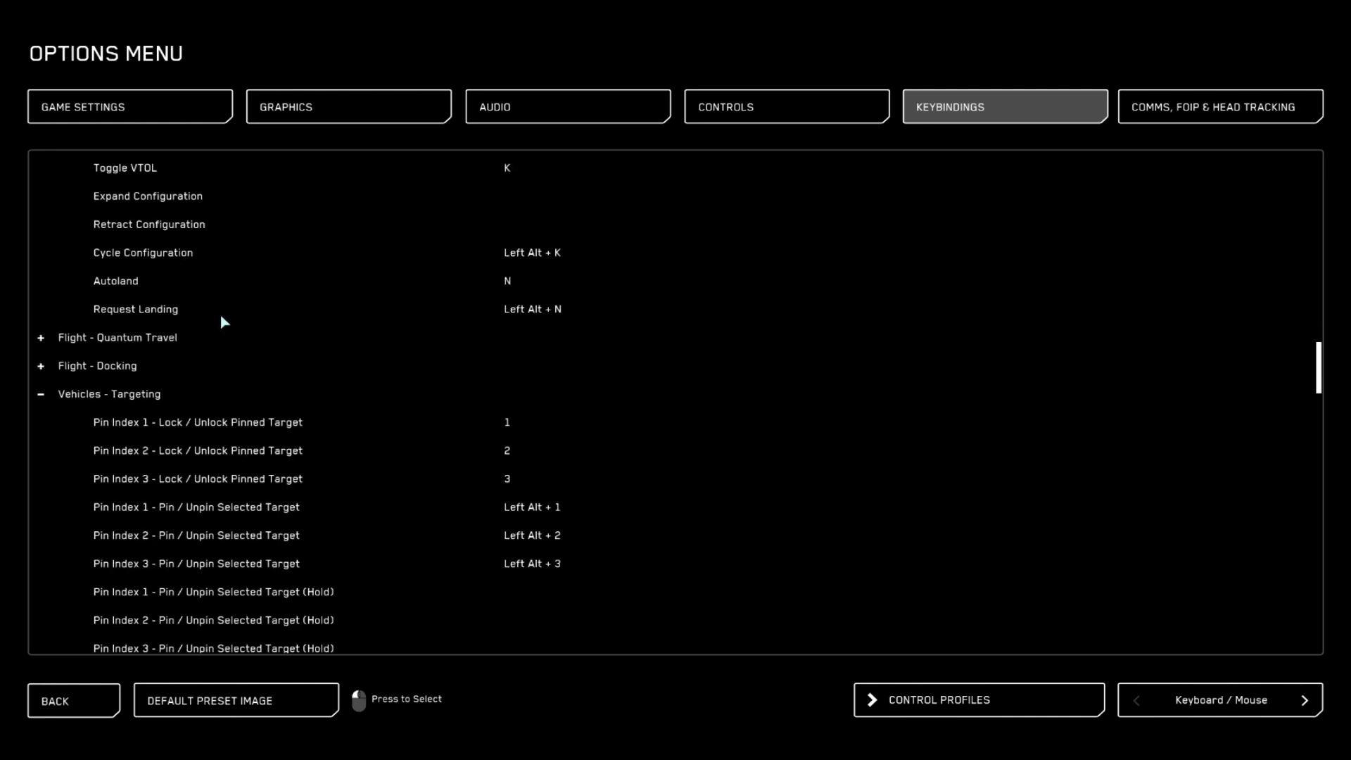
Scroll through targeting bindings, including Enter Remote Turret on Insert/Delete/Home.
scroll("down", 3)
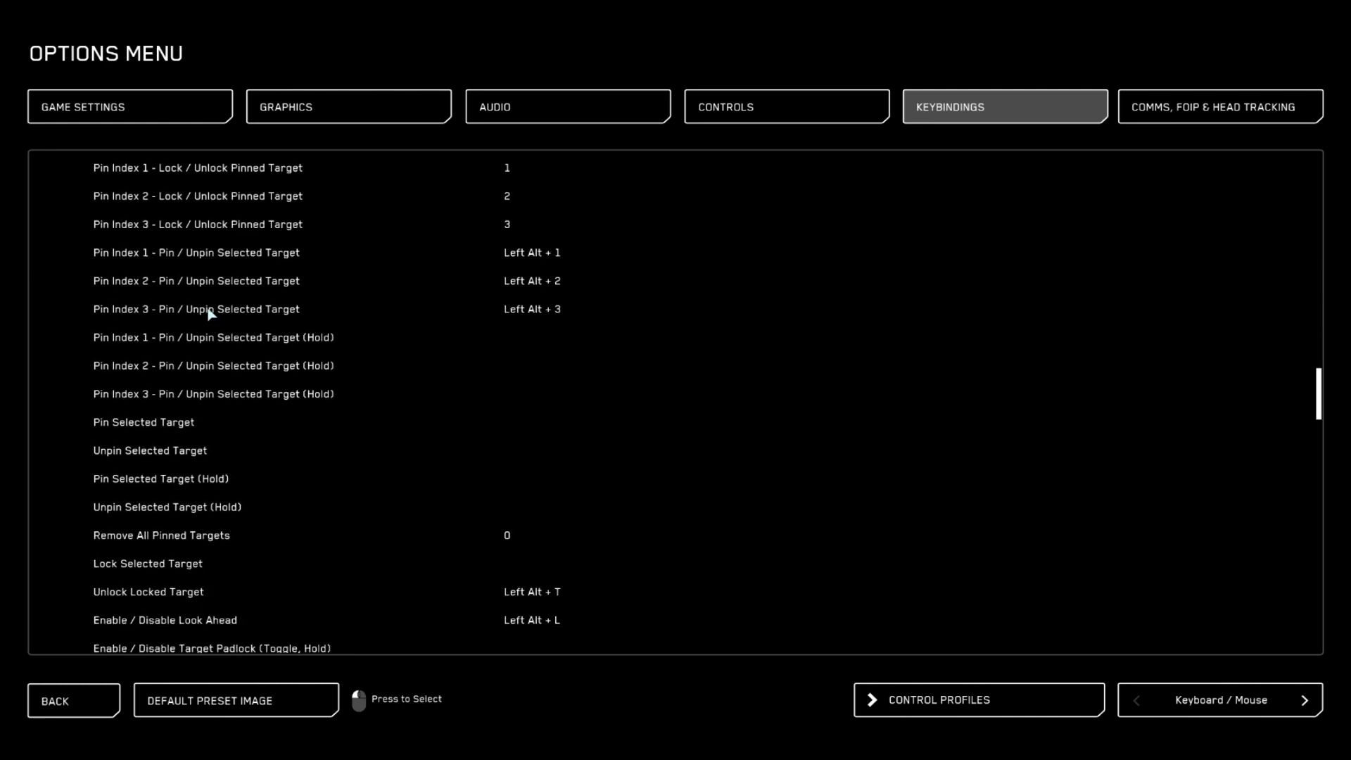
scroll("down", 3)
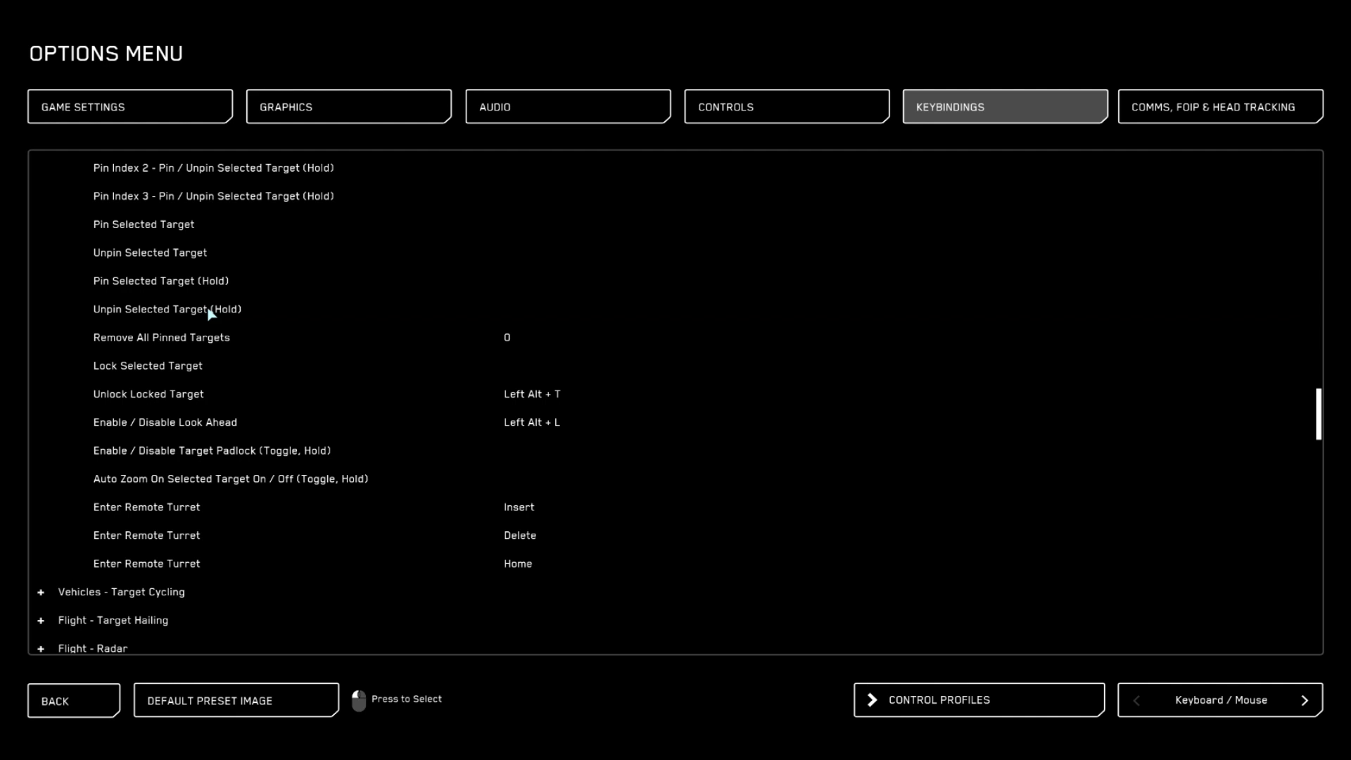
mouse_move(222, 544)
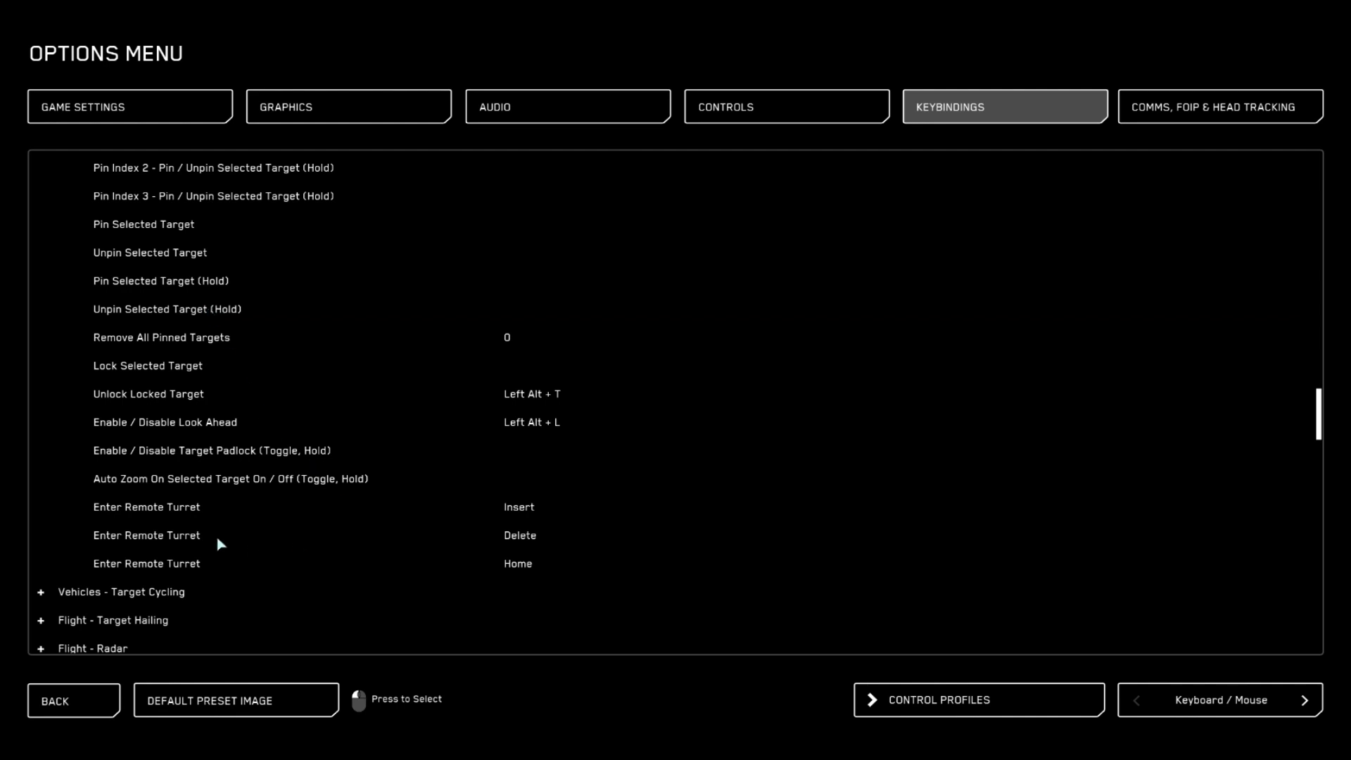
mouse_move(345, 566)
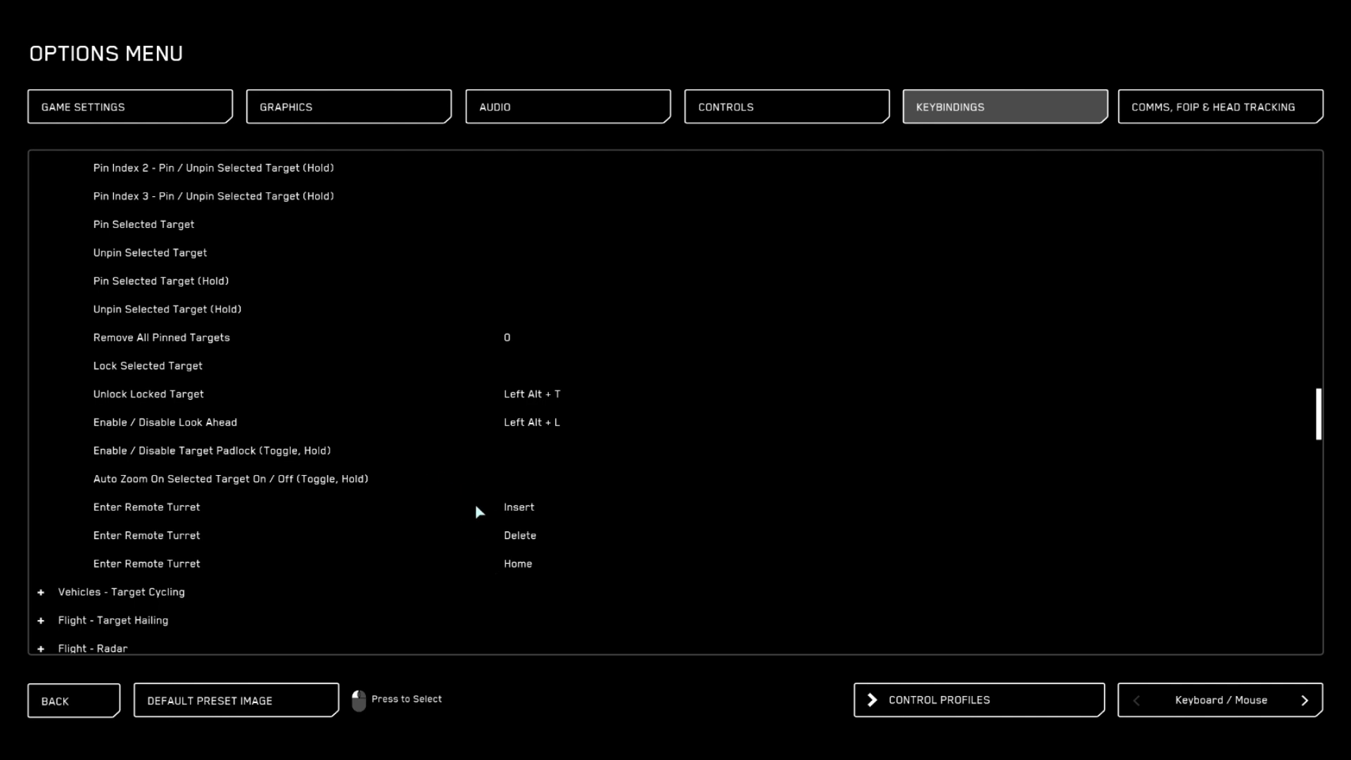
mouse_move(528, 537)
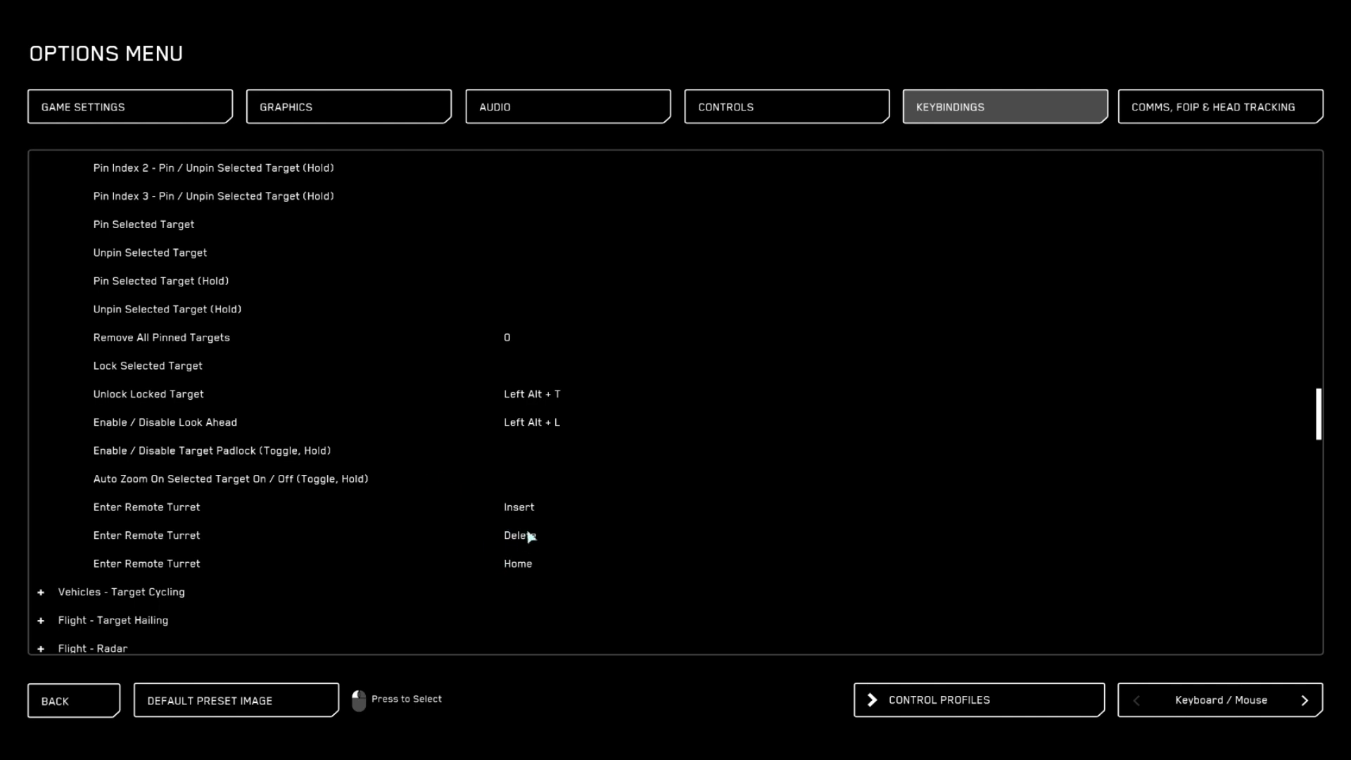
mouse_move(469, 493)
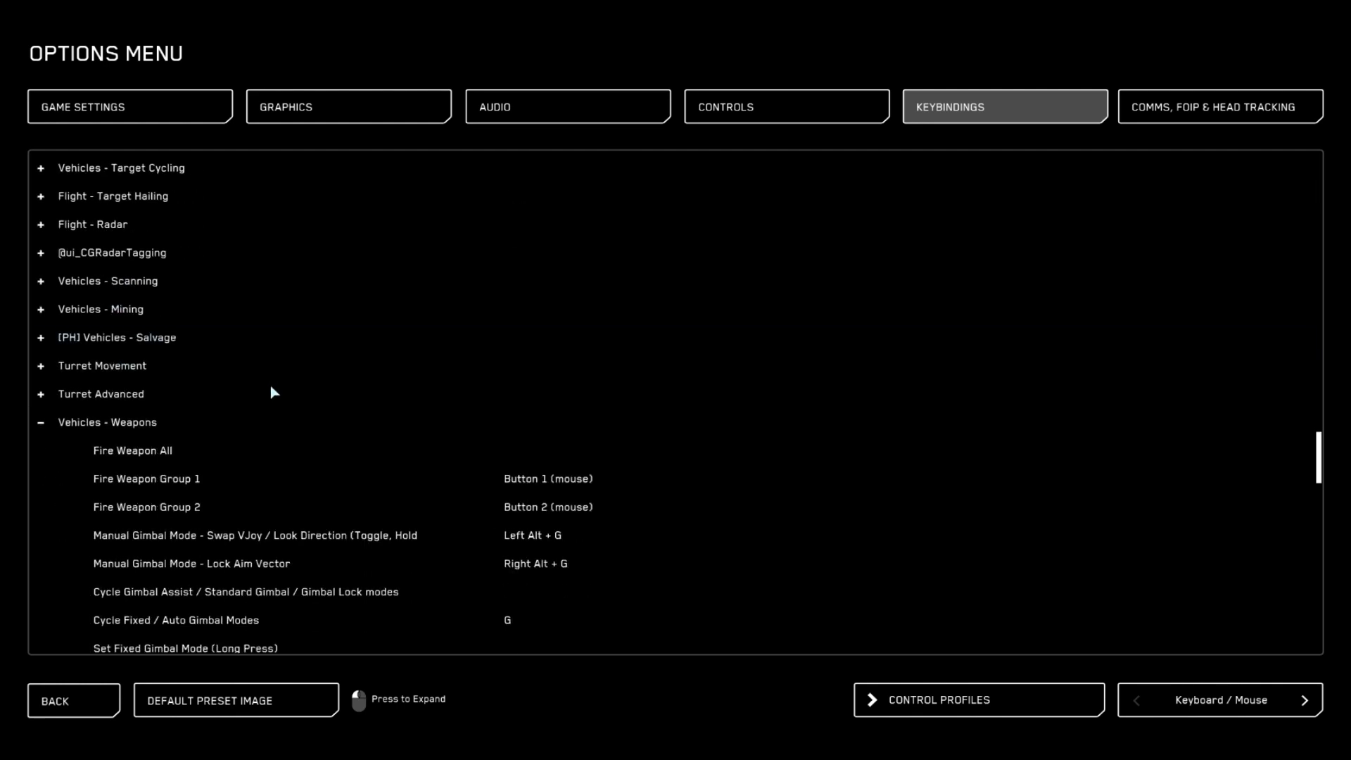
Scroll through weapon fire groups, gimbal modes and lead/lag PIP bindings.
scroll("down", 3)
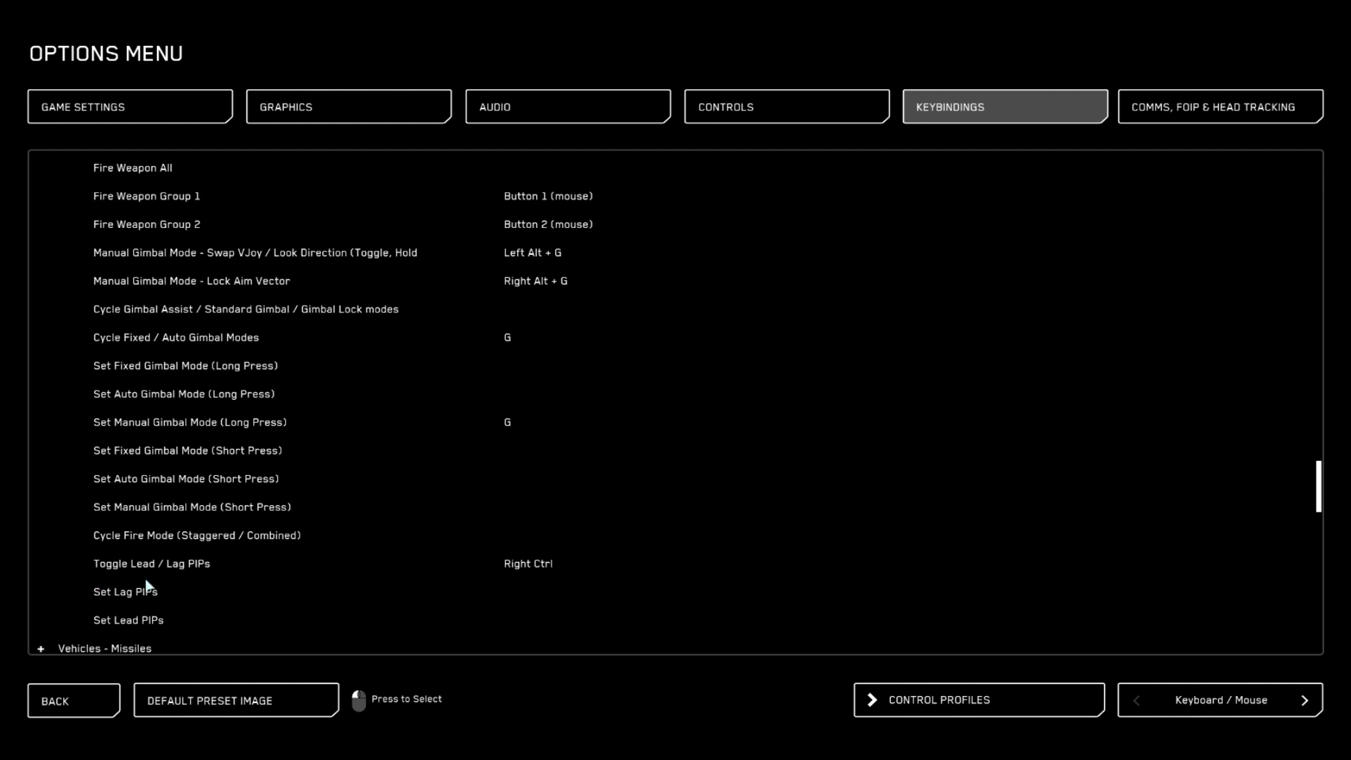
mouse_move(245, 588)
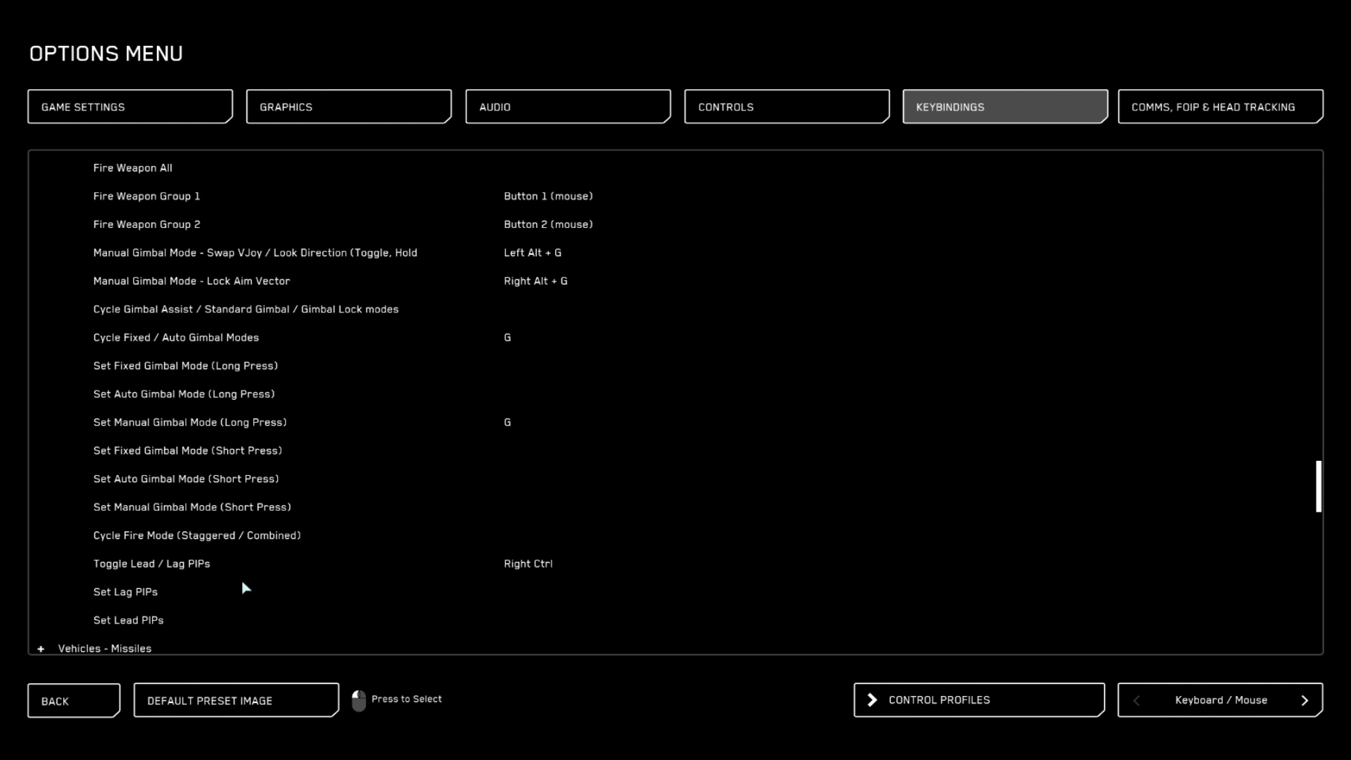
mouse_move(340, 492)
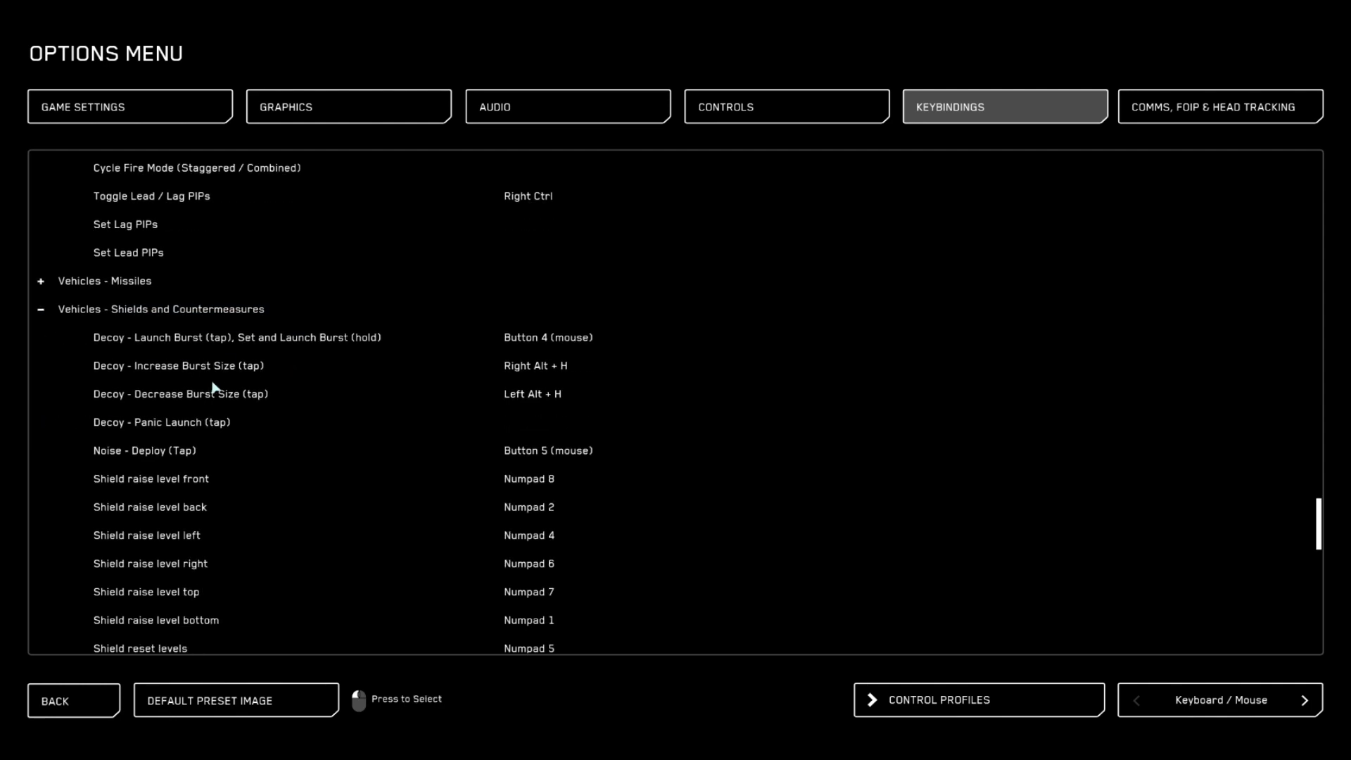
Scroll through decoy, noise and numpad shield bindings to Power Triangle Assignment.
scroll("down", 3)
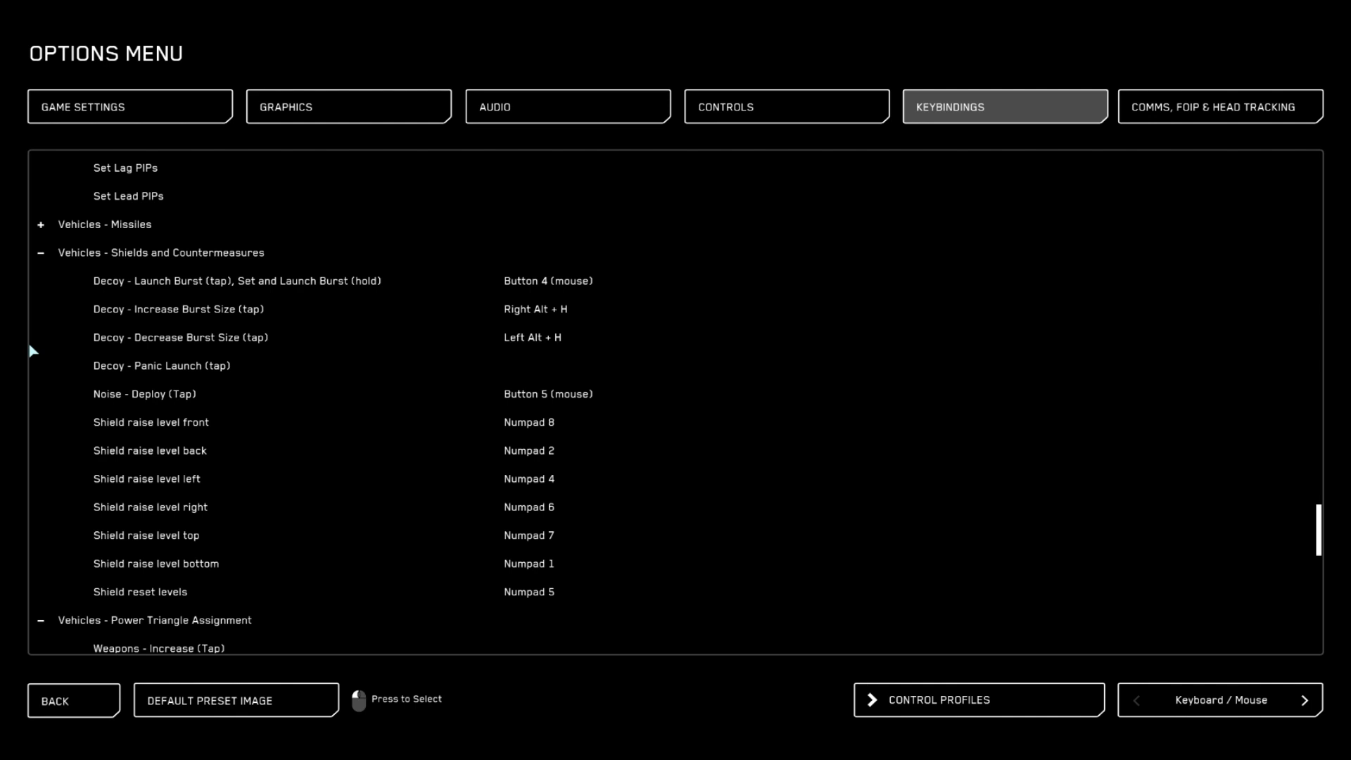
scroll("down", 3)
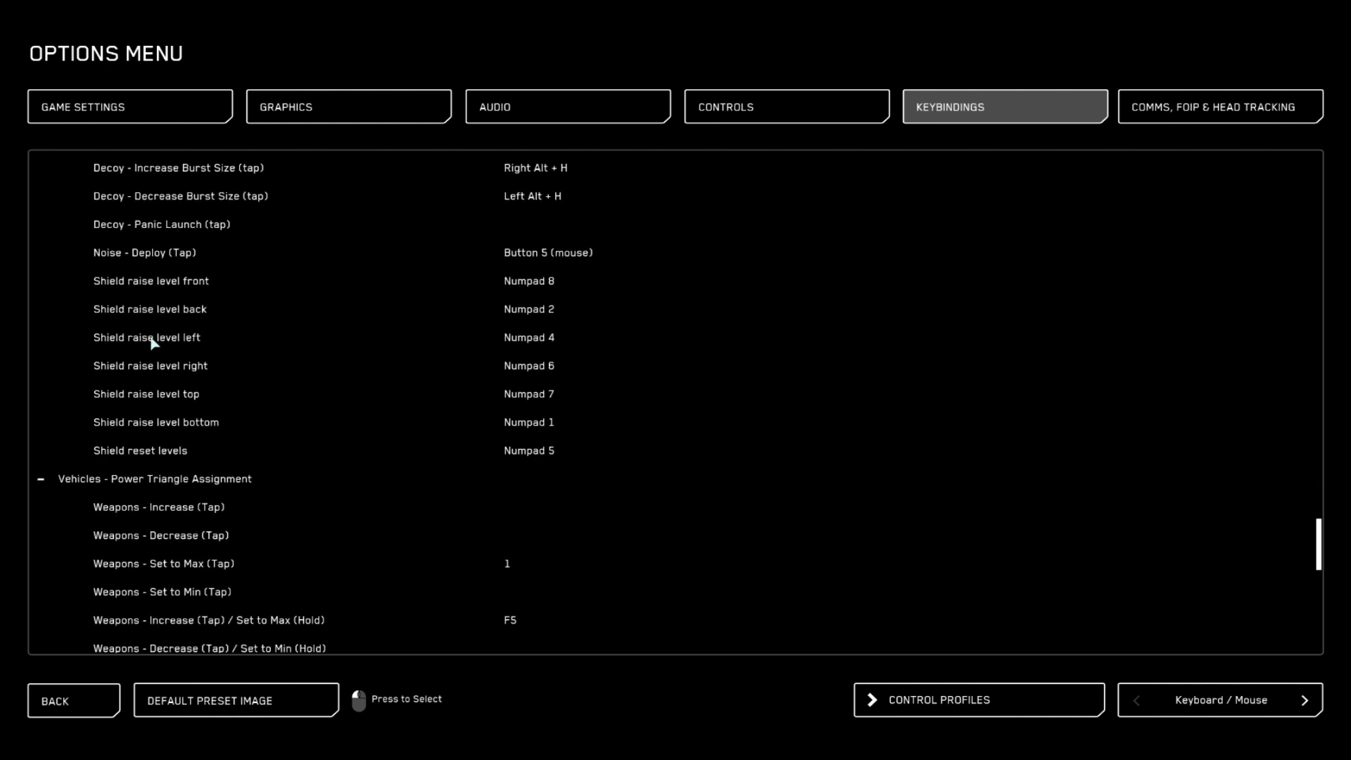
scroll("down", 3)
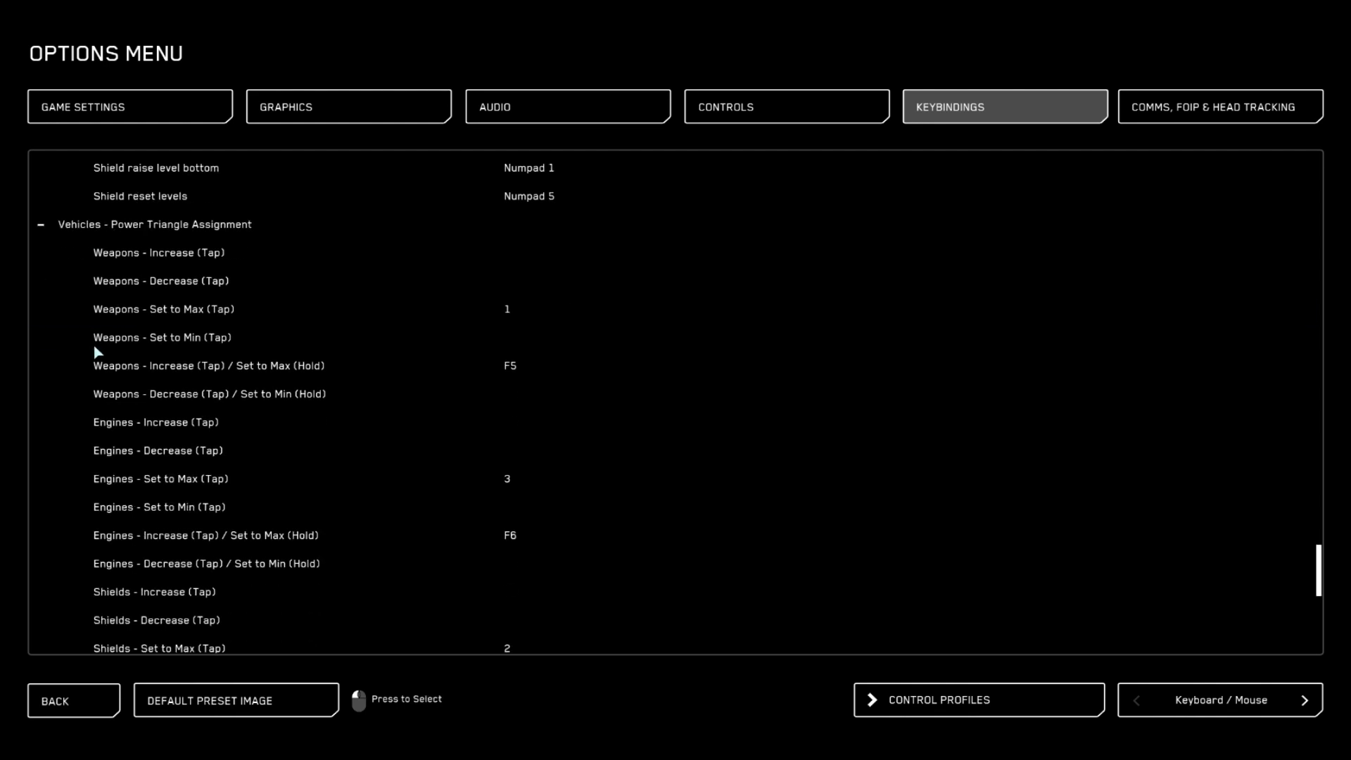
Scroll past weapon, engine, shield power entries and Reset Assignments to Flight - Power.
scroll("down", 3)
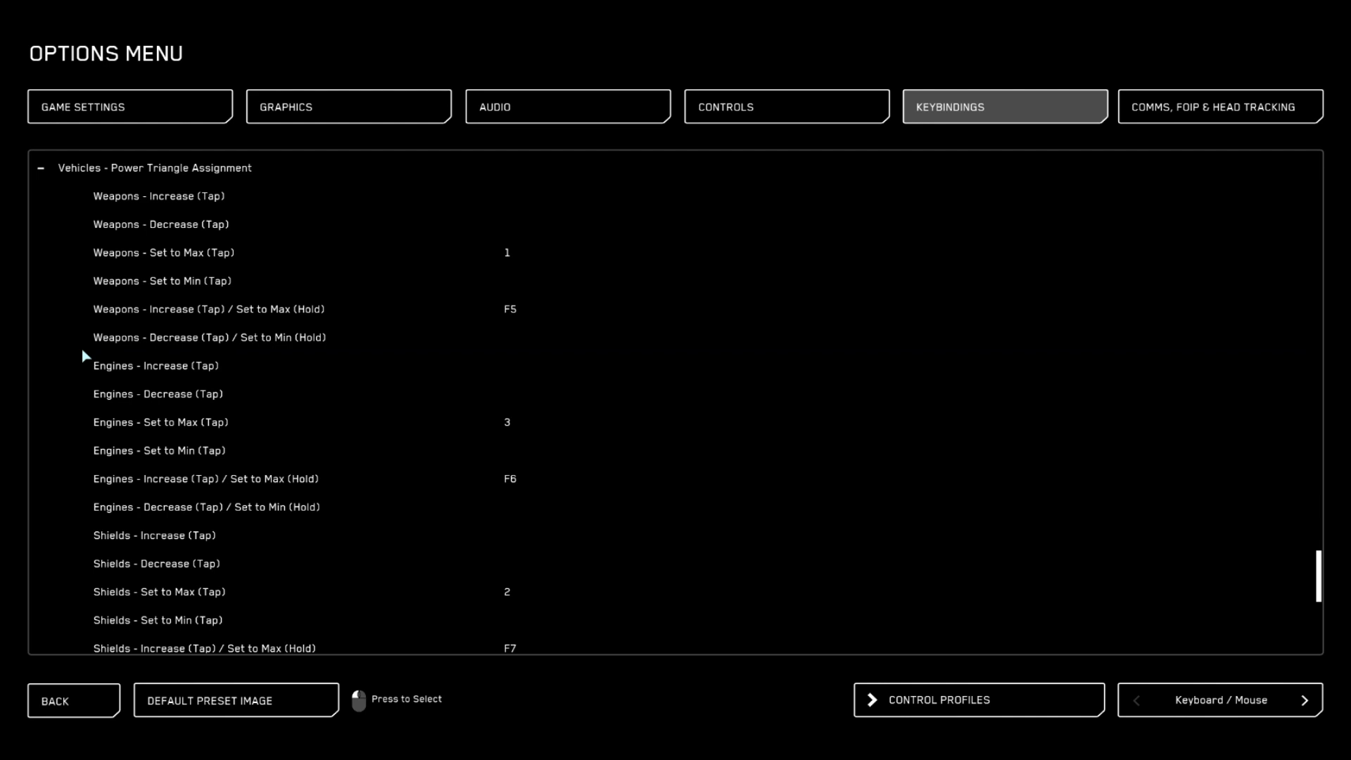
mouse_move(216, 268)
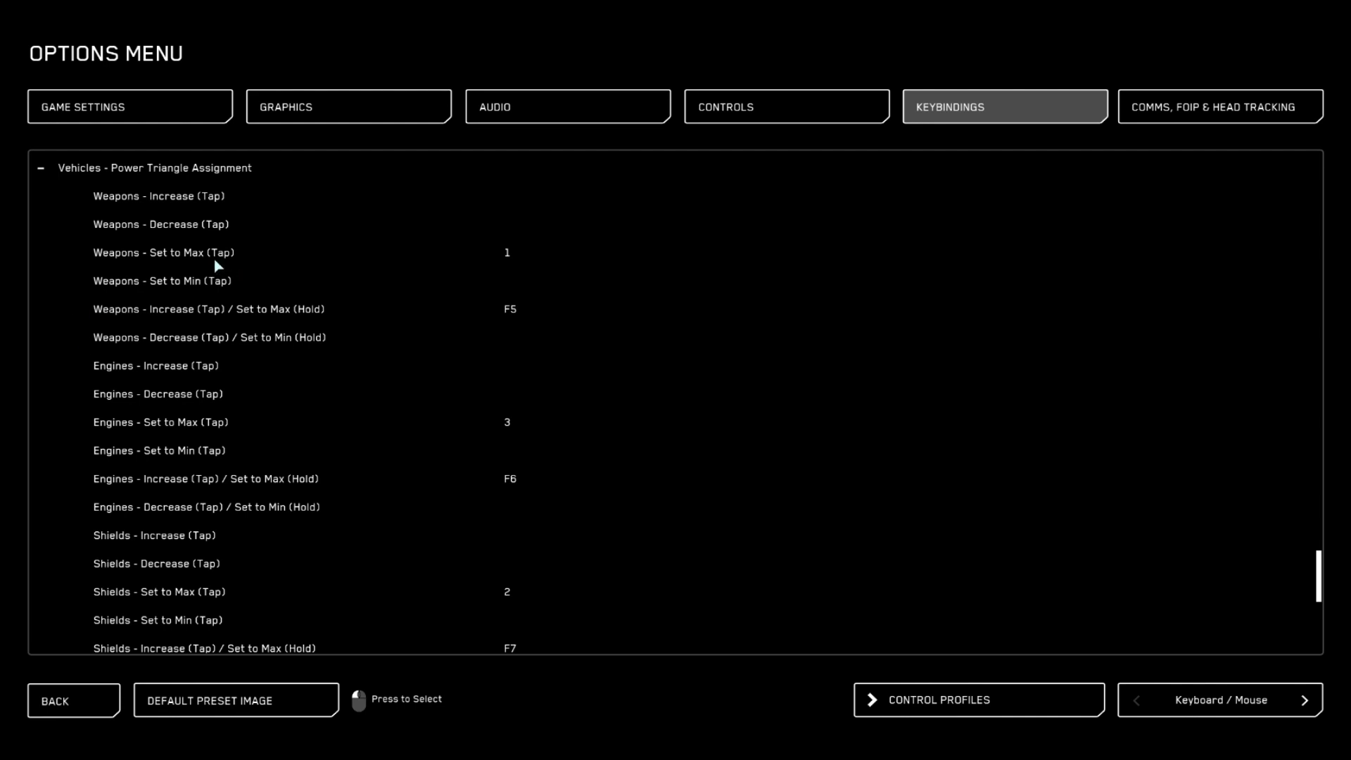
mouse_move(184, 441)
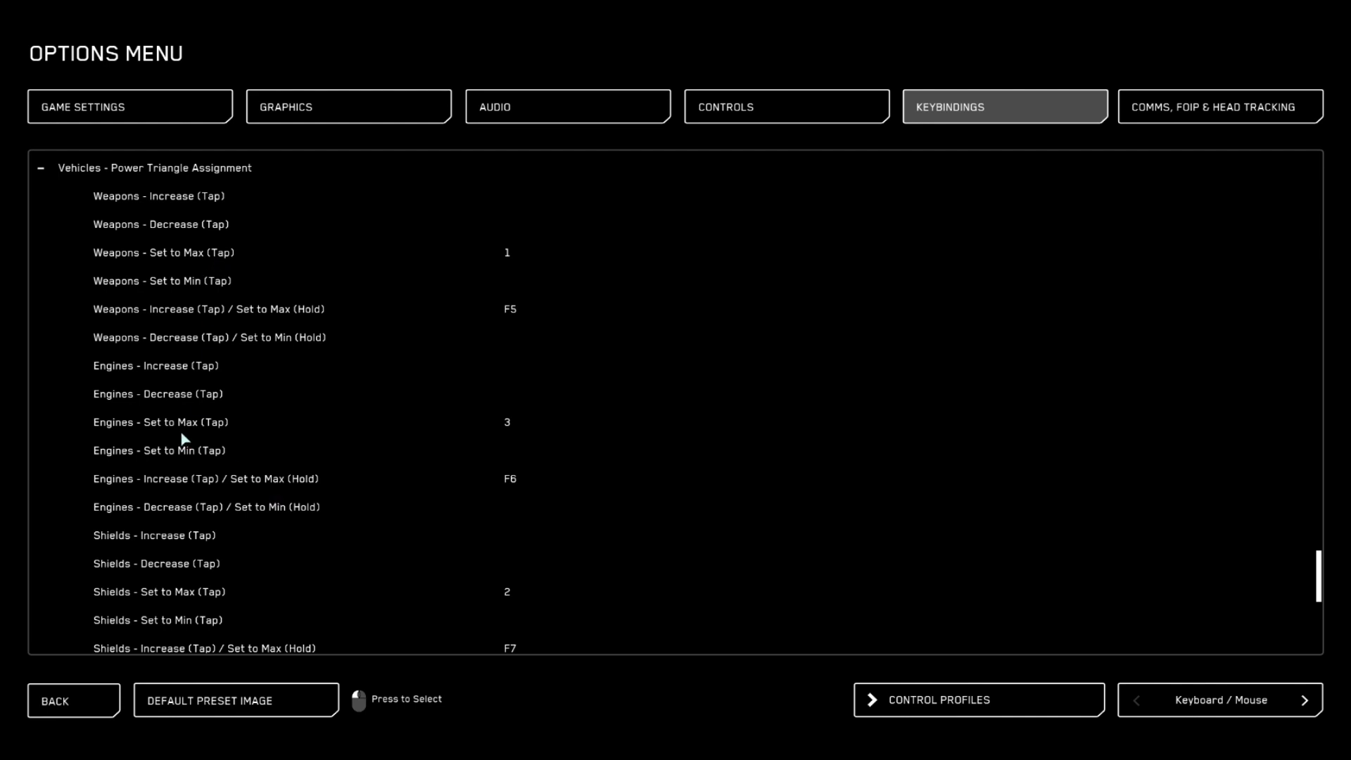
mouse_move(152, 611)
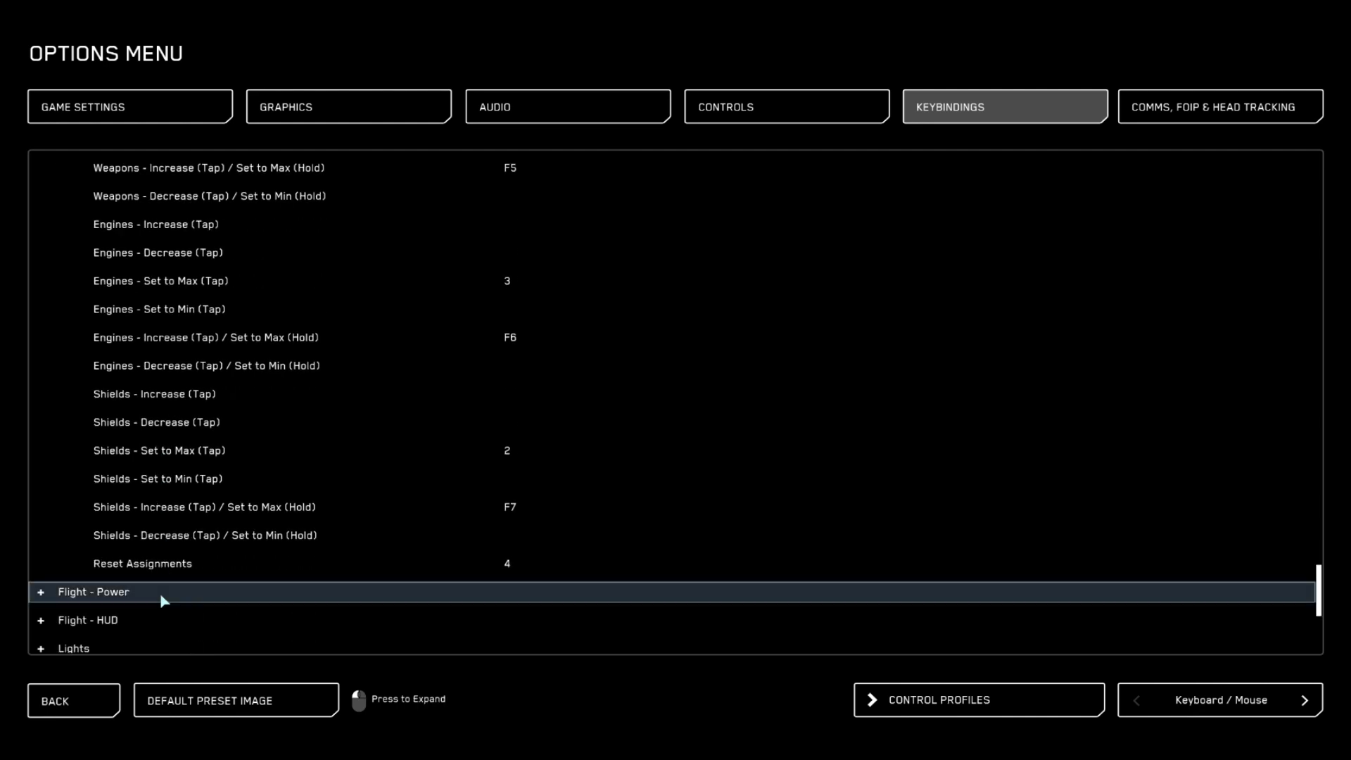
mouse_move(508, 575)
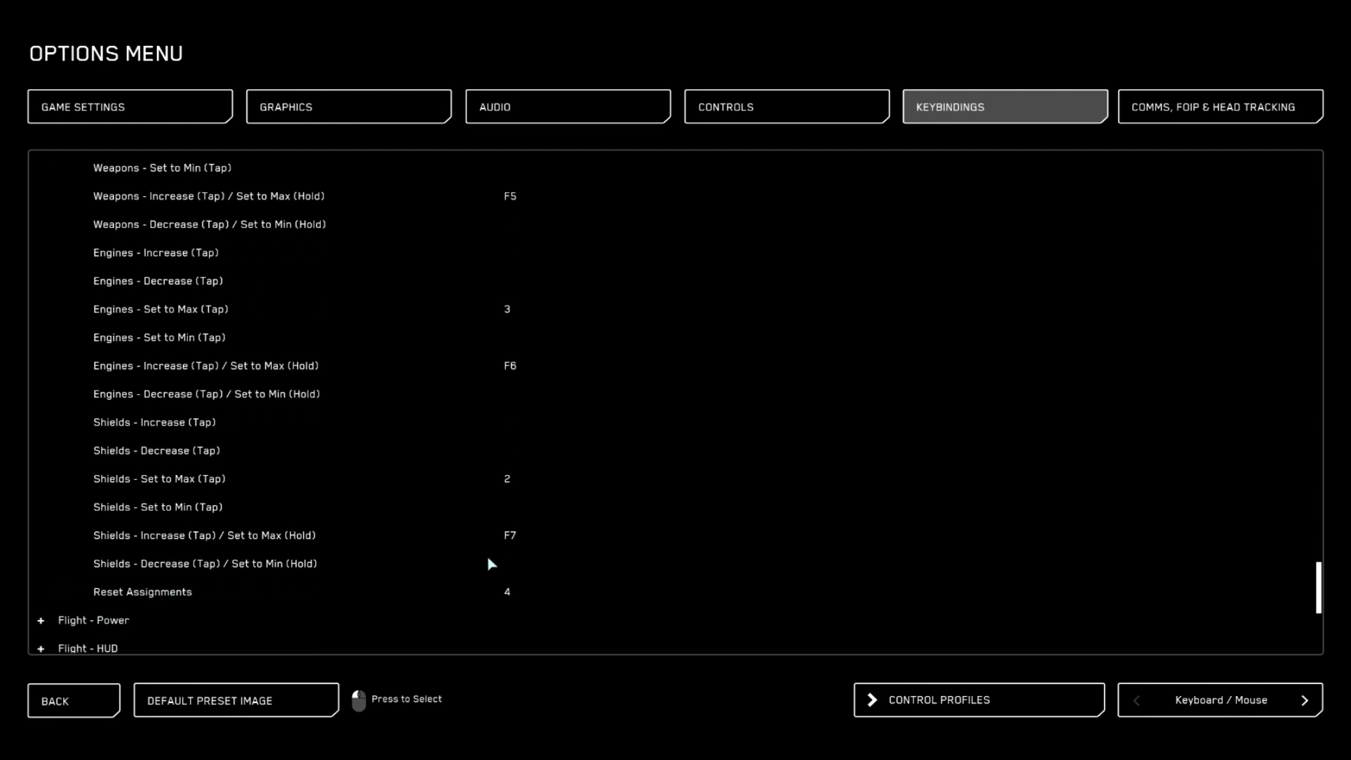
scroll("down", 3)
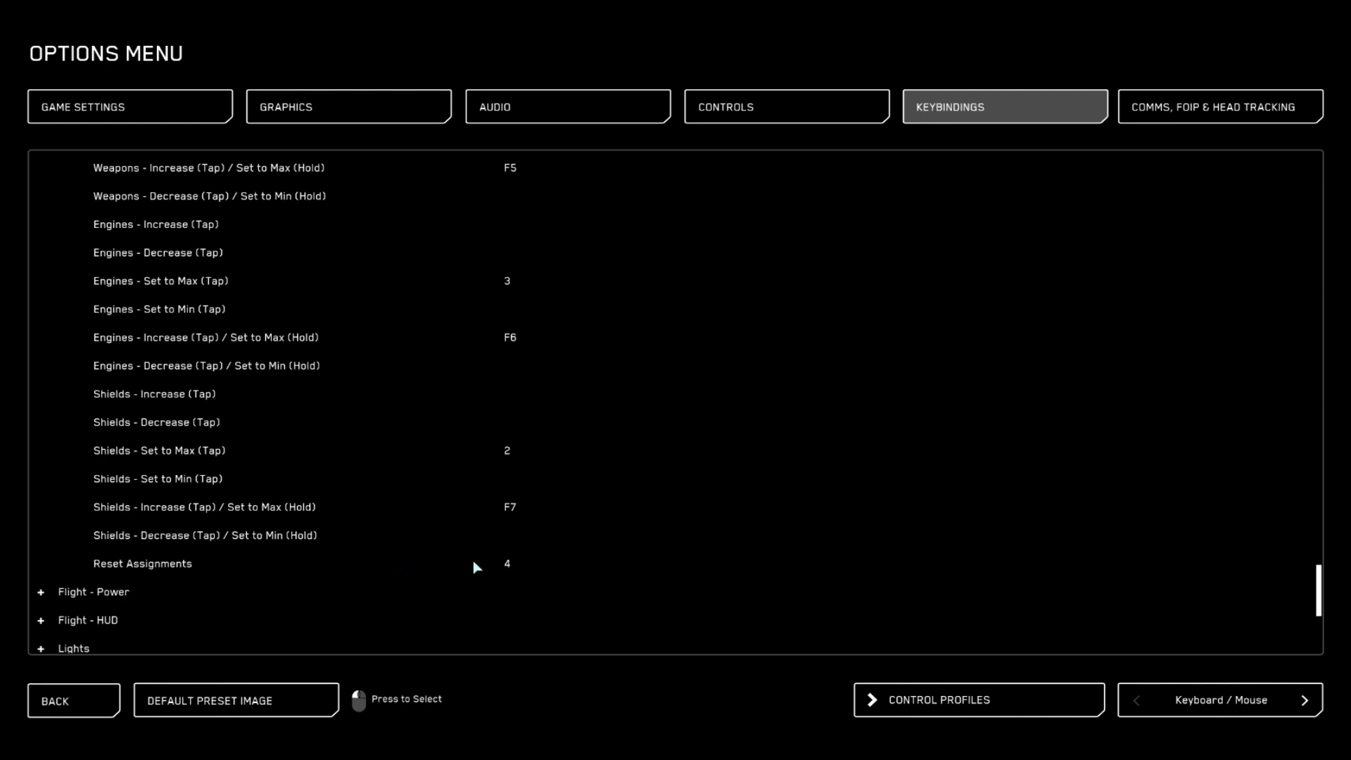
scroll("down", 3)
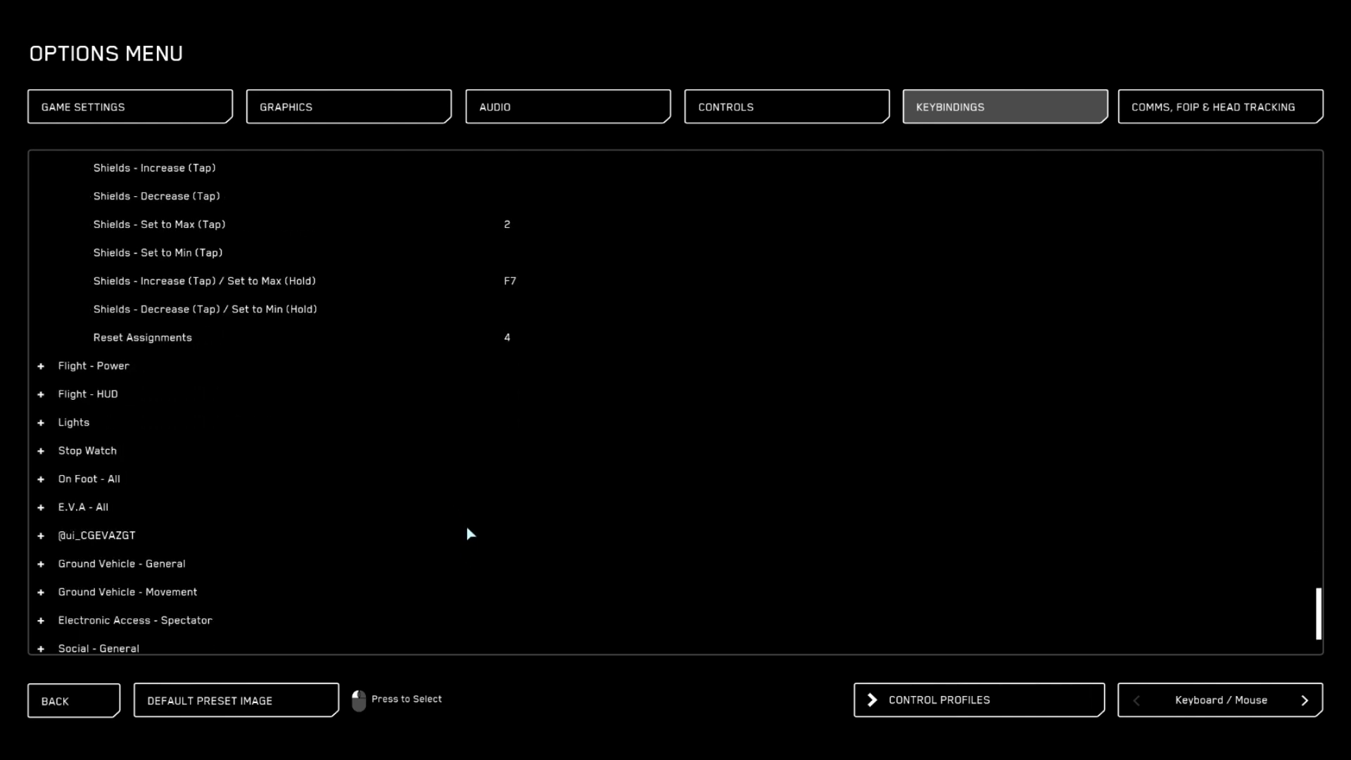